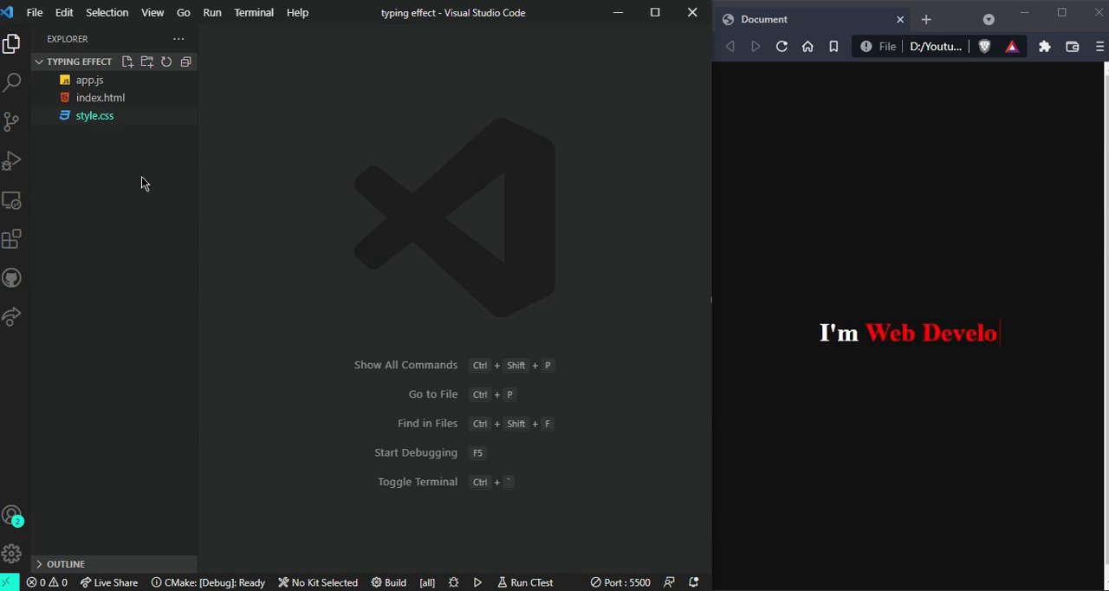
- Open index.html, style.css and app.js from the Explorer as editor tabs
click(100, 97)
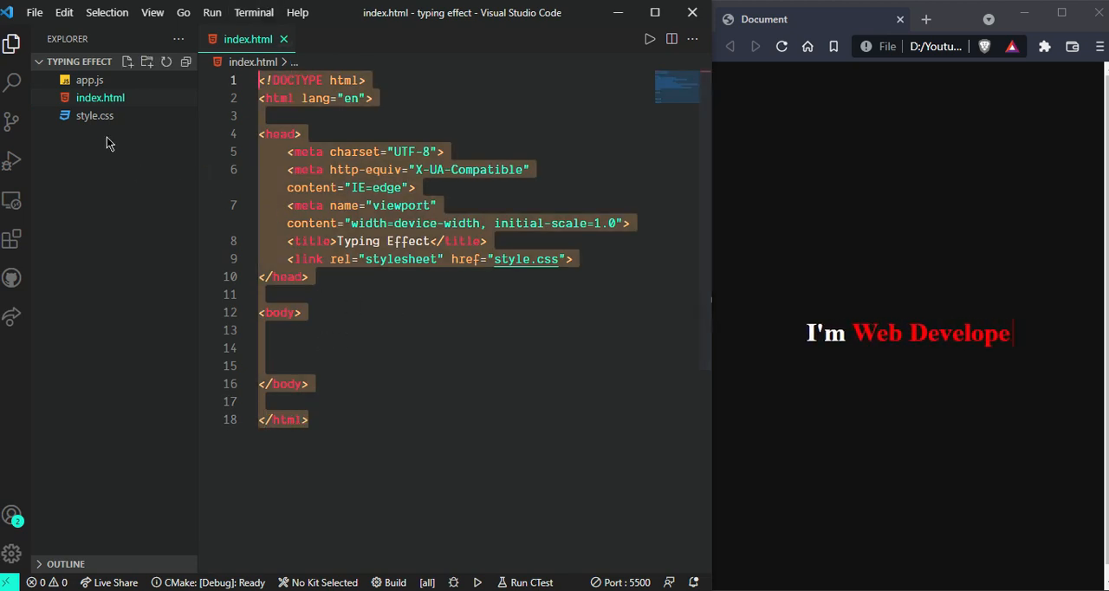
click(94, 114)
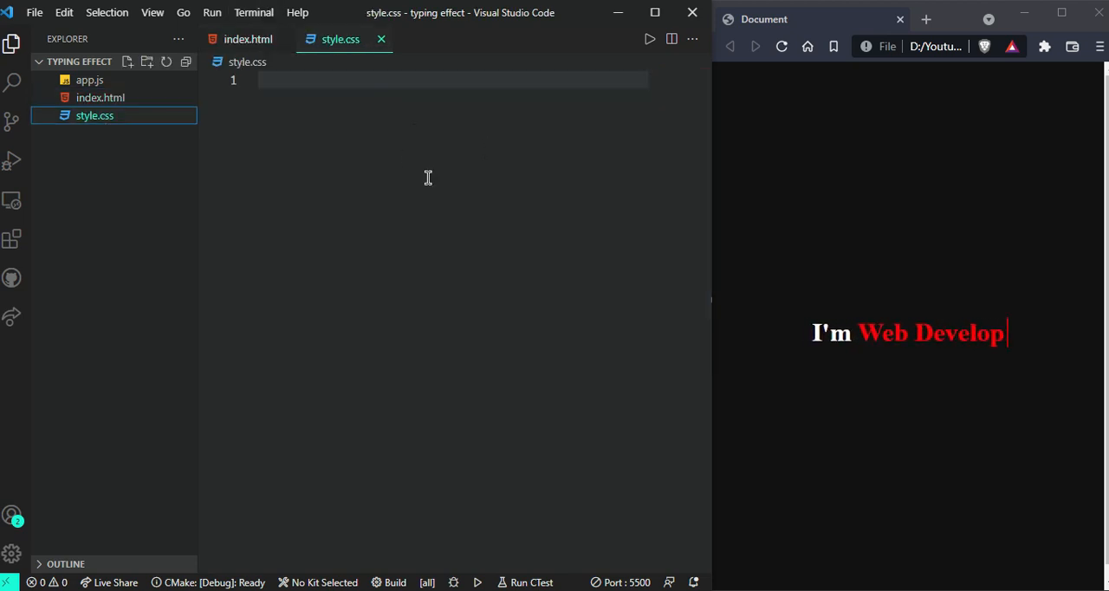
click(90, 79)
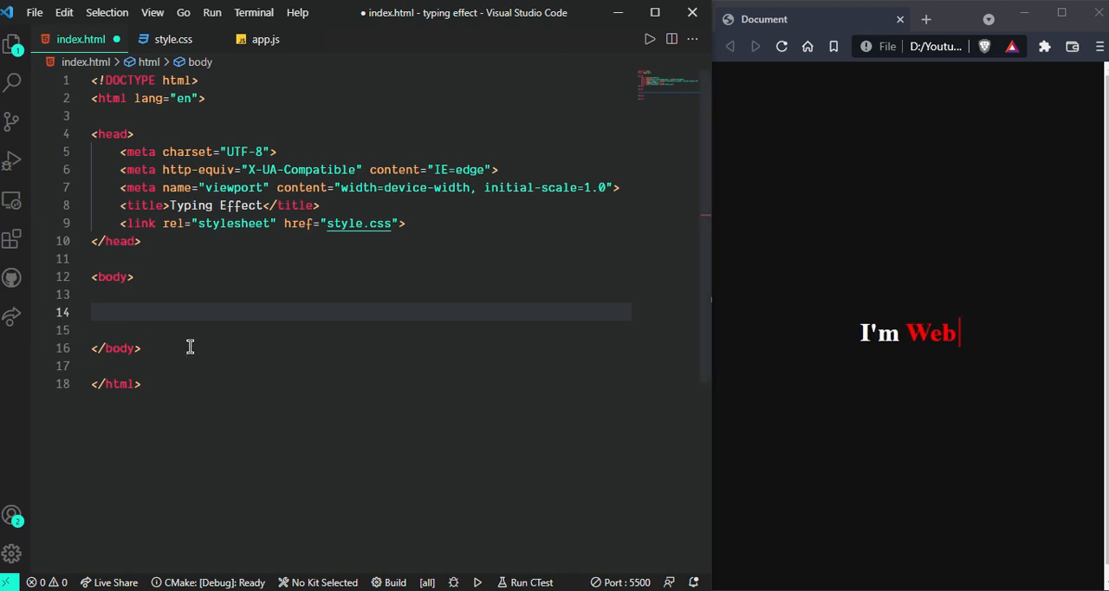
- Add an h1 with class 'heading' to the body via the h1.heading abbreviation
text(h1.h)
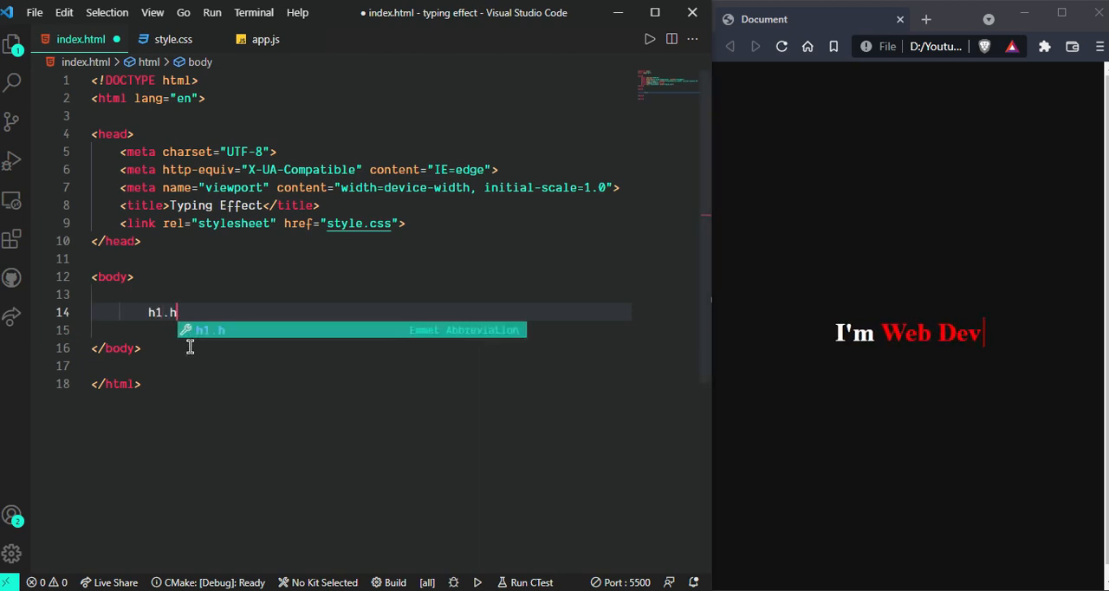
key(Tab)
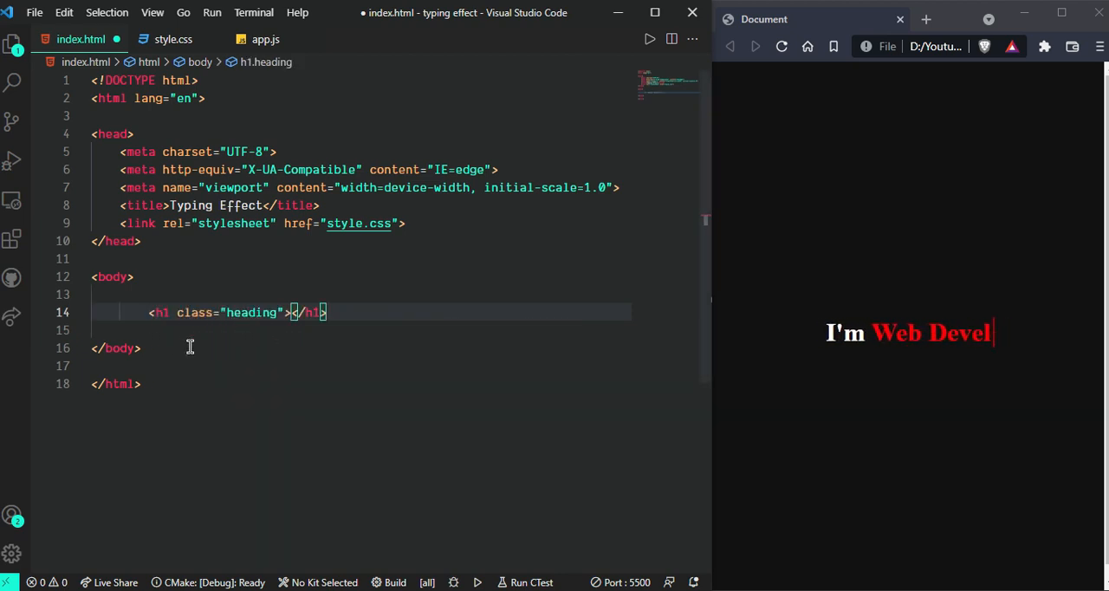
key(Enter)
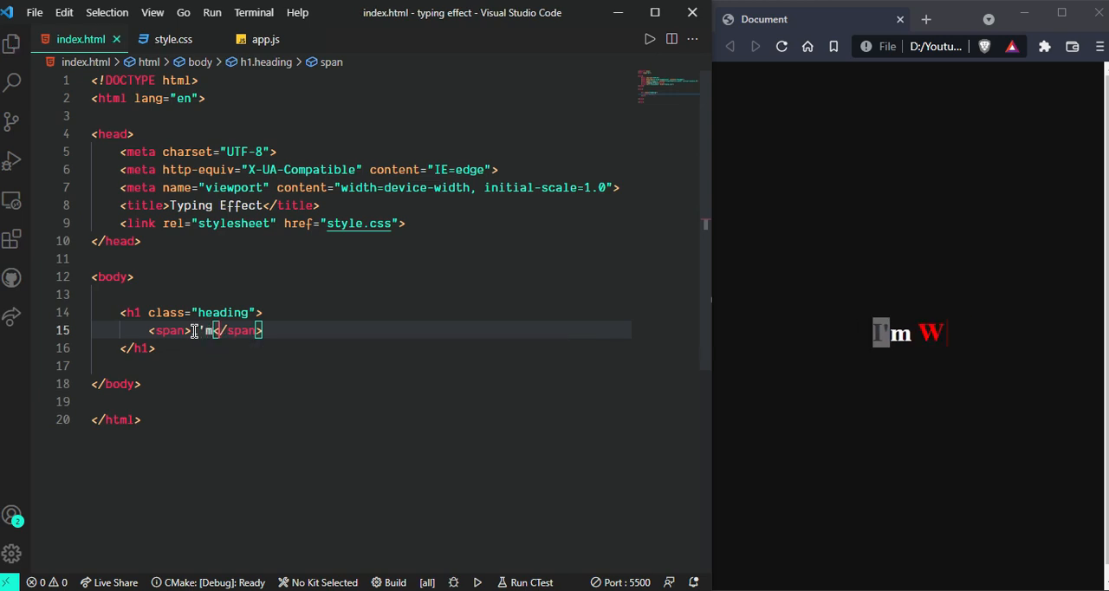
- Inside the heading add spans 'I'm' and 'Web Developer', the latter classed 'typing-effect'
text(span>Web Developer</span>)
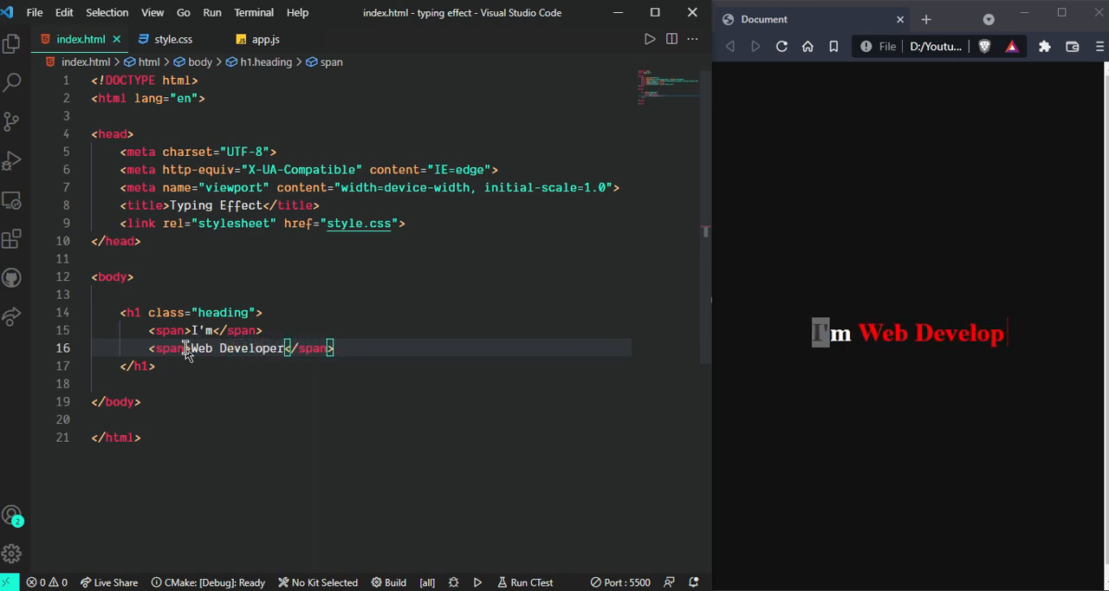
text(class="")
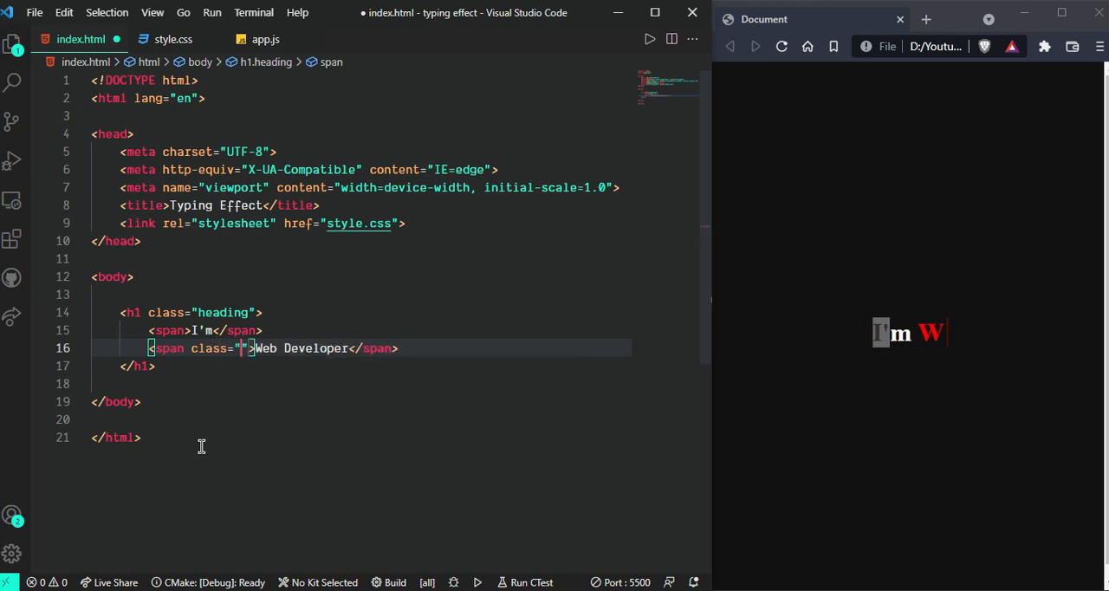
text(typing-ffect)
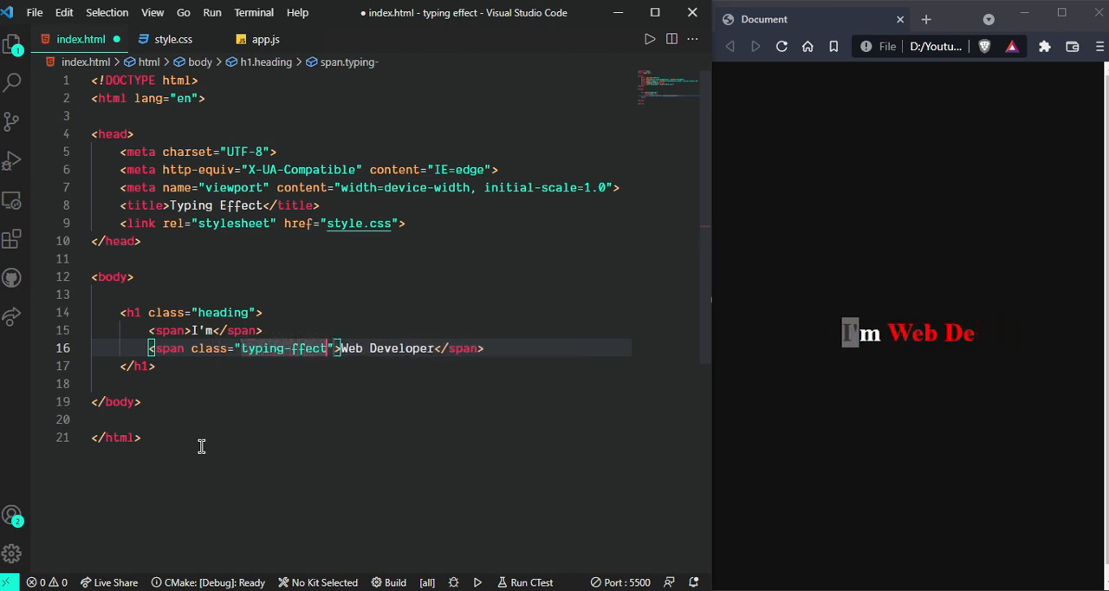
text(e)
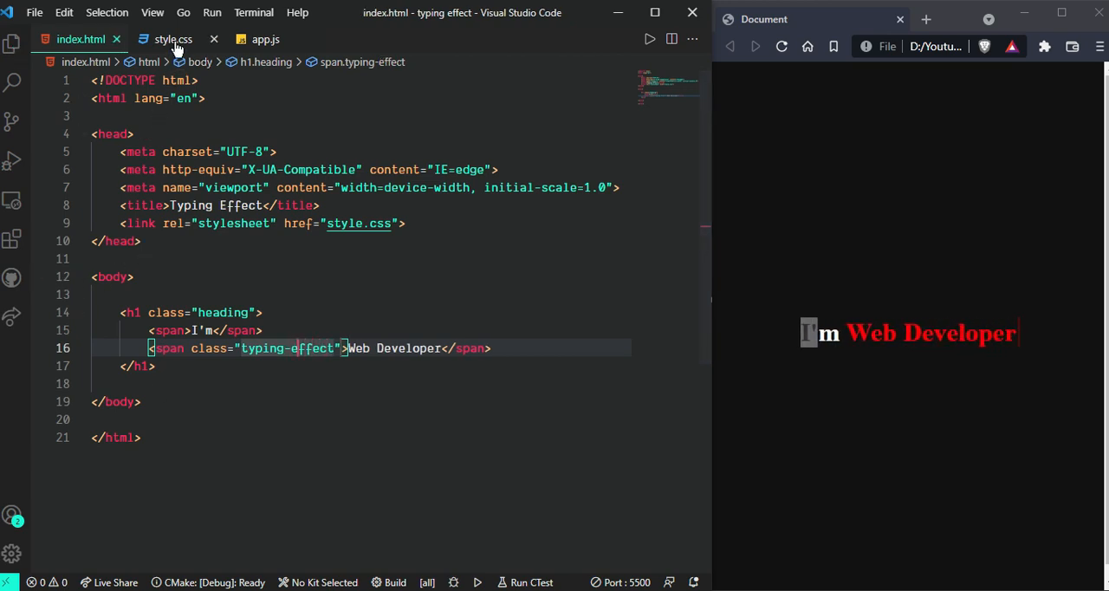
- Preview index.html live in the browser, then bring up the empty style.css
click(174, 38)
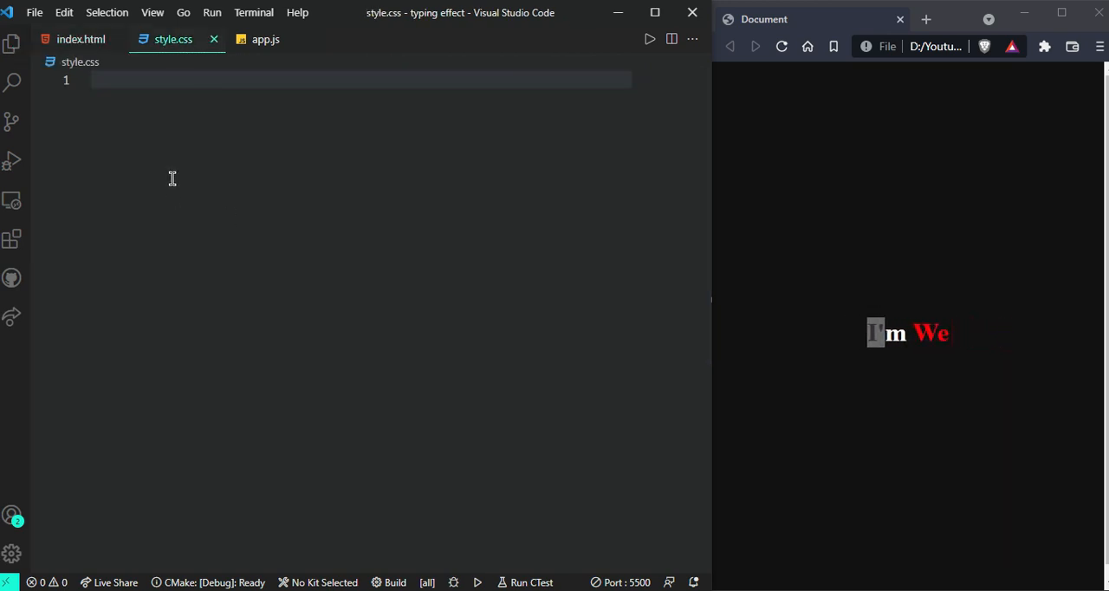
click(79, 38)
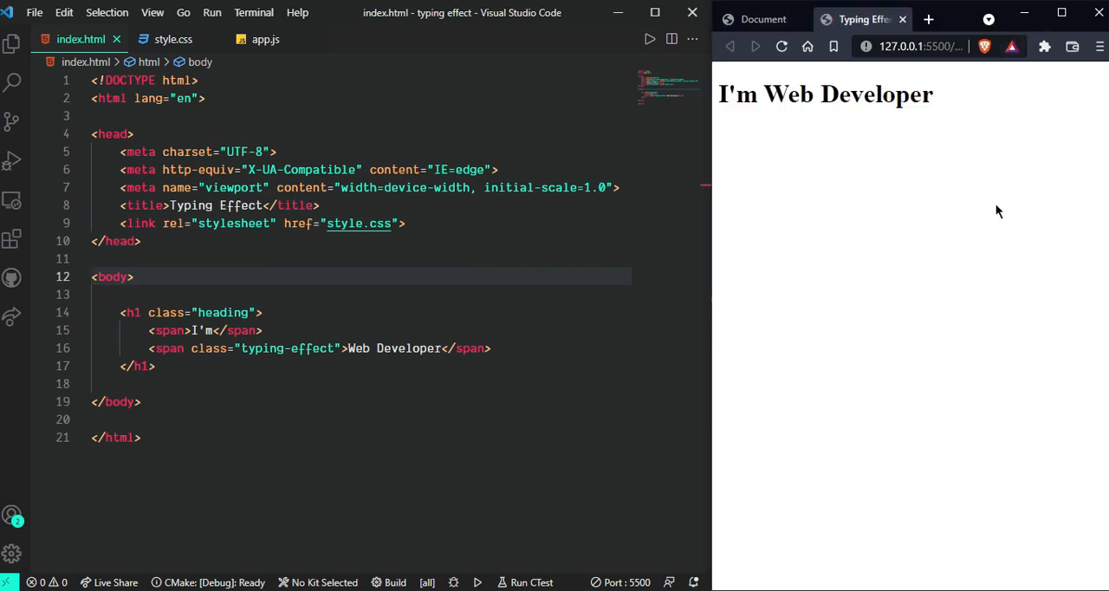
mouse_move(1053, 294)
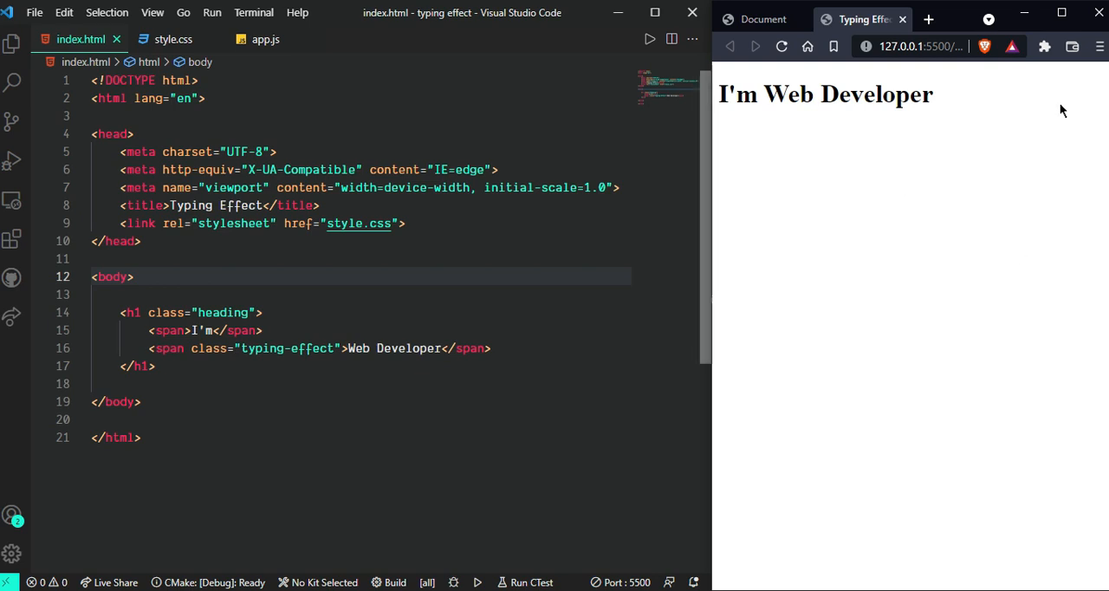
click(173, 38)
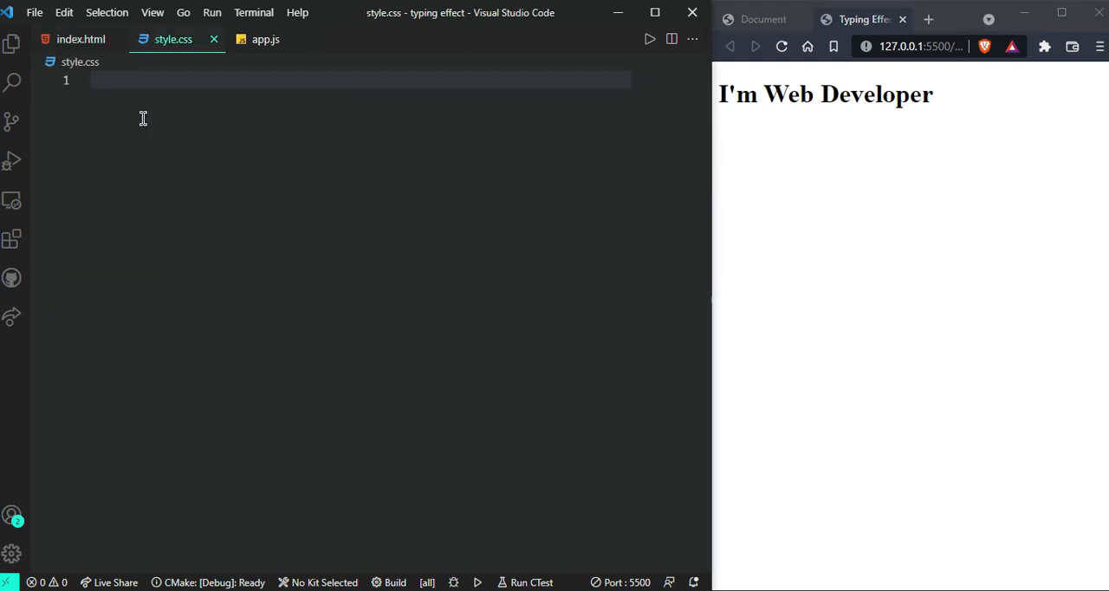
- Style the body with background #222, display grid, place-items center and 100vh height
text(body{)
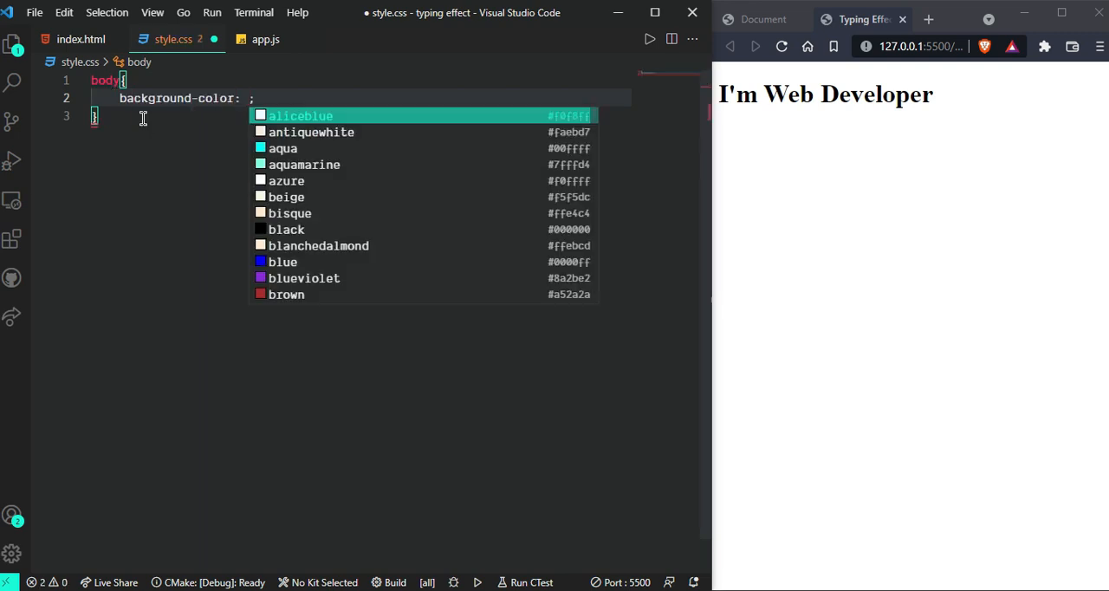
text(#222)
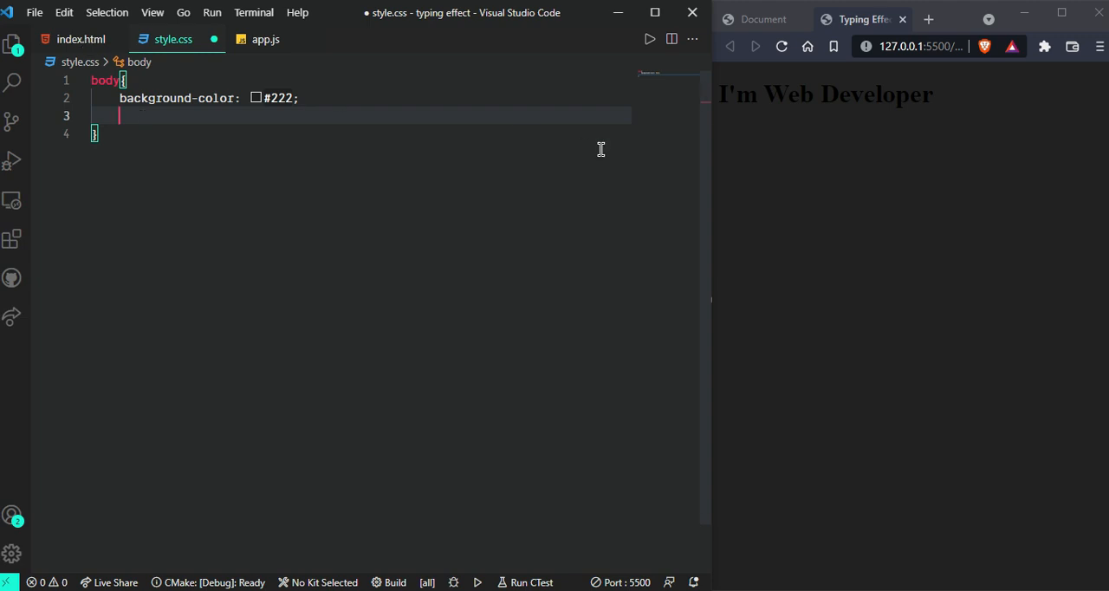
text('')
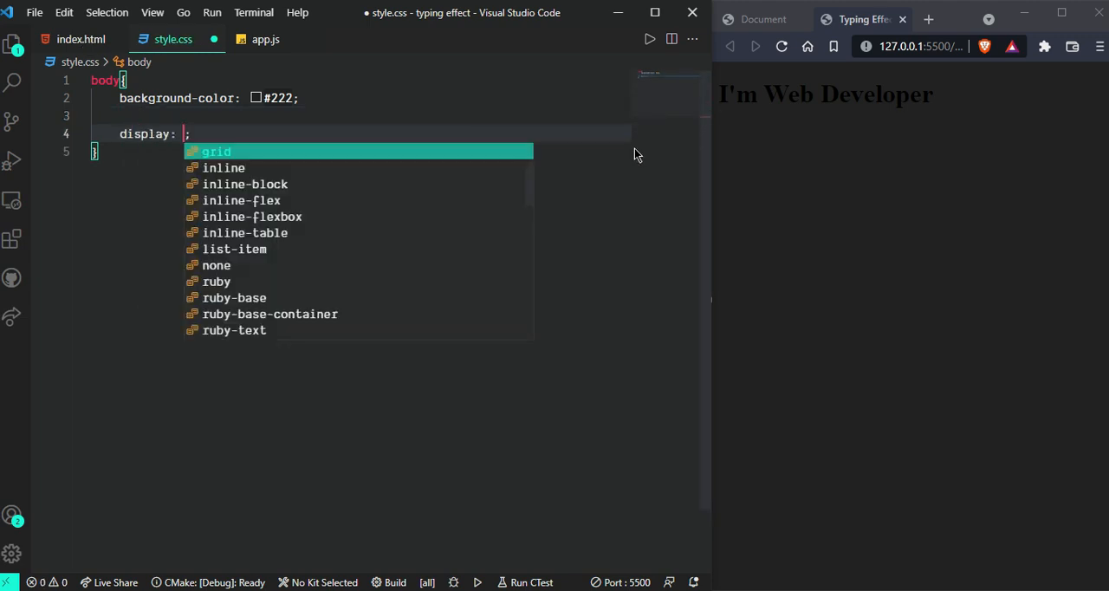
key(Enter)
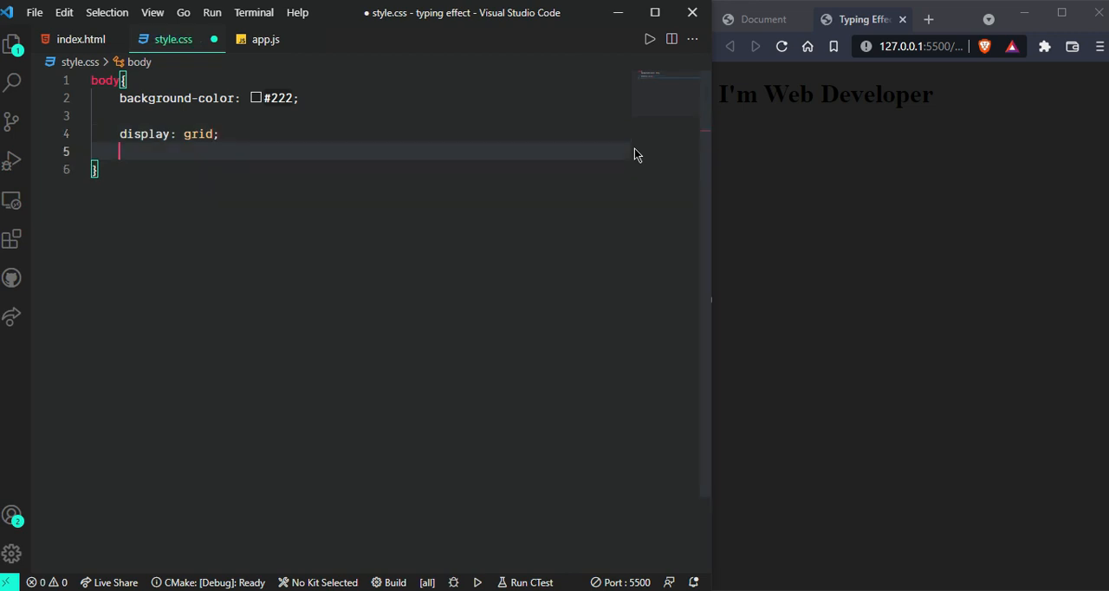
text(place-items: center;)
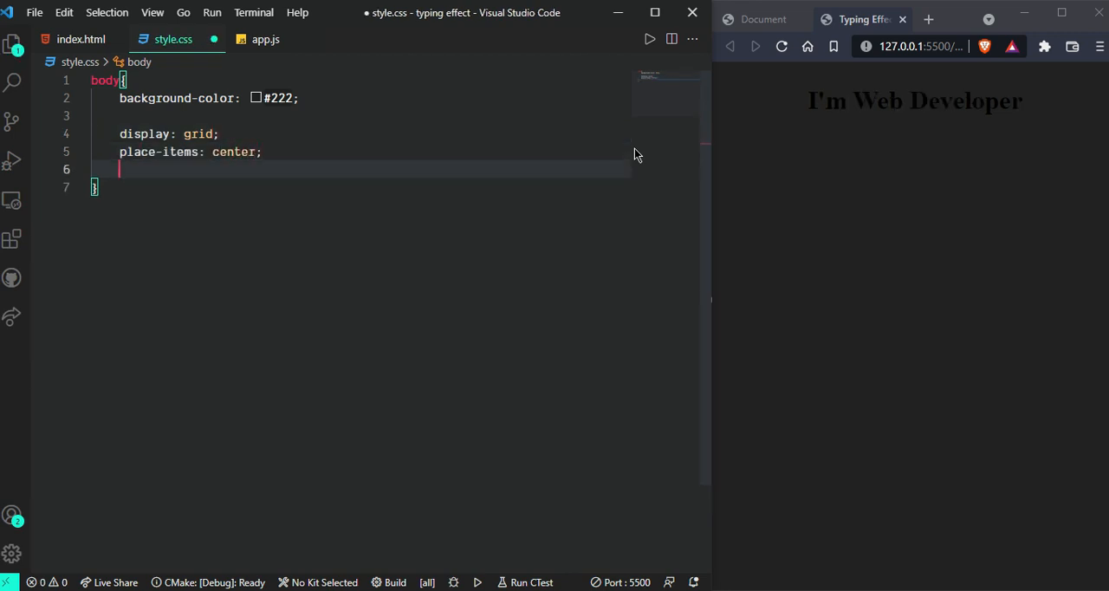
text(line-height: 100vh;)
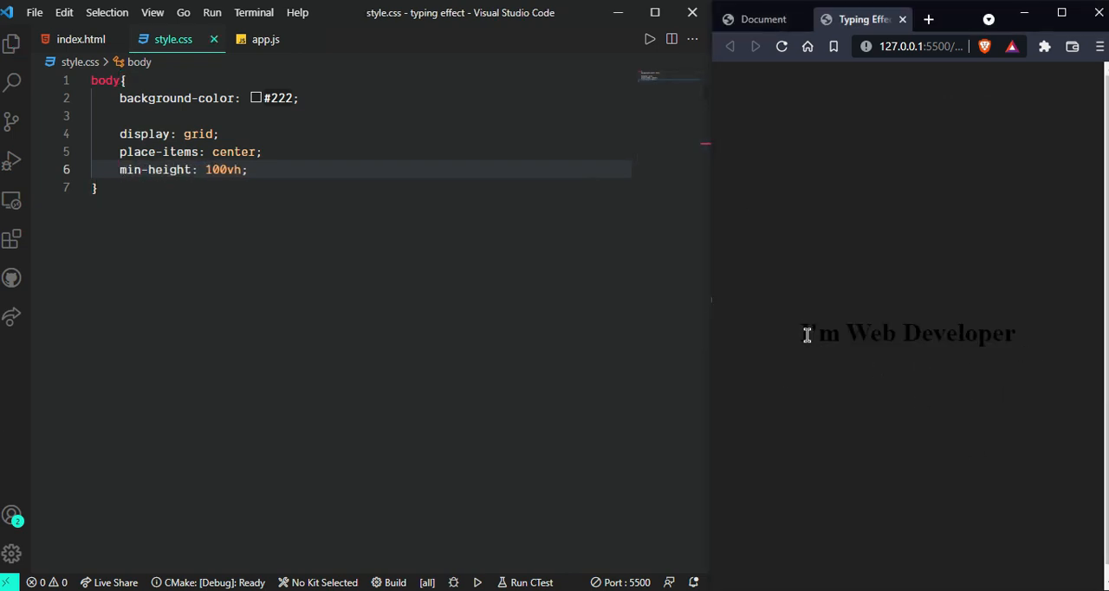
text(.)
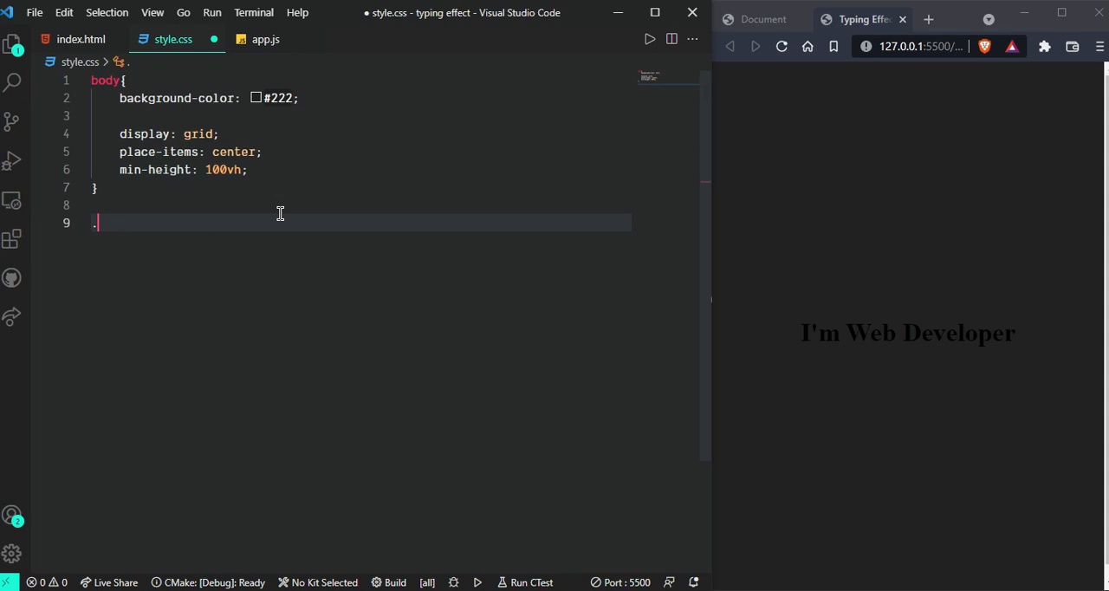
- Add a .heading rule making the heading text white, checking the span class in index.html
text(heading{)
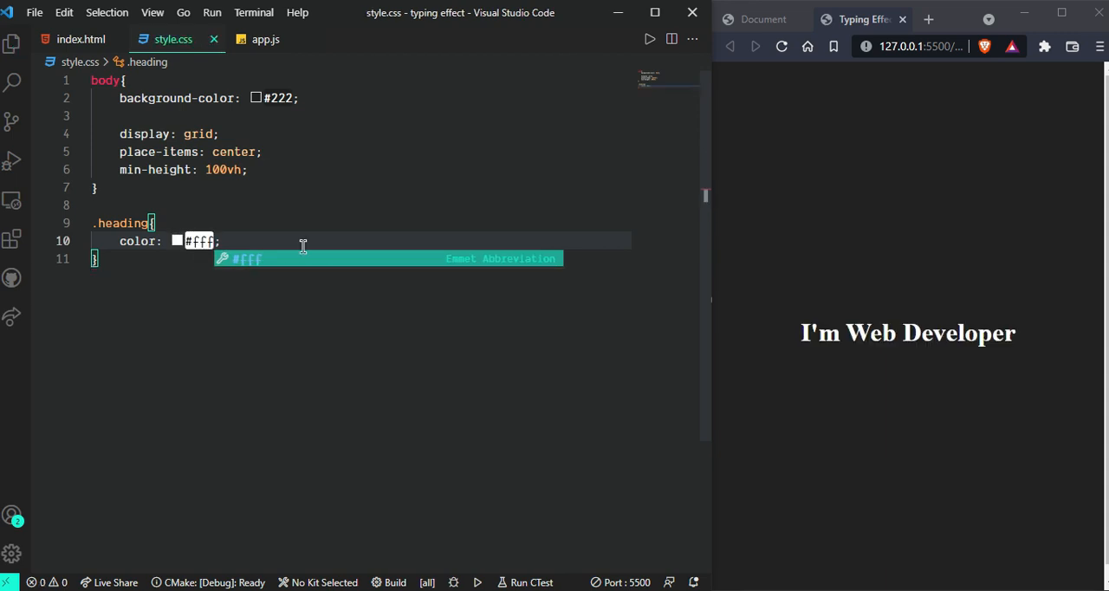
click(80, 39)
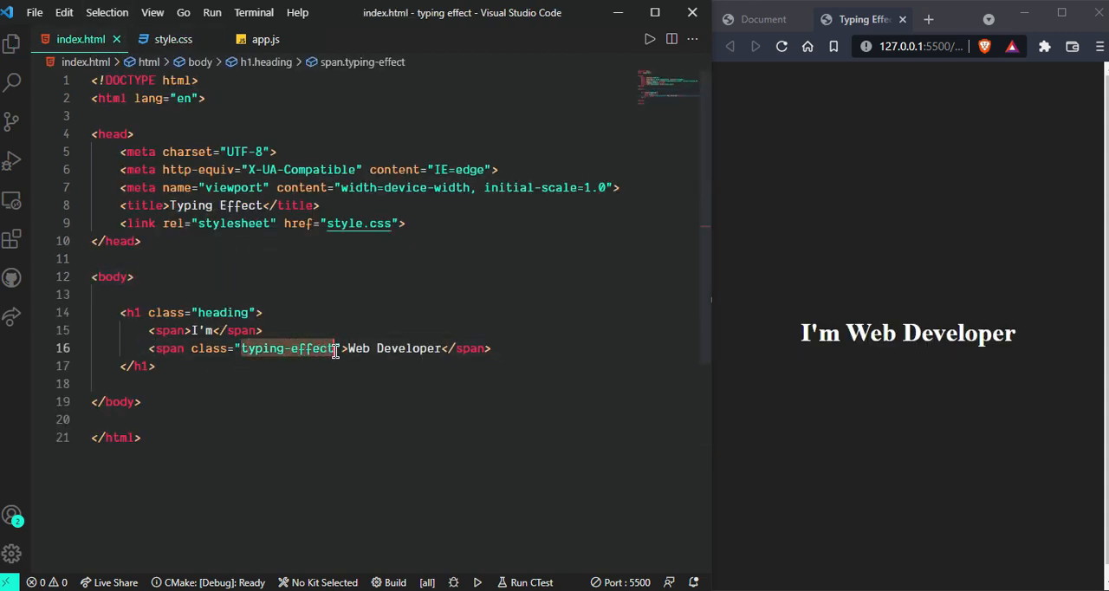
click(174, 38)
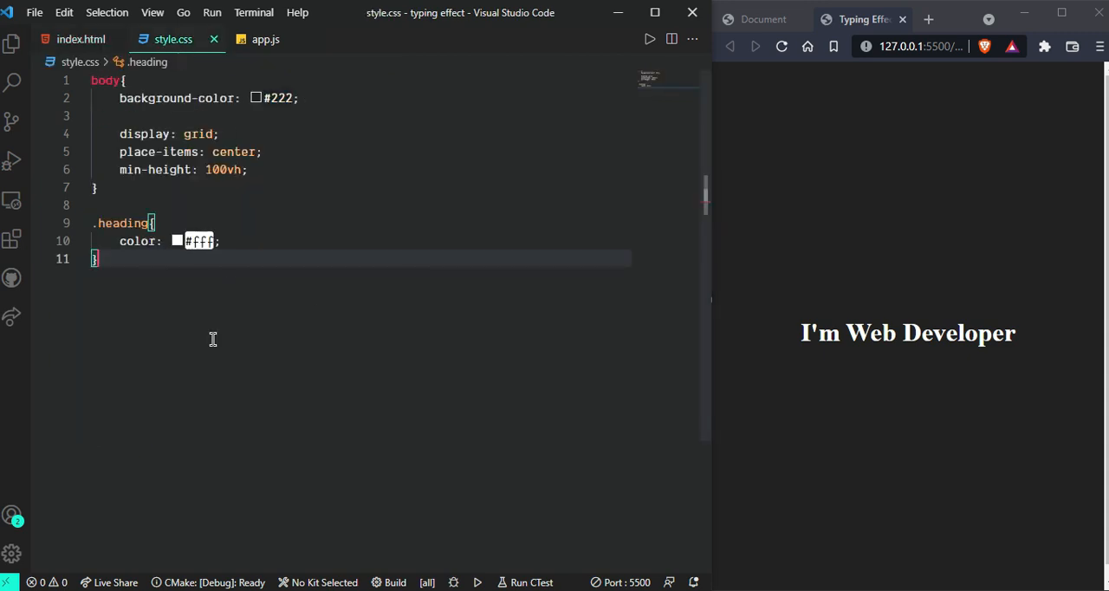
- Add a .typing-effect rule with color: red so Web Developer shows red in the preview
text(.typing-effect{)
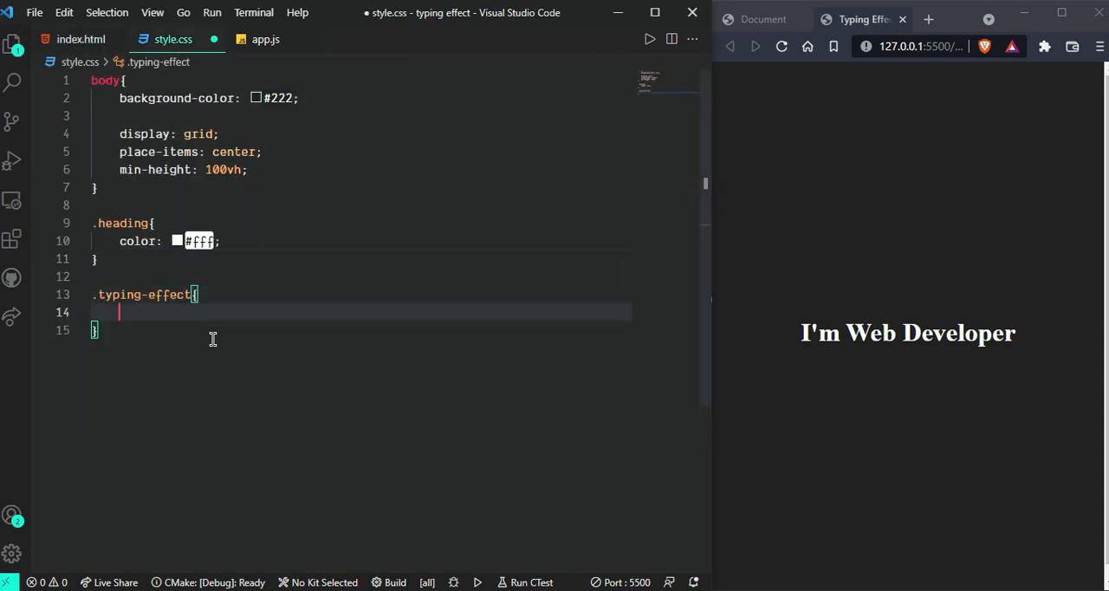
text(color: re;)
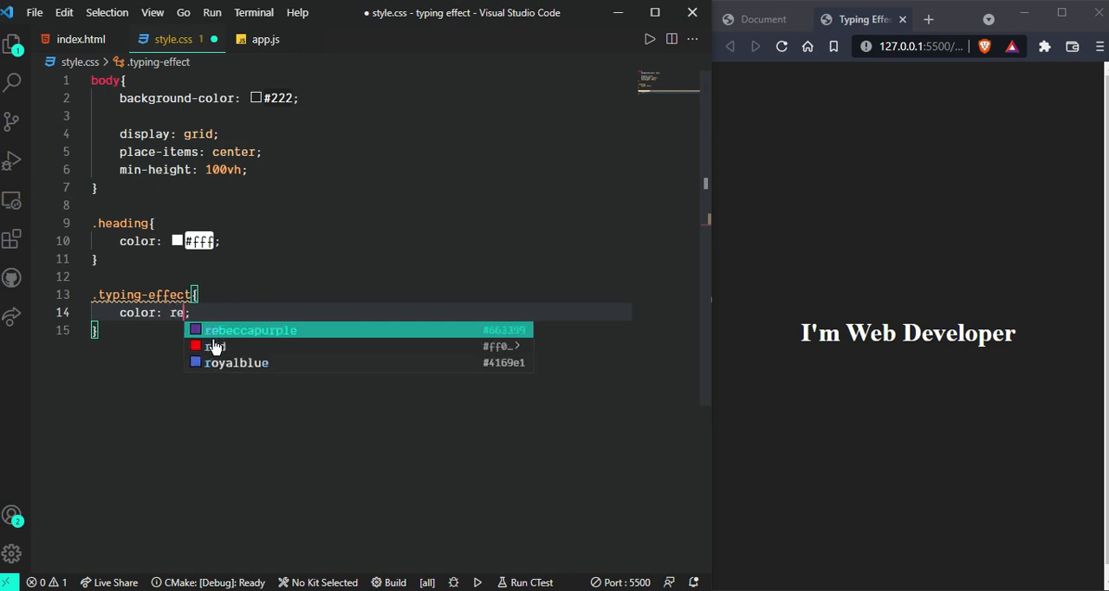
click(208, 345)
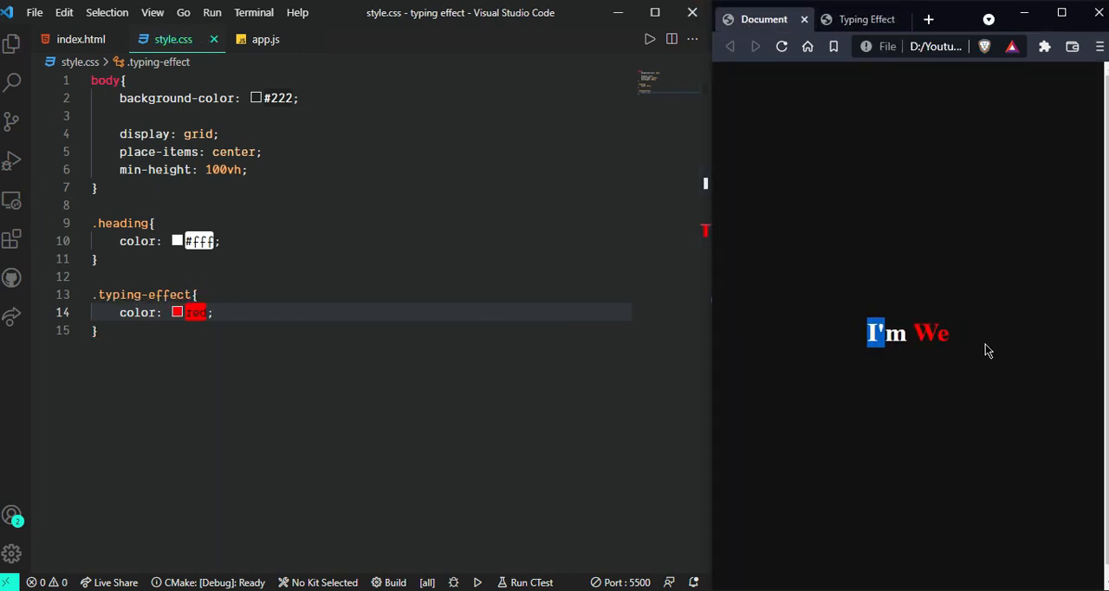
click(862, 19)
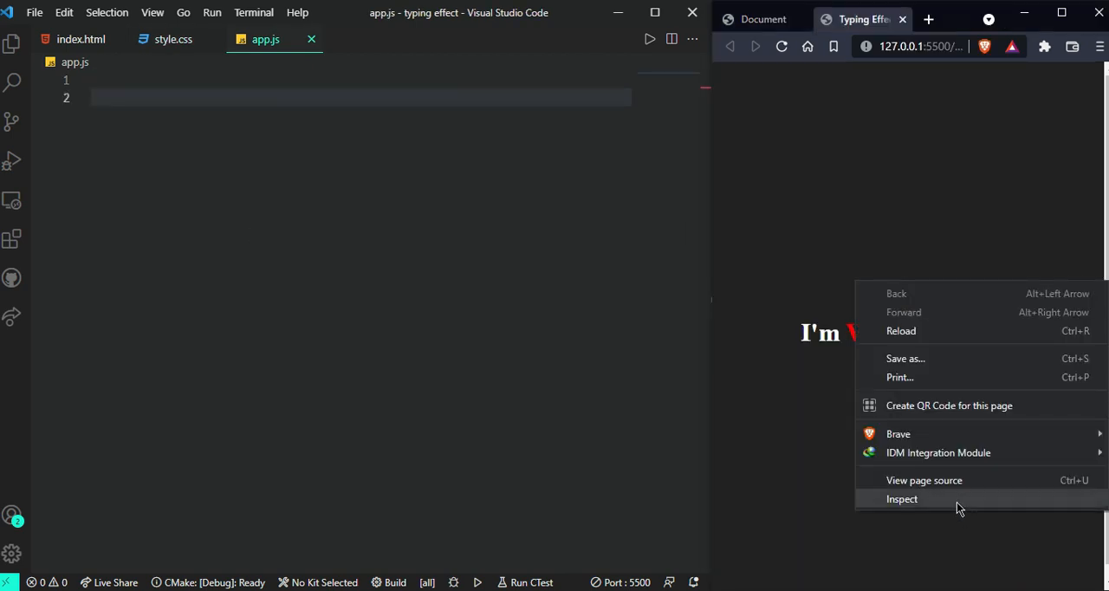
- Open the browser's developer Console beside the page and begin a const declaration in app.js
click(901, 499)
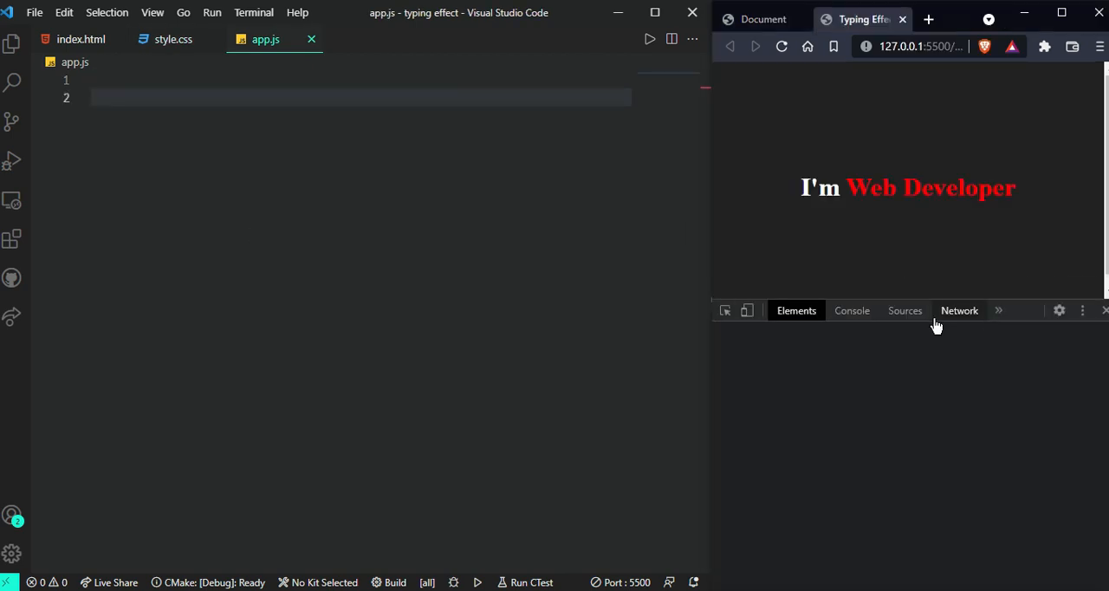
click(851, 310)
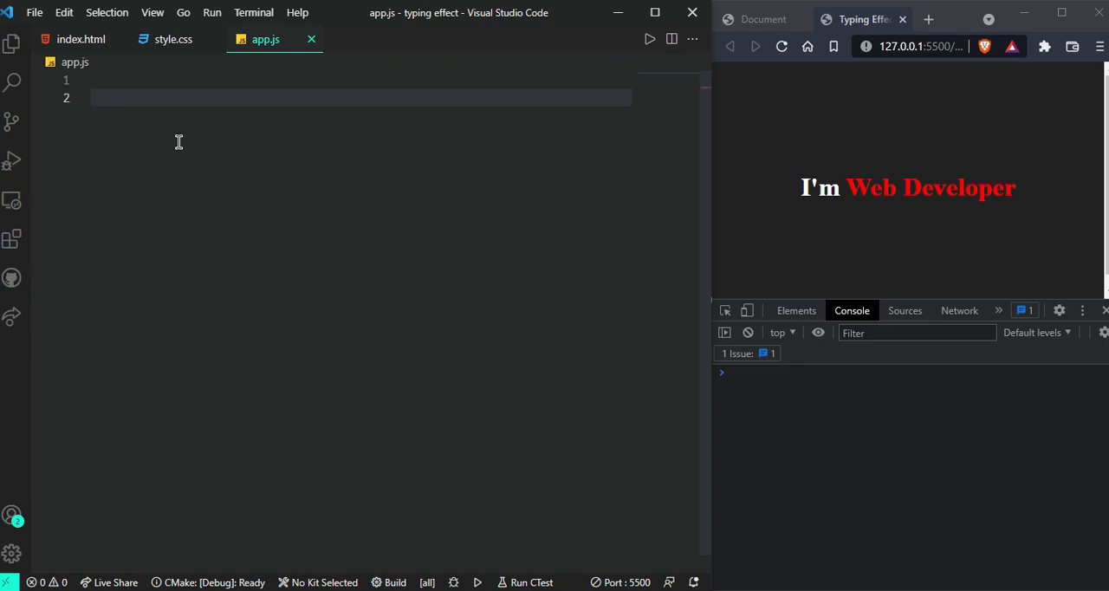
text(const t)
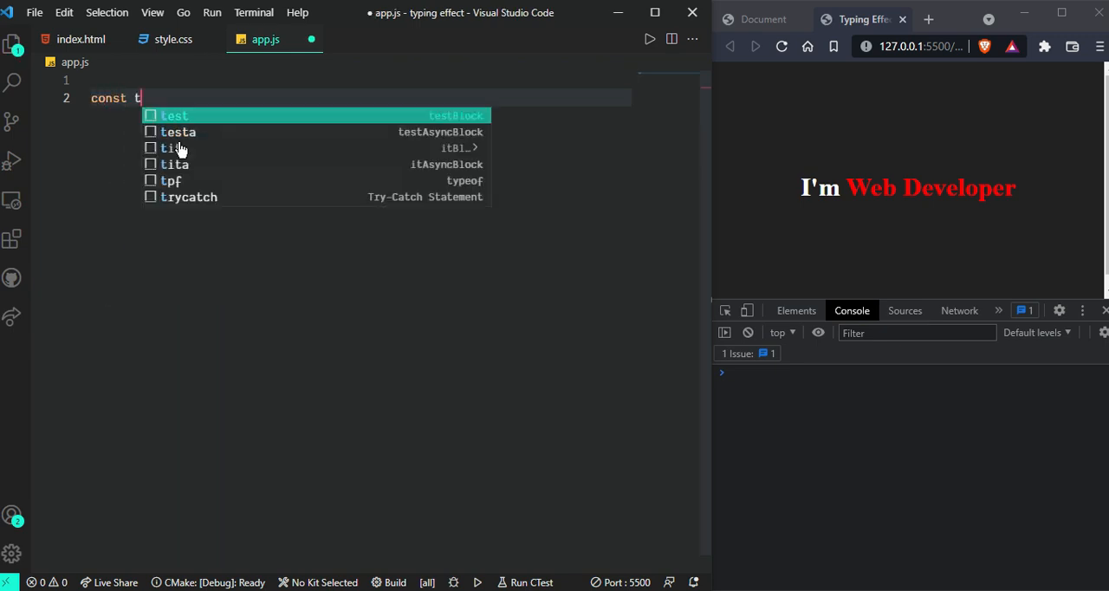
- Declare const textElement = document.querySelector('.typing-effect'); in app.js
text(extElement = d)
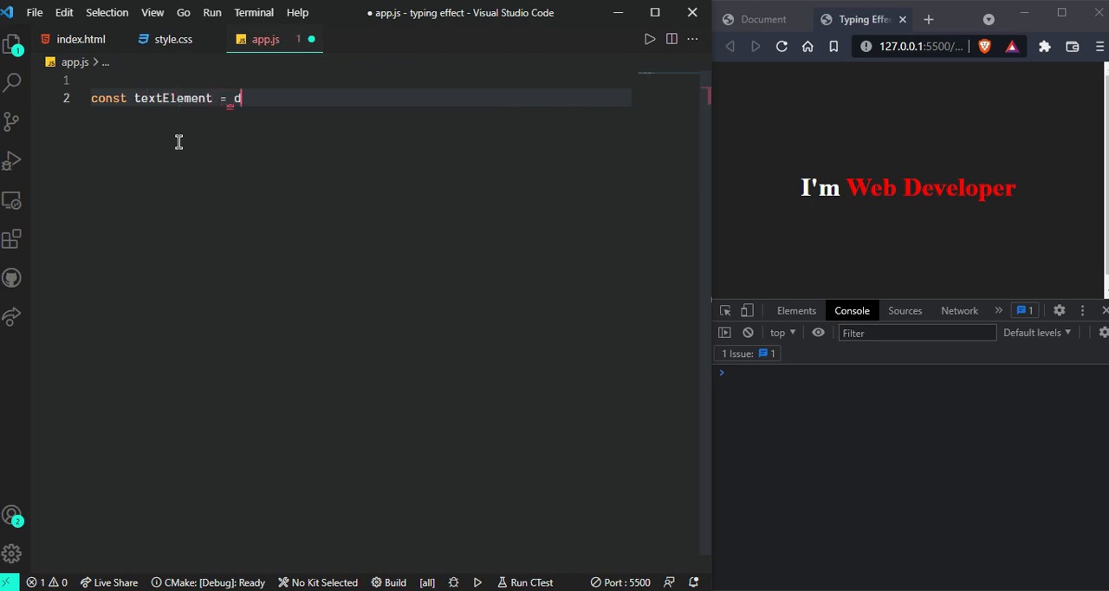
text(ocument.querySelector('typing-effect)
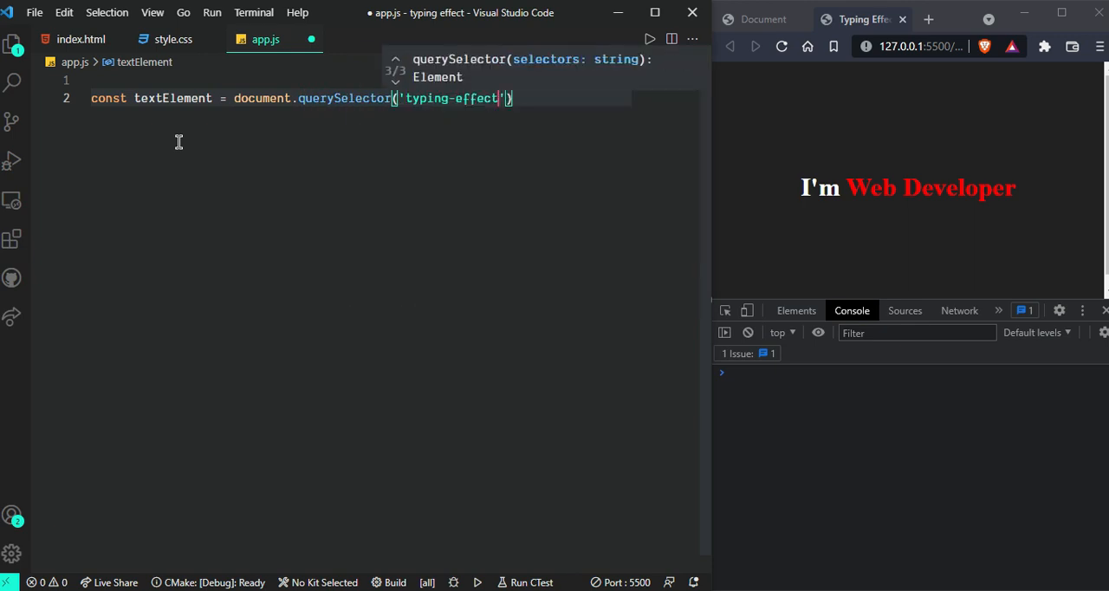
text(;)
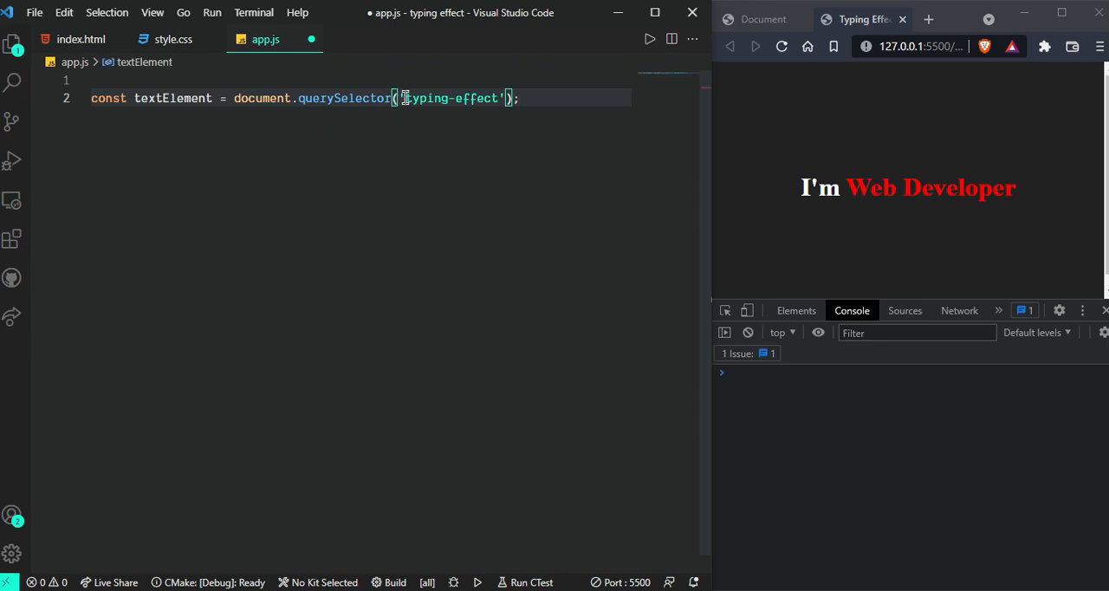
key(ctrl+s)
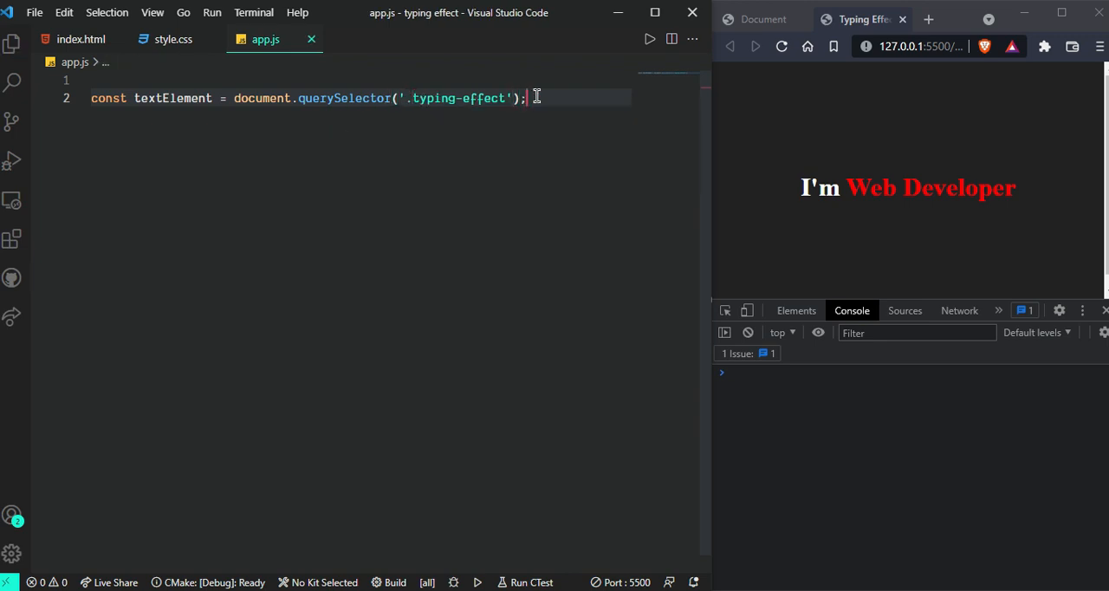
- Log textElement with console.log, then return to index.html
text(consol)
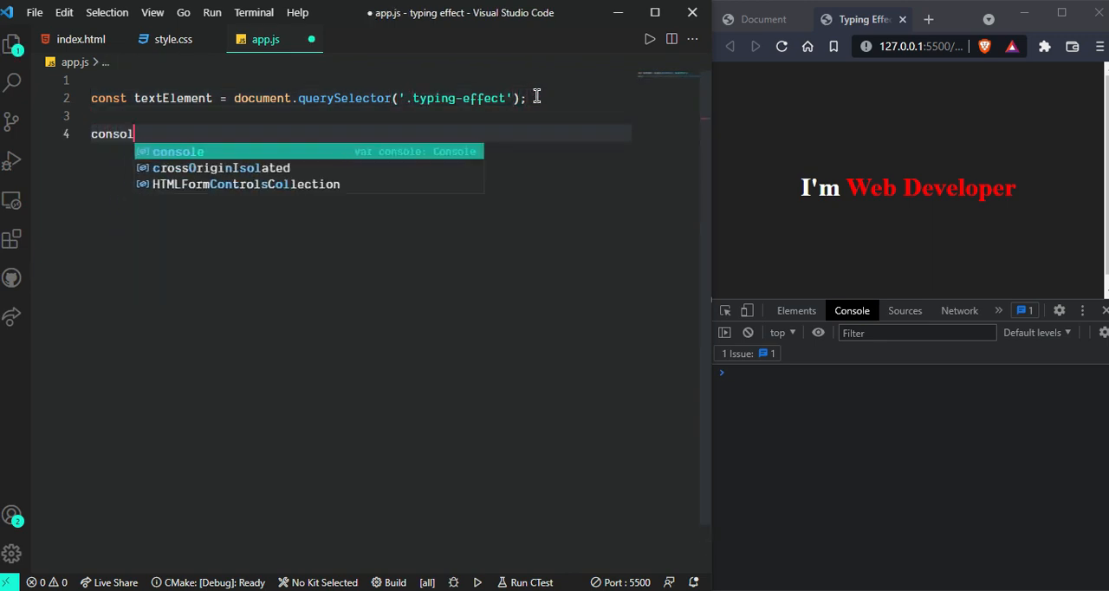
text(e.log()
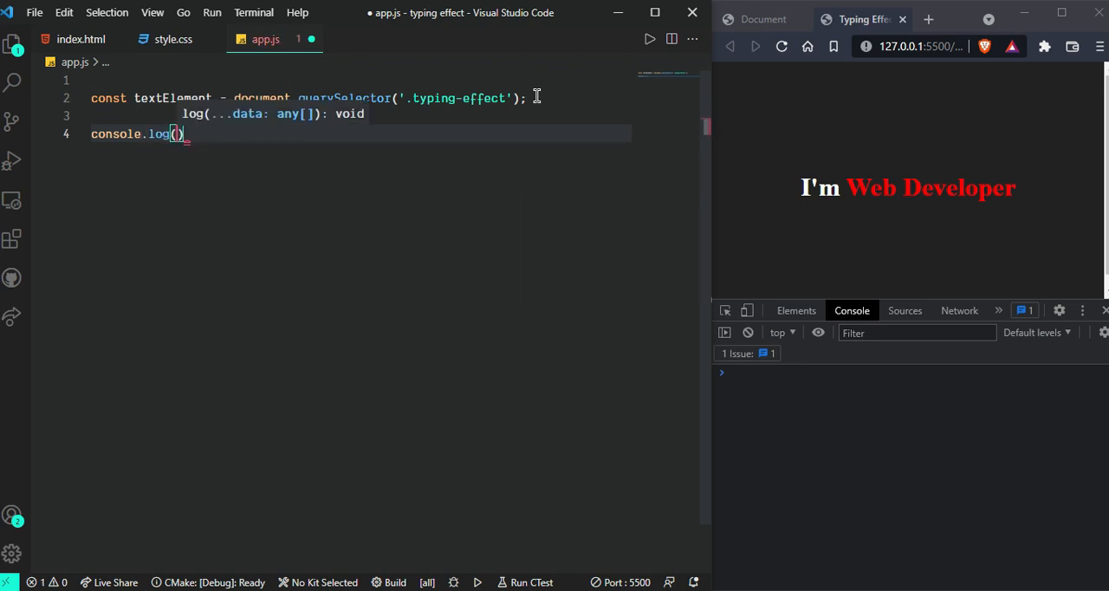
text(textElement)
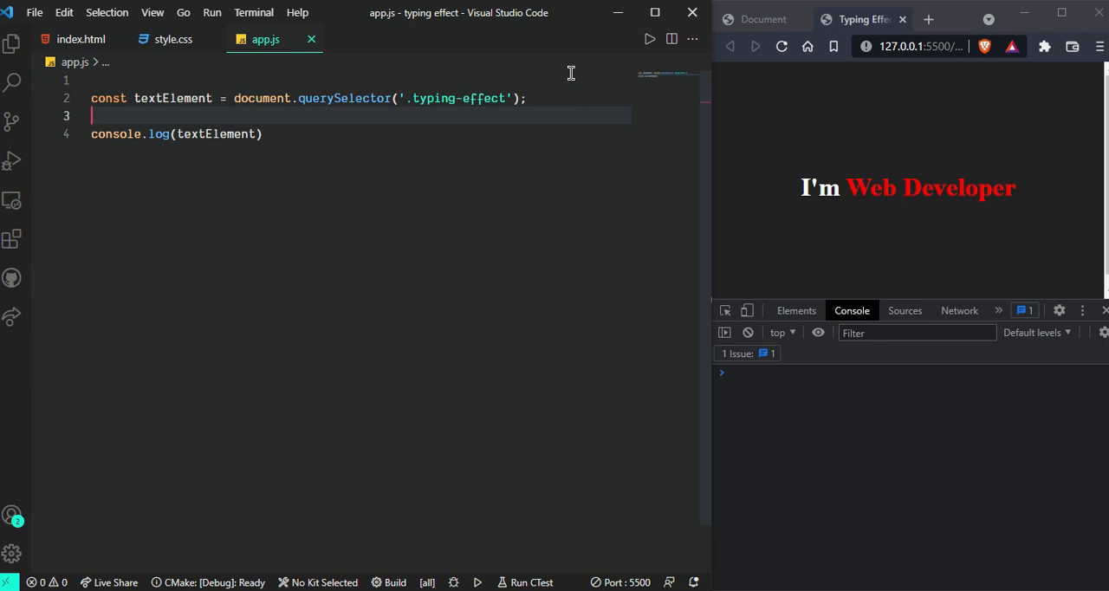
click(79, 39)
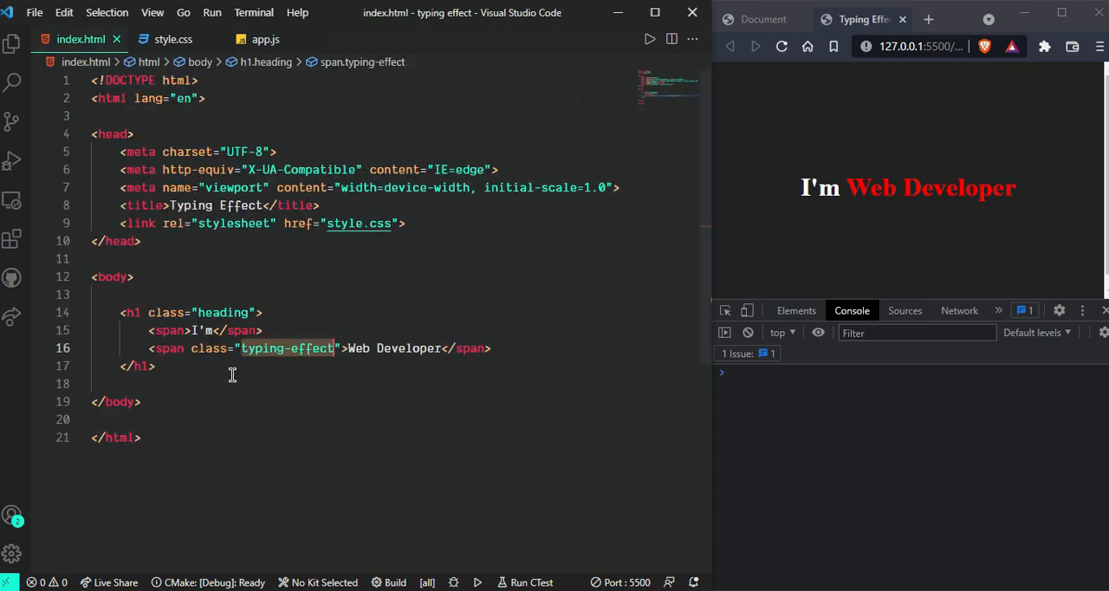
- Link app.js to the page with a script tag in index.html
text(scr)
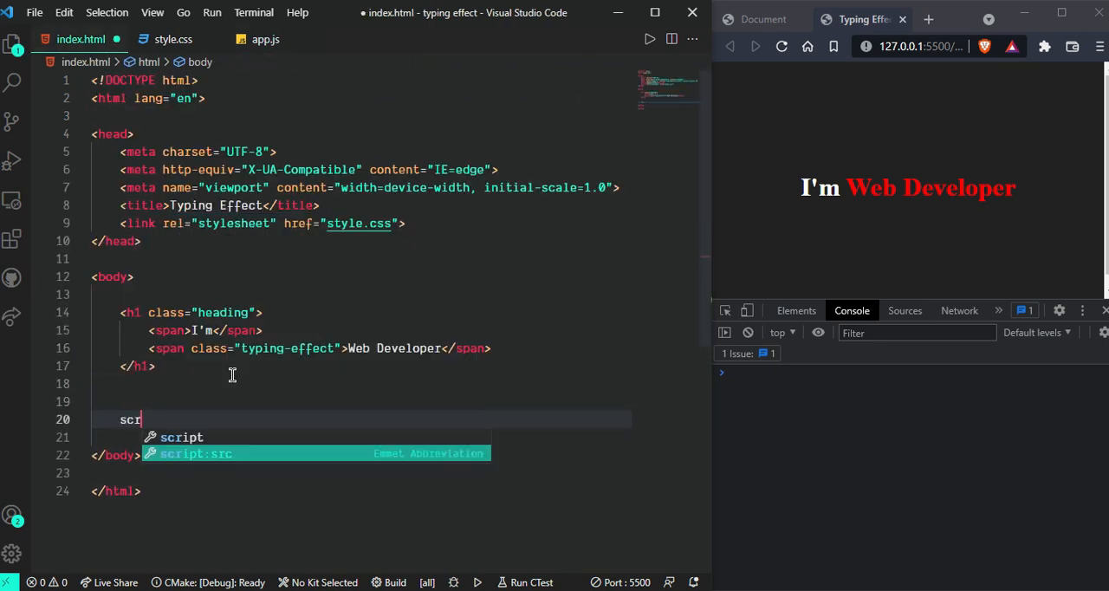
key(Tab)
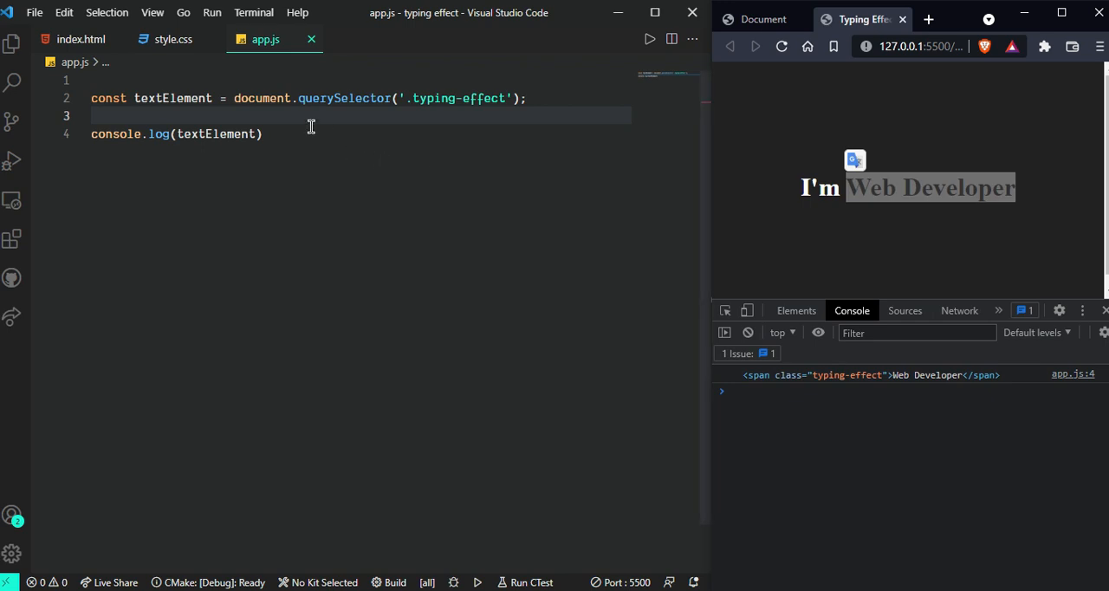
key(enter)
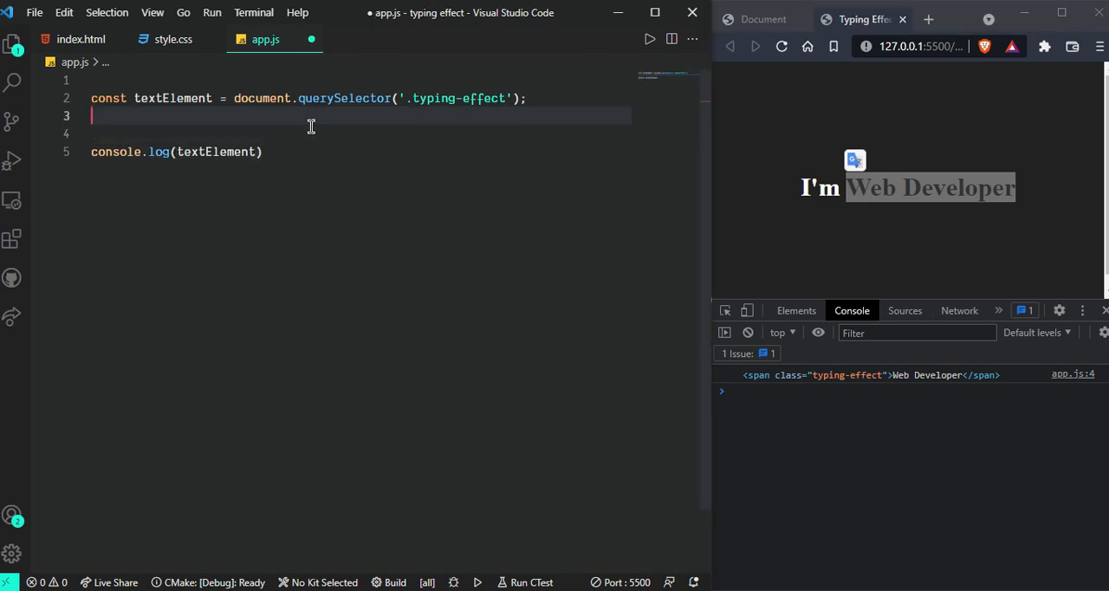
- Store textElement.textContent in const text and log it, printing 'Web Developer'
text(const text =)
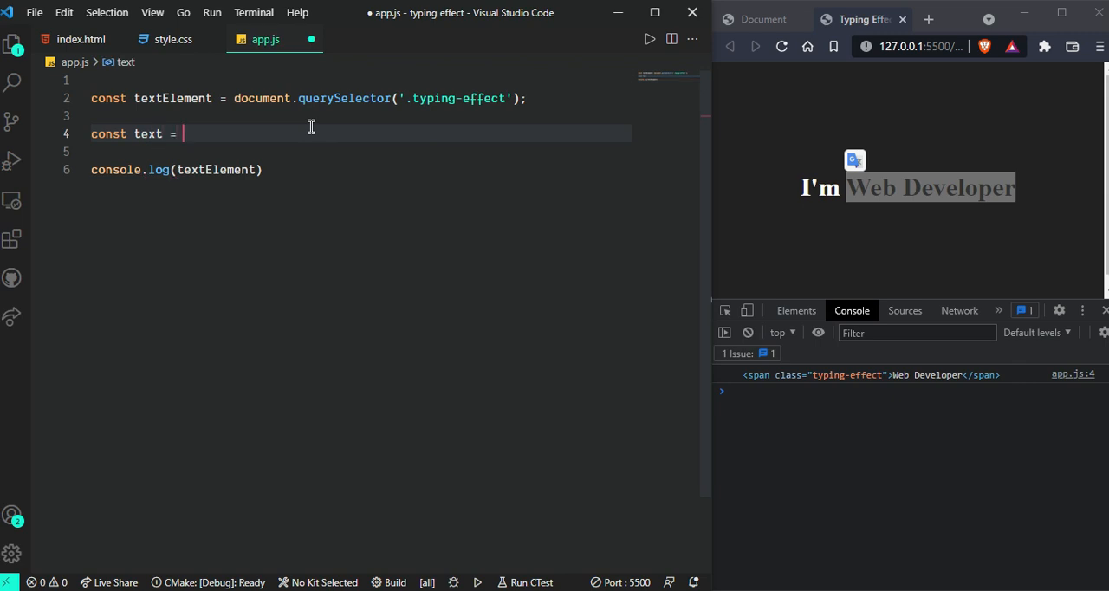
text(text)
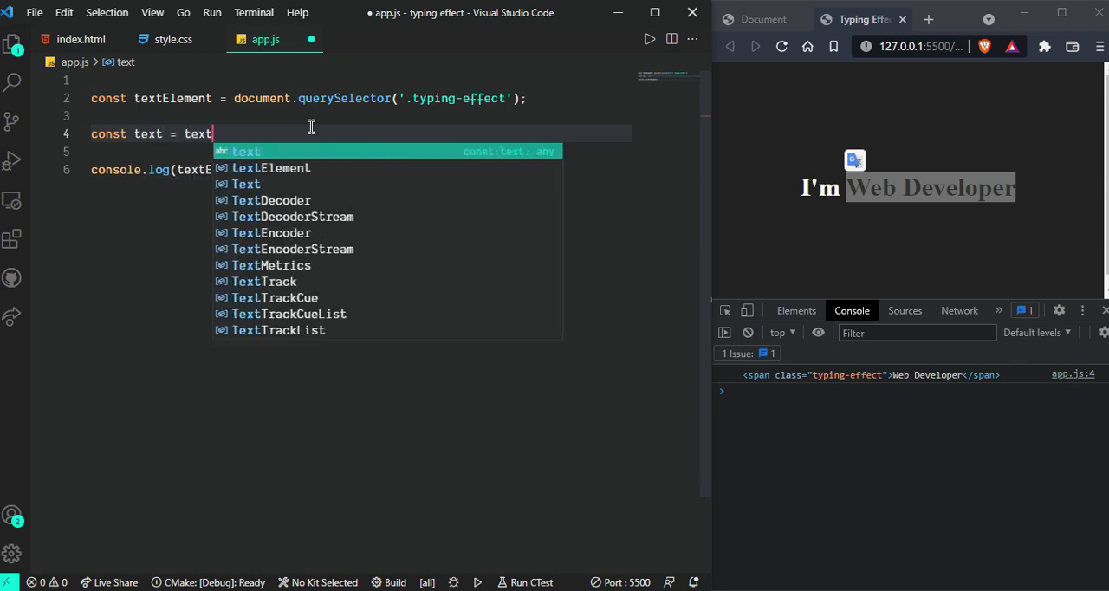
text(Element.)
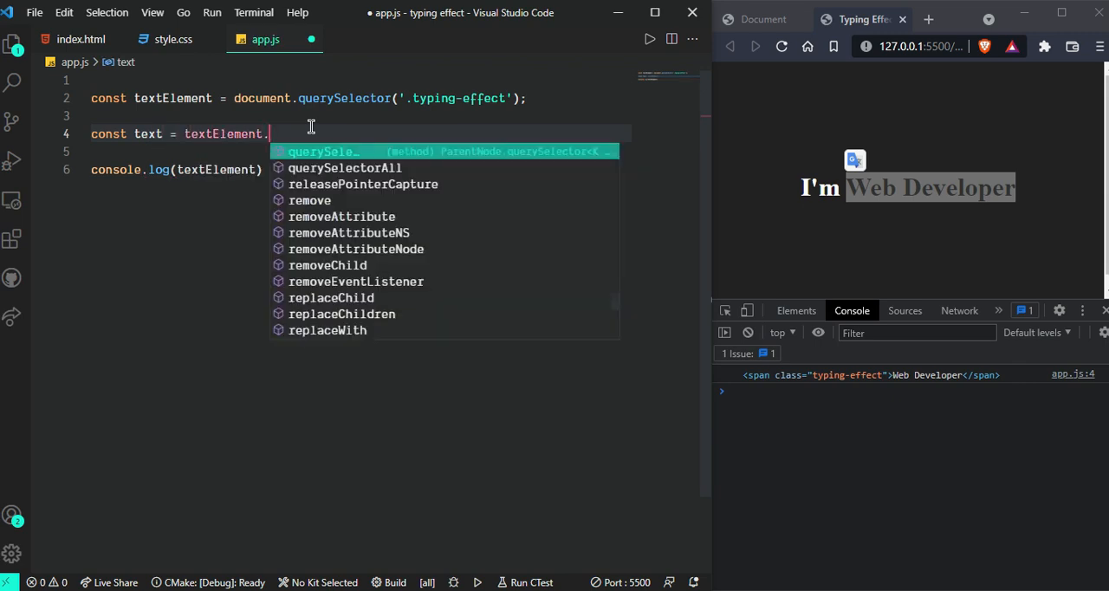
text(textContent;)
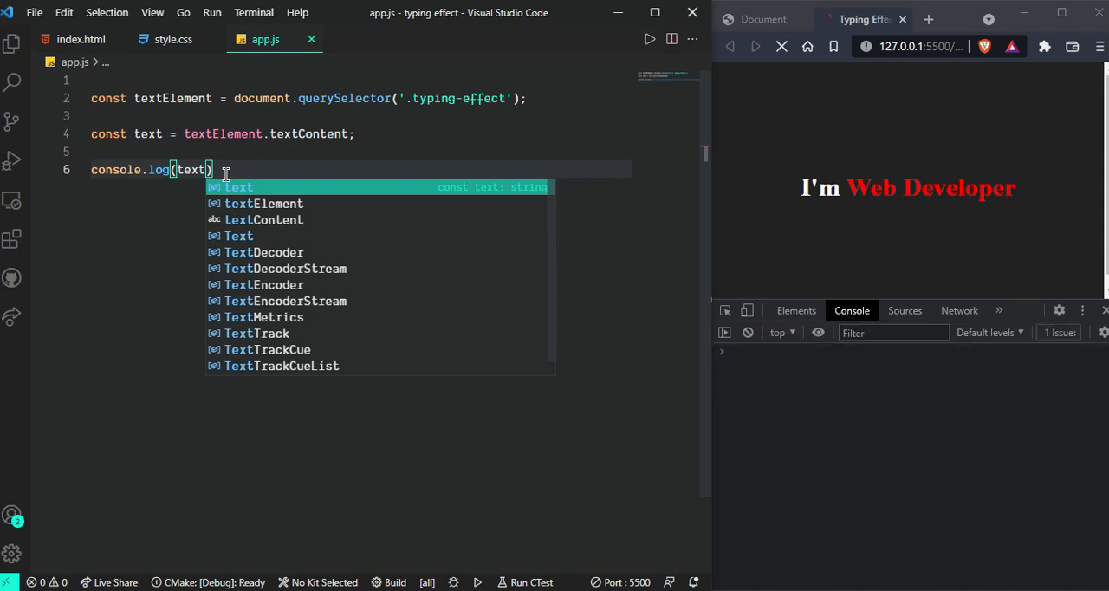
click(780, 47)
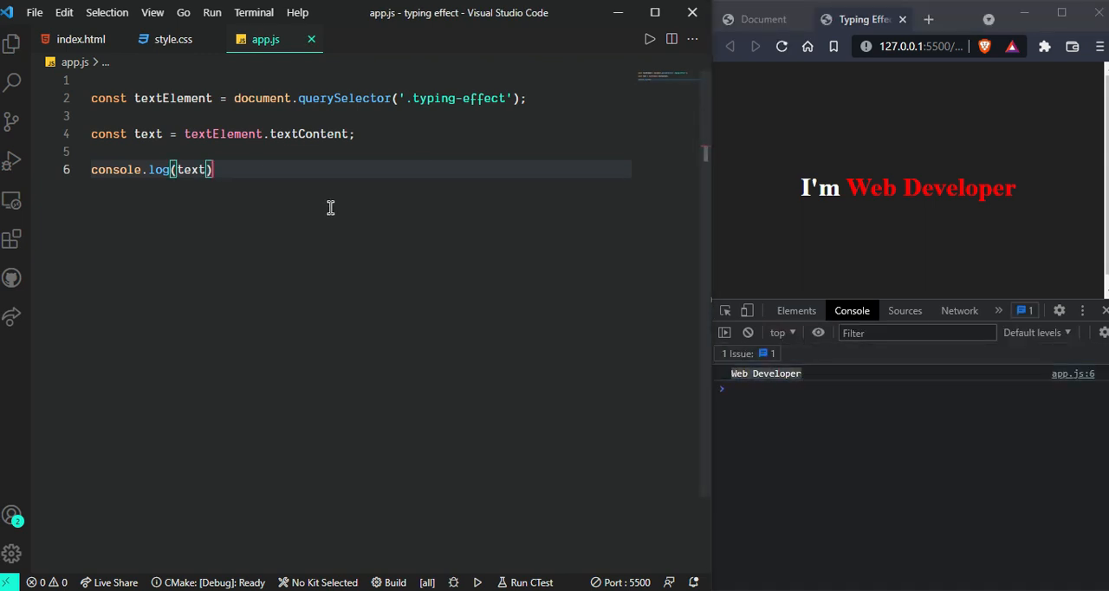
- Add a setInterval call fed by a new const delay = 100 declared above it
key(Enter)
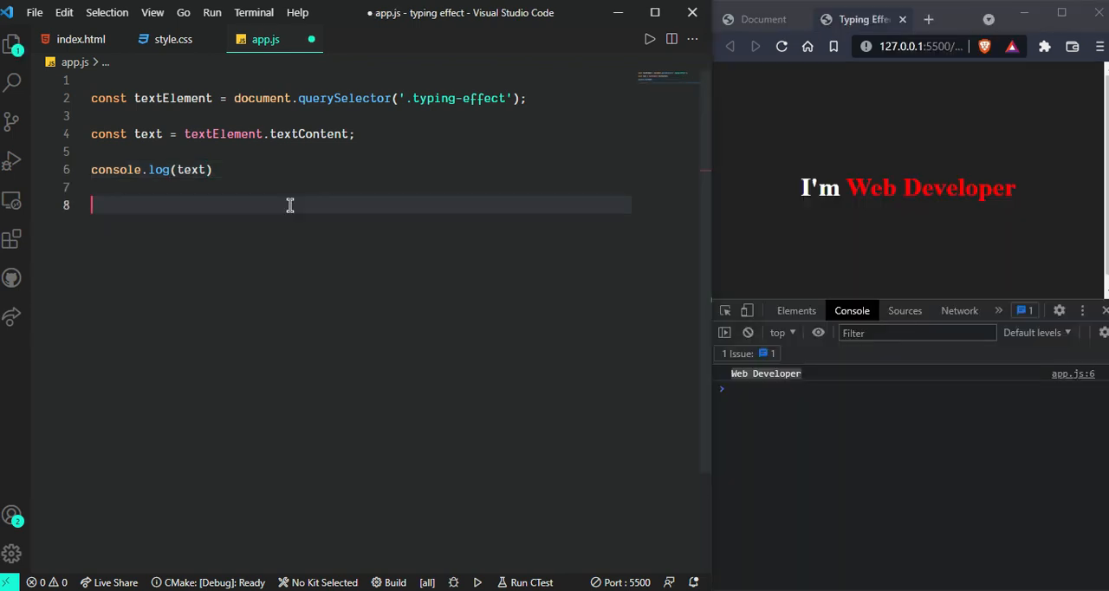
text(sett)
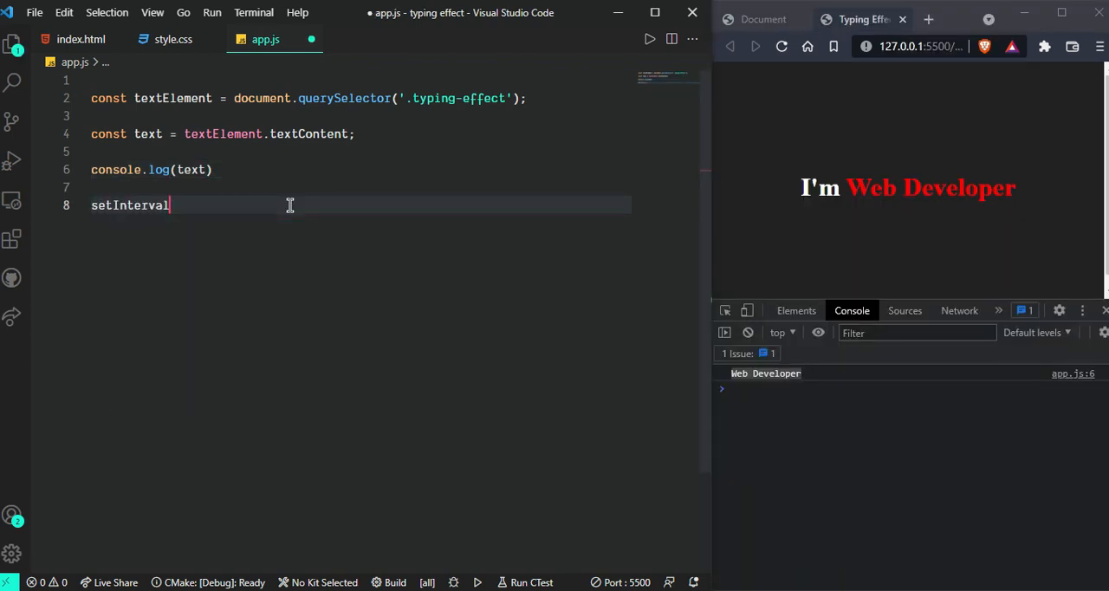
text(() => {)
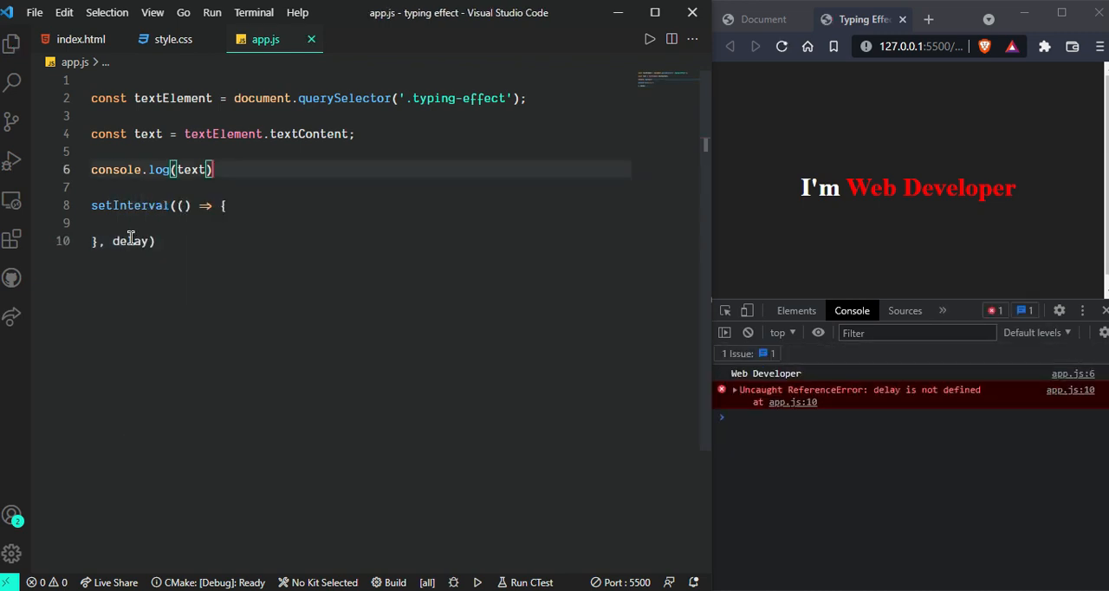
key(Enter)
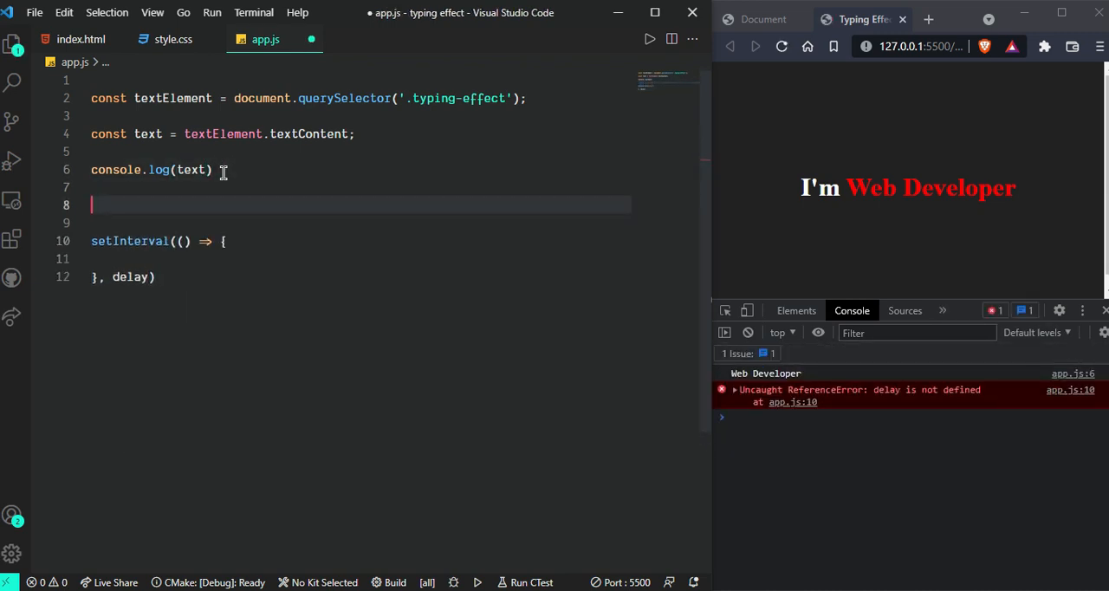
text(const d)
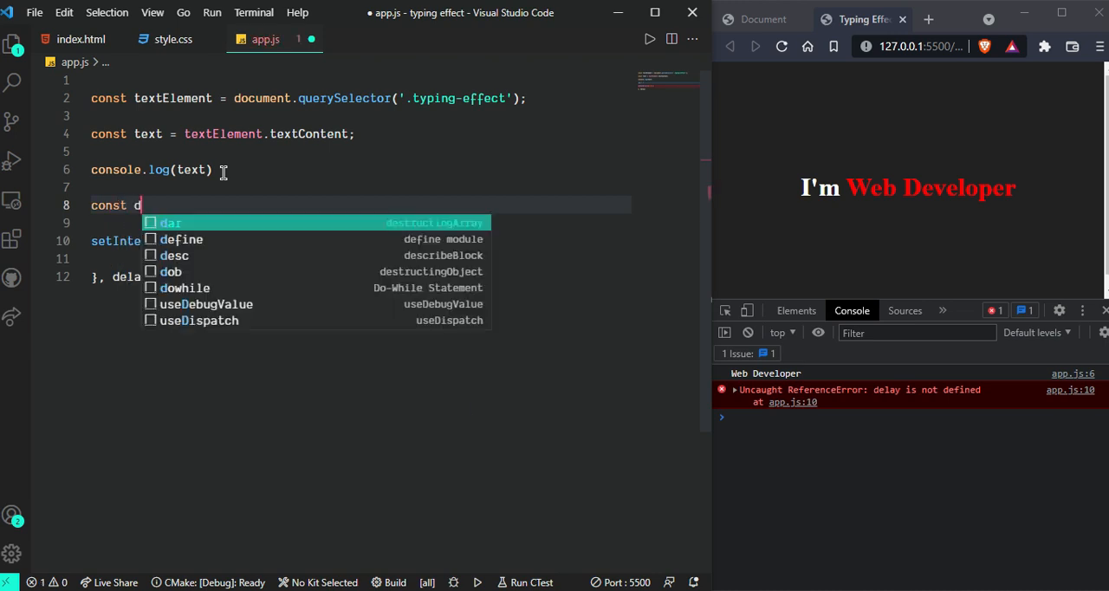
text(elay =)
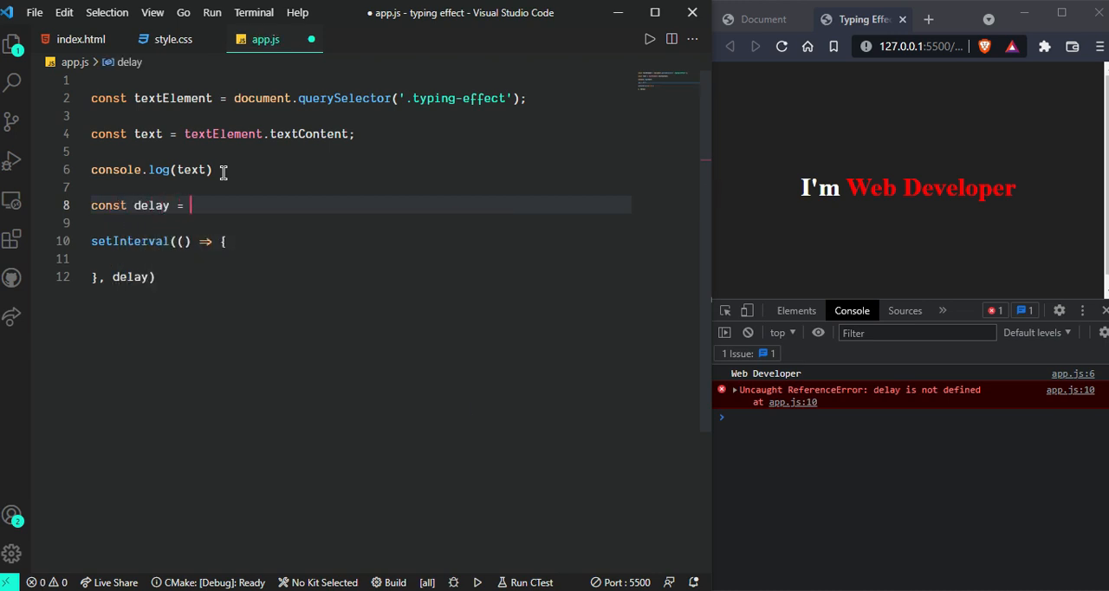
text(100;)
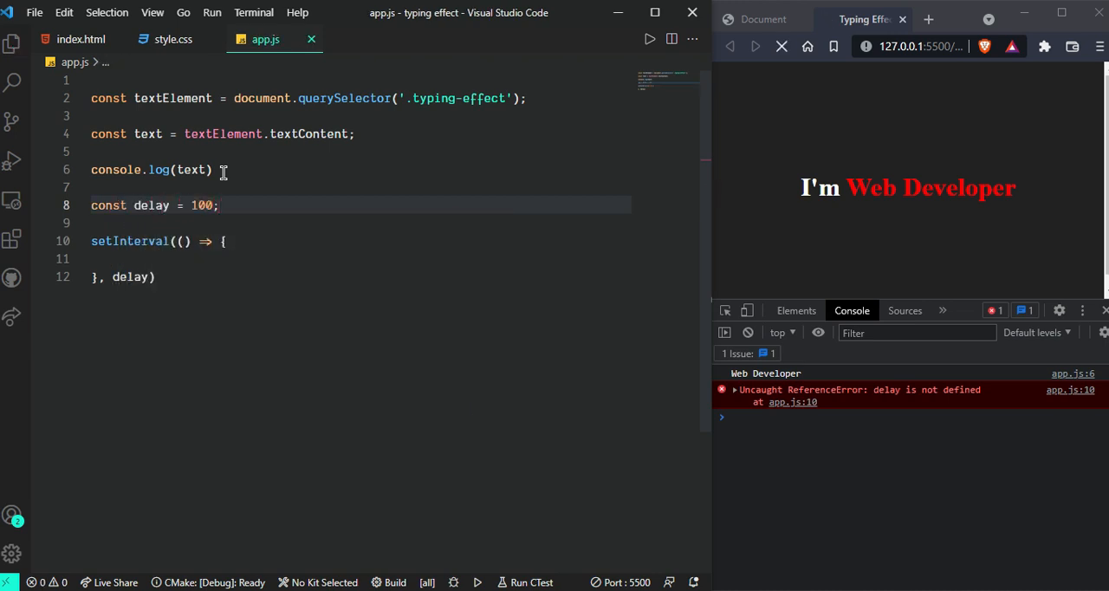
- Open blank lines in the interval callback, testing and removing a console.log
click(779, 45)
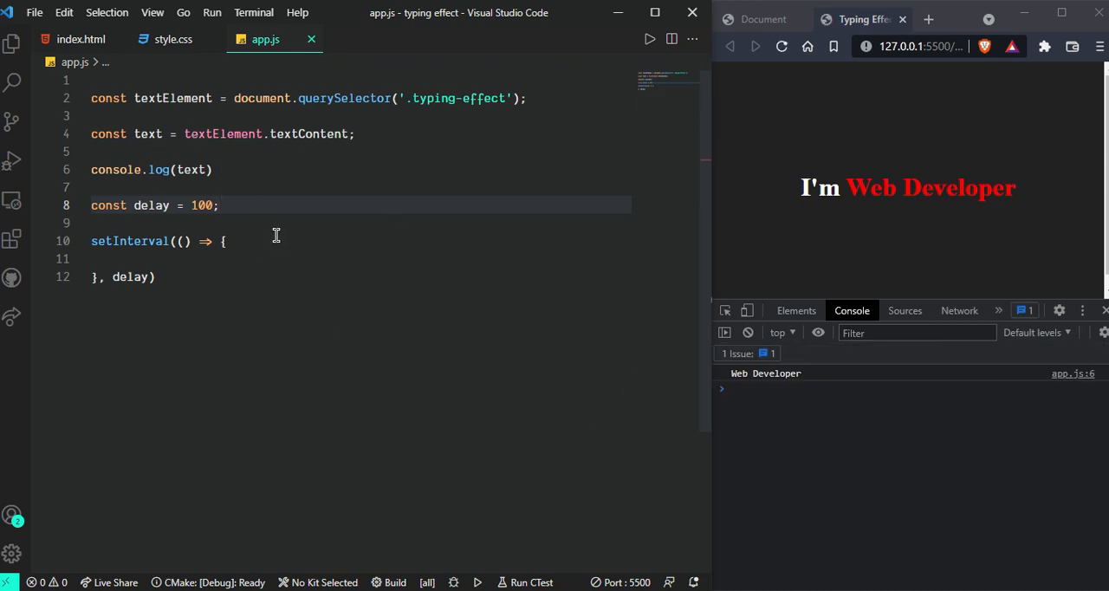
key(Enter)
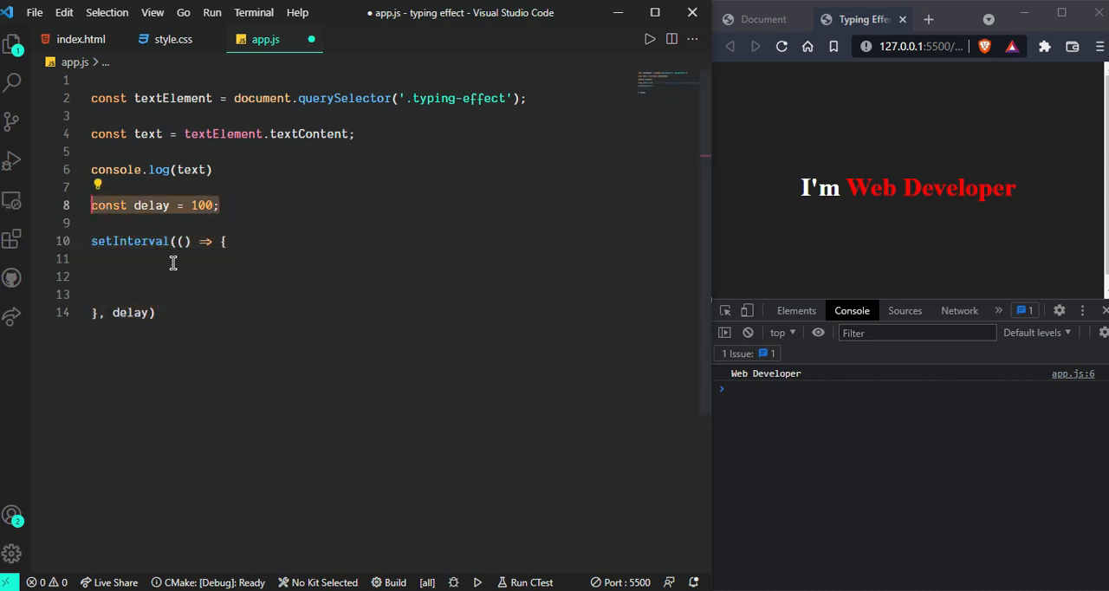
key(enter)
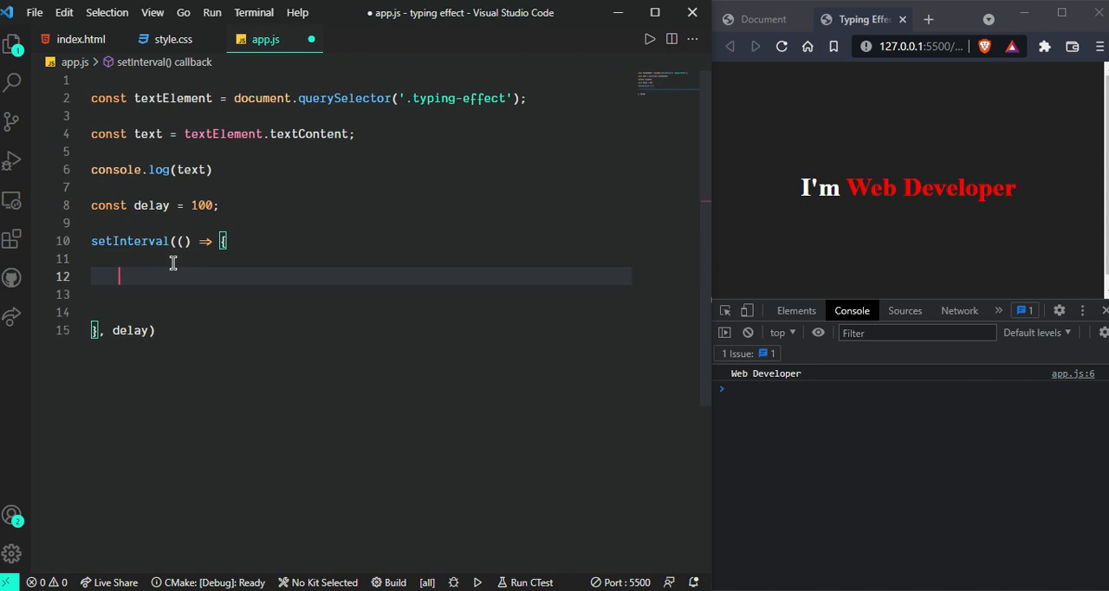
text(console.log('hii)
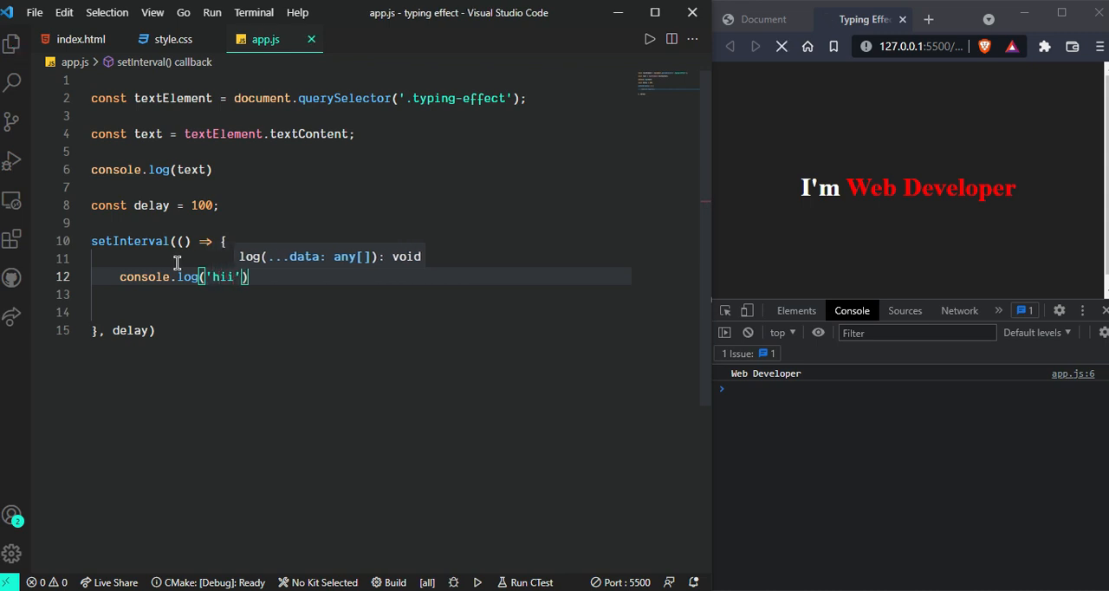
click(779, 47)
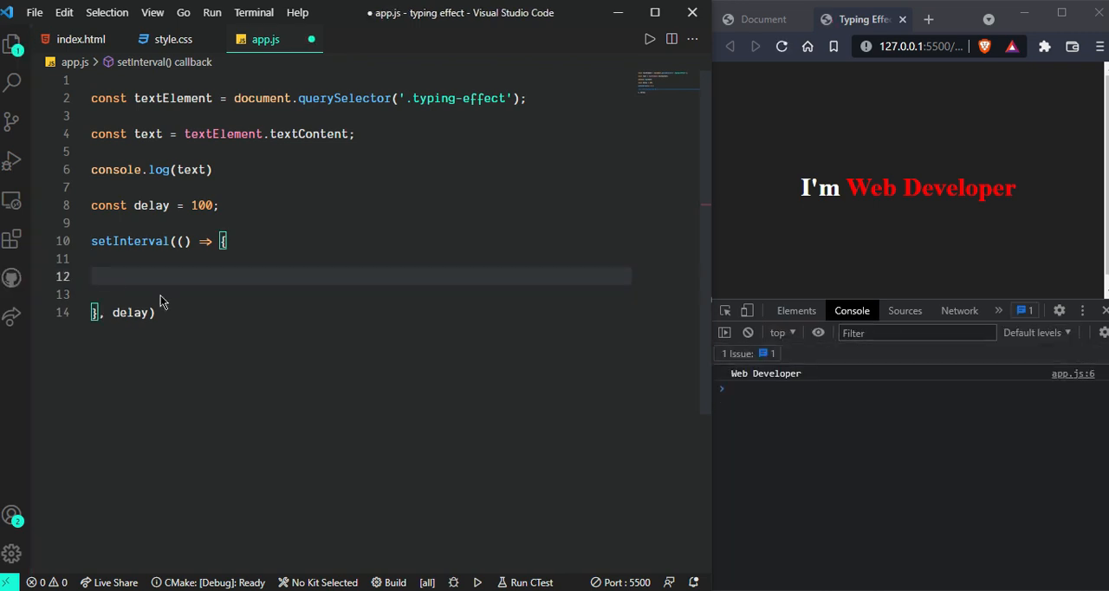
- Make the callback set textElement.innerHTML to text.substring(0, i)
text(textElement)
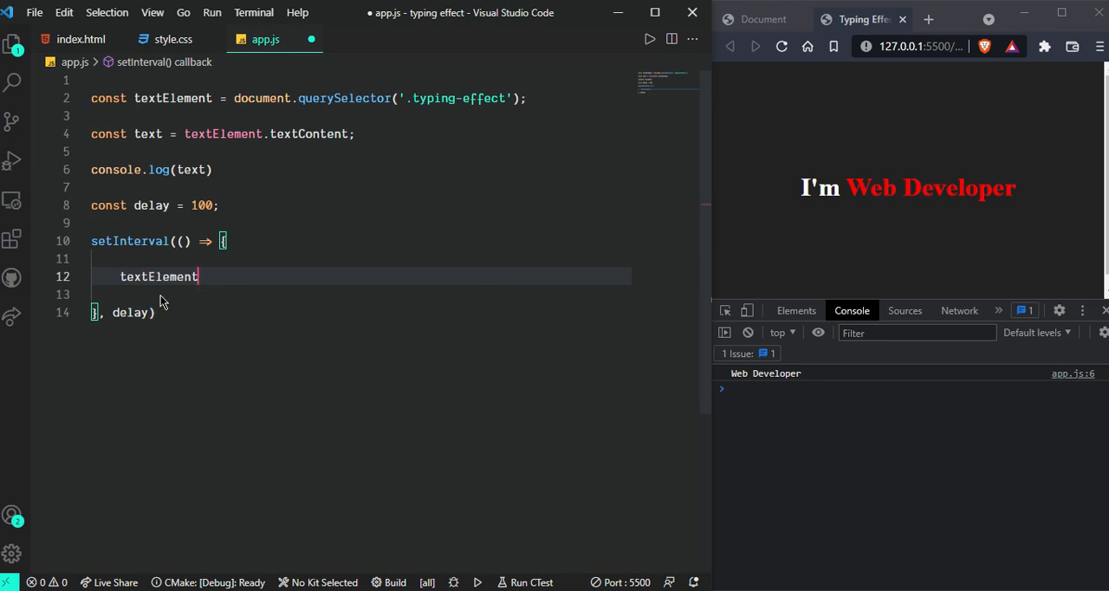
text(.inhh)
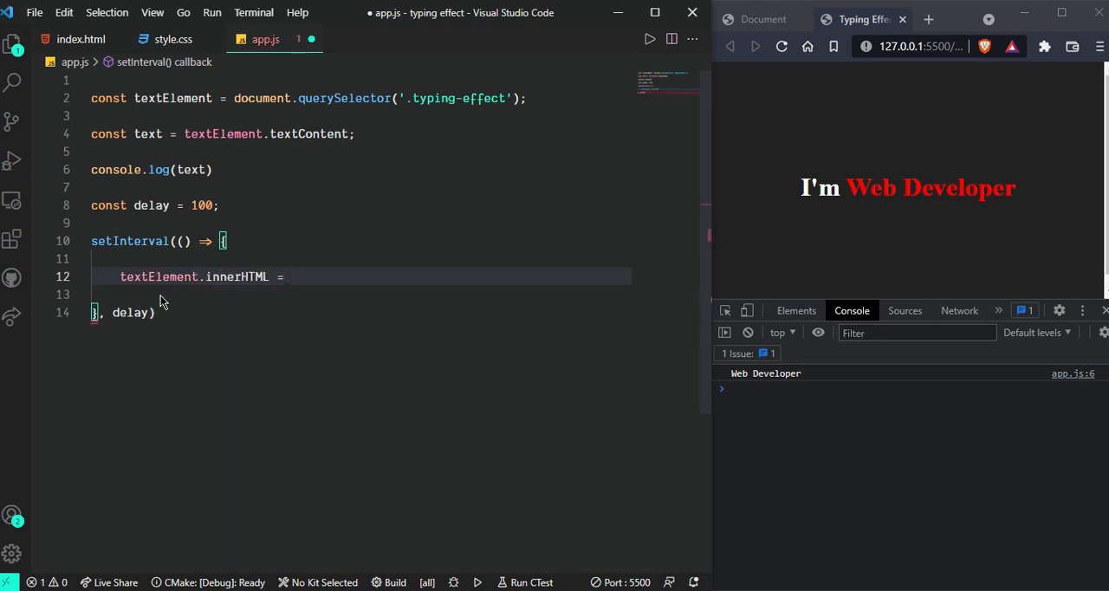
text(text)
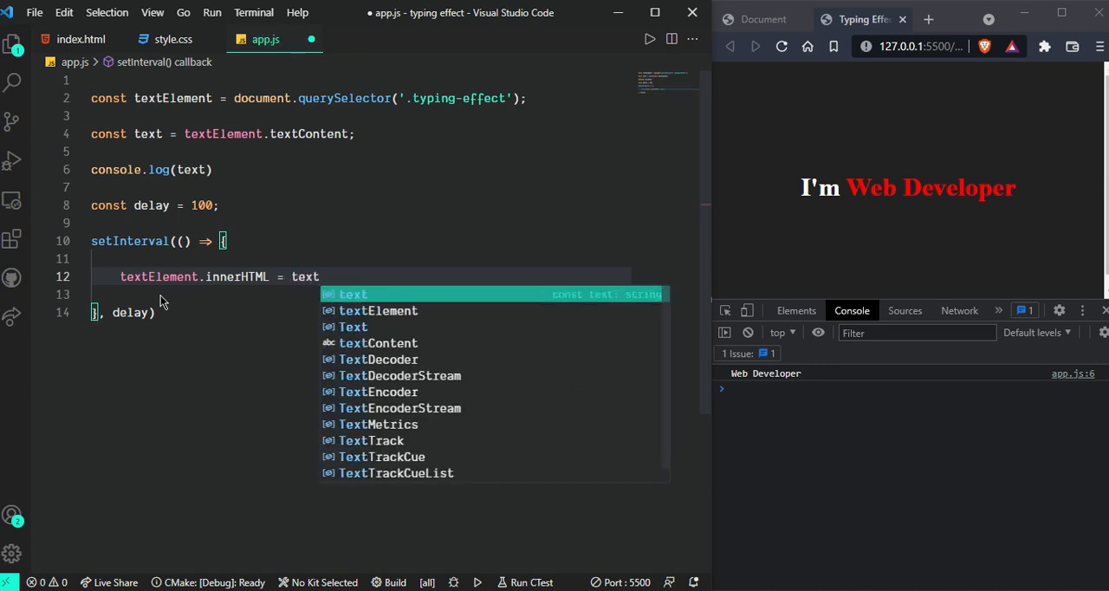
text(.substring)
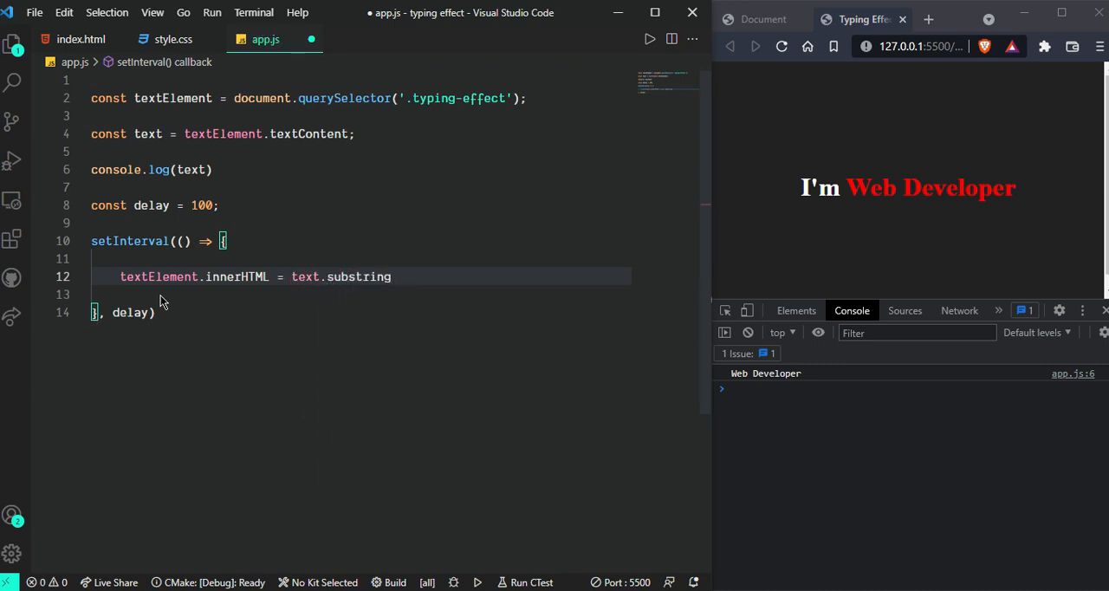
text((0,)
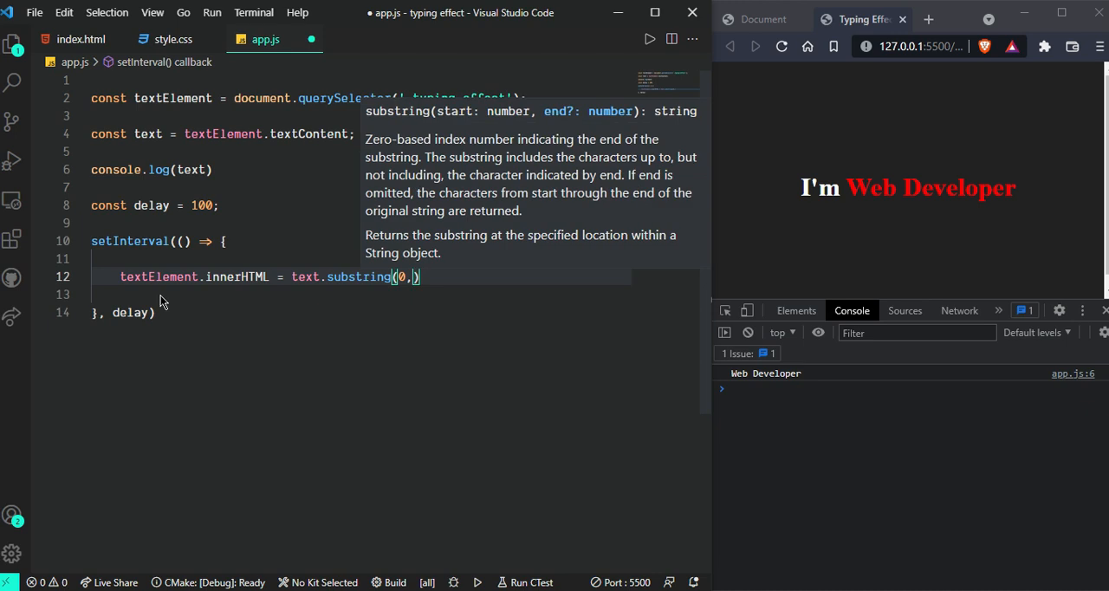
text(i)
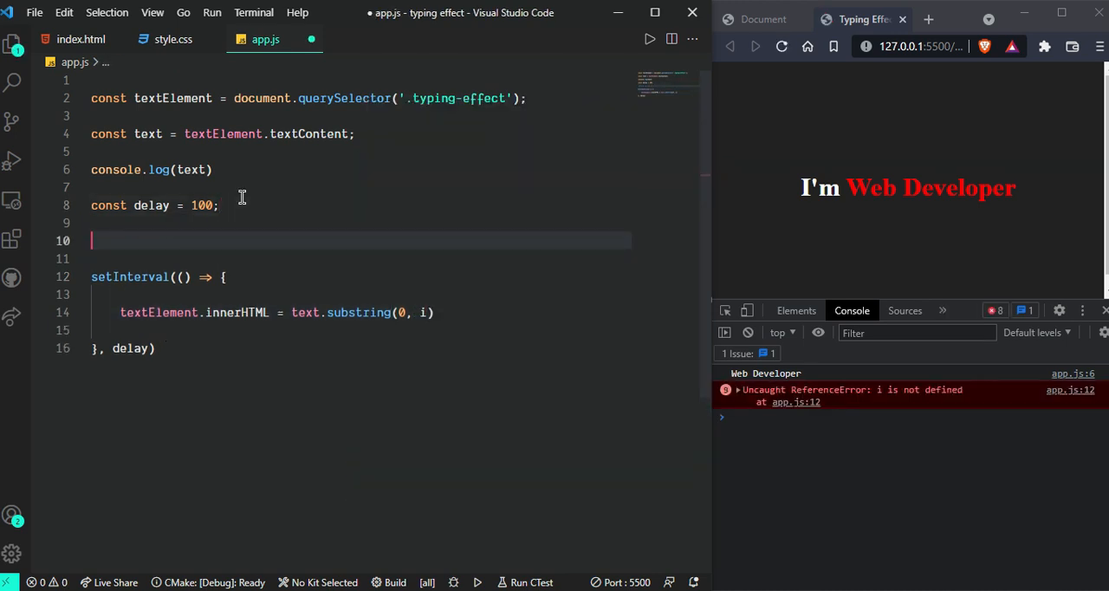
- Declare let i = 0 above the interval, trying other start values like 6
text(let)
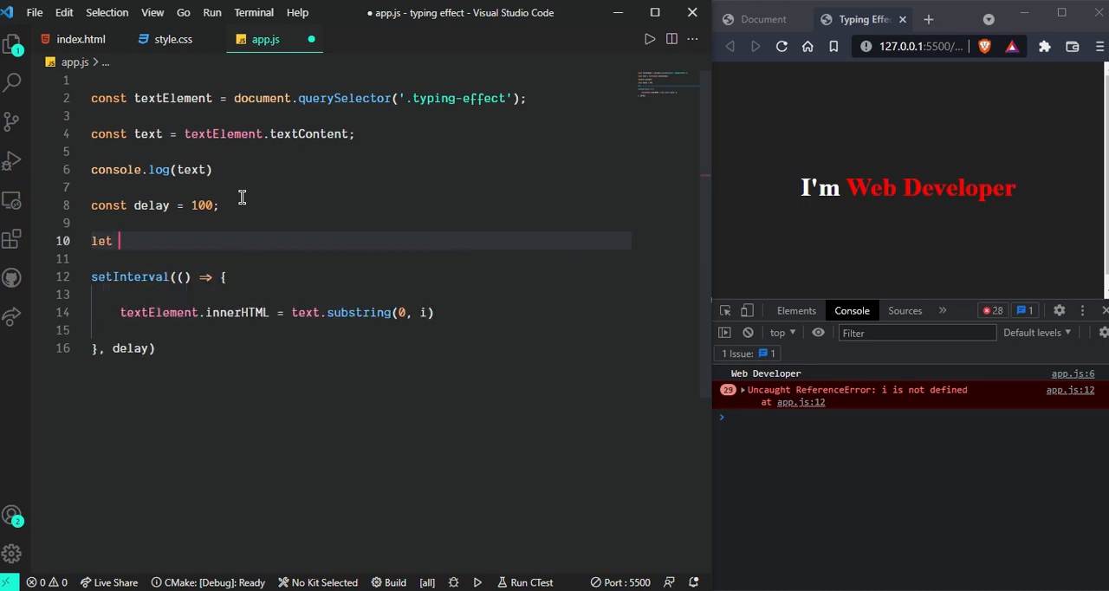
text(i = 0;)
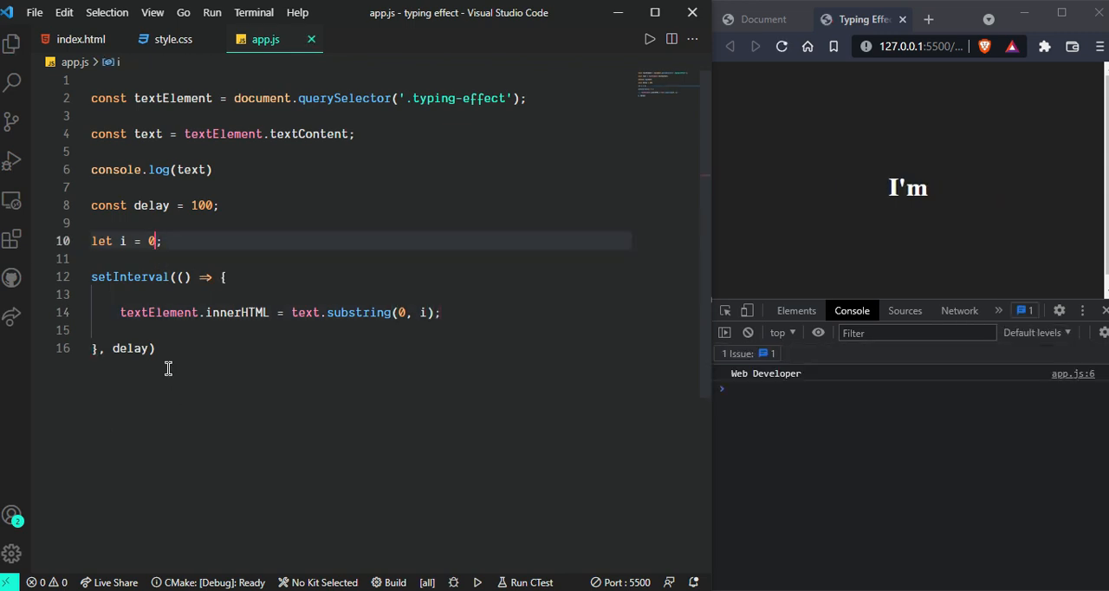
key(Backspace)
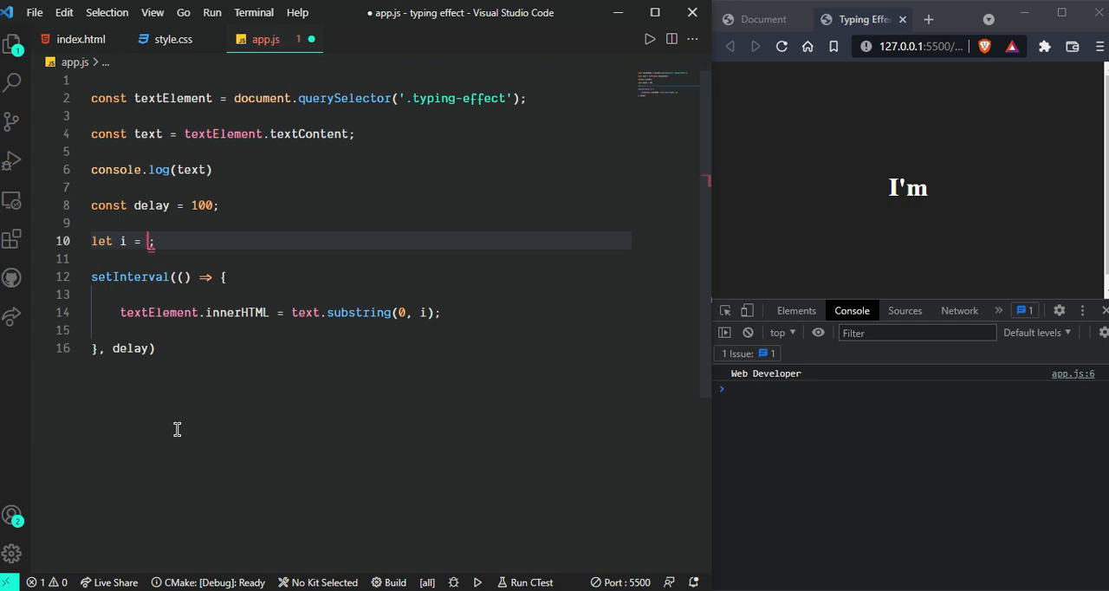
text(6)
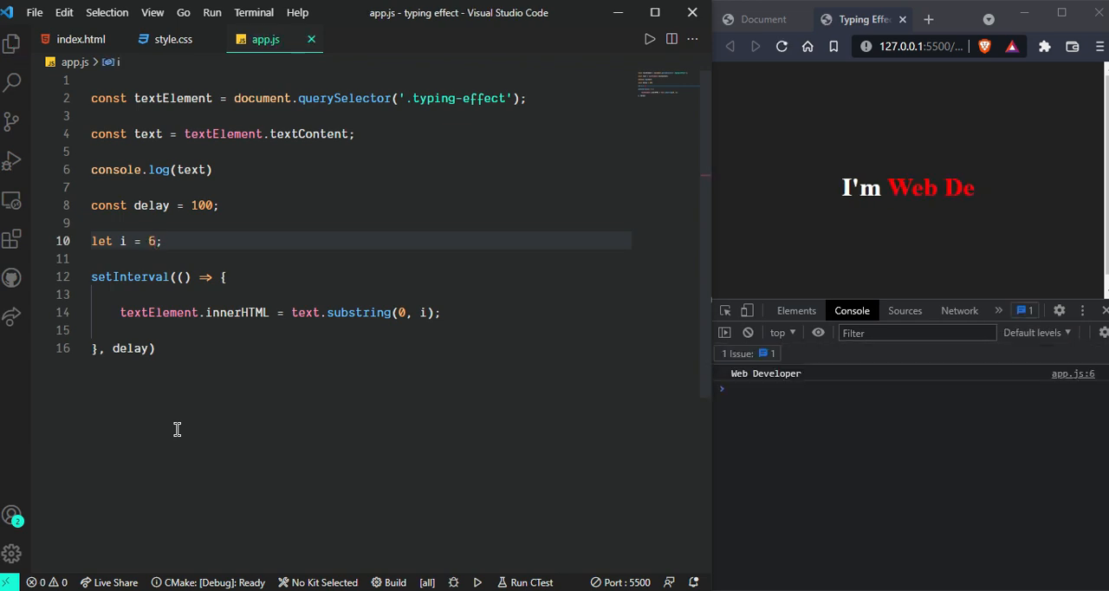
mouse_move(468, 263)
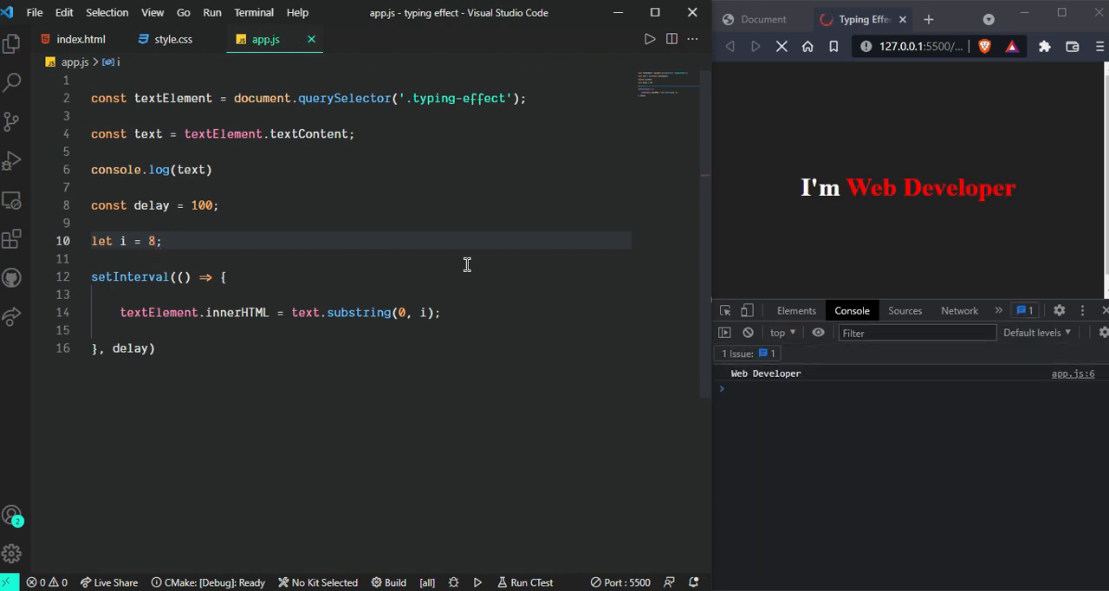
click(780, 45)
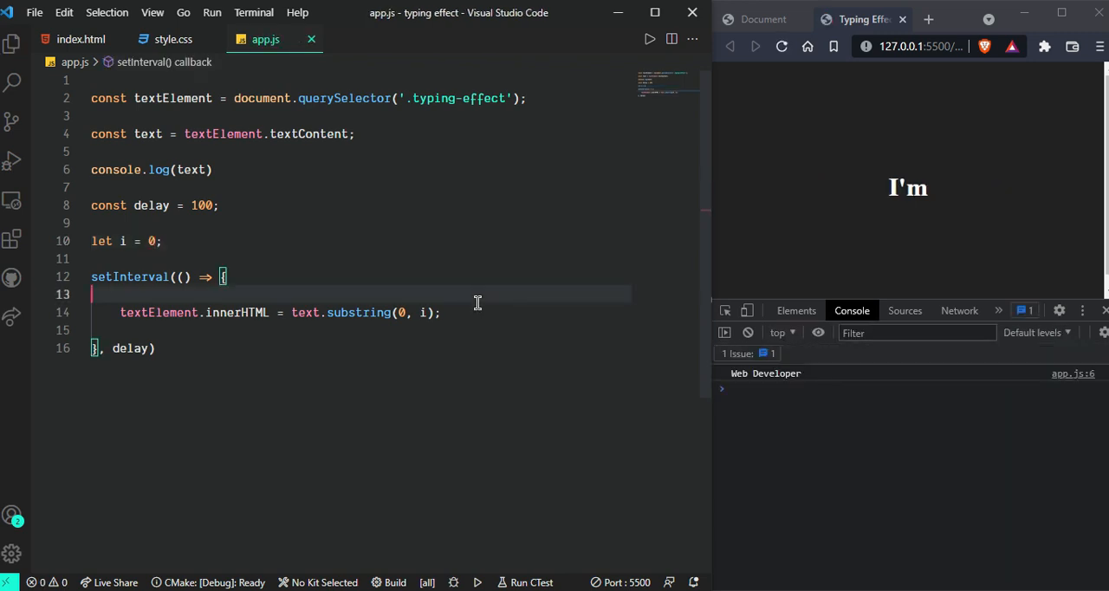
- Increment the counter with 'i += 1;' on a new line after the innerHTML assignment
key(Enter)
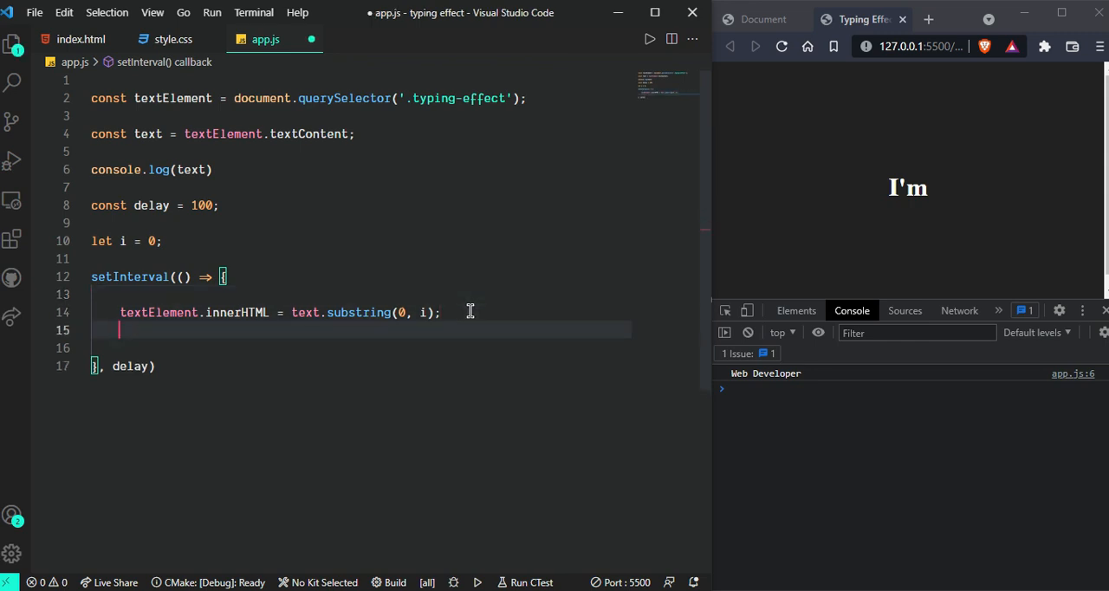
text(i +=)
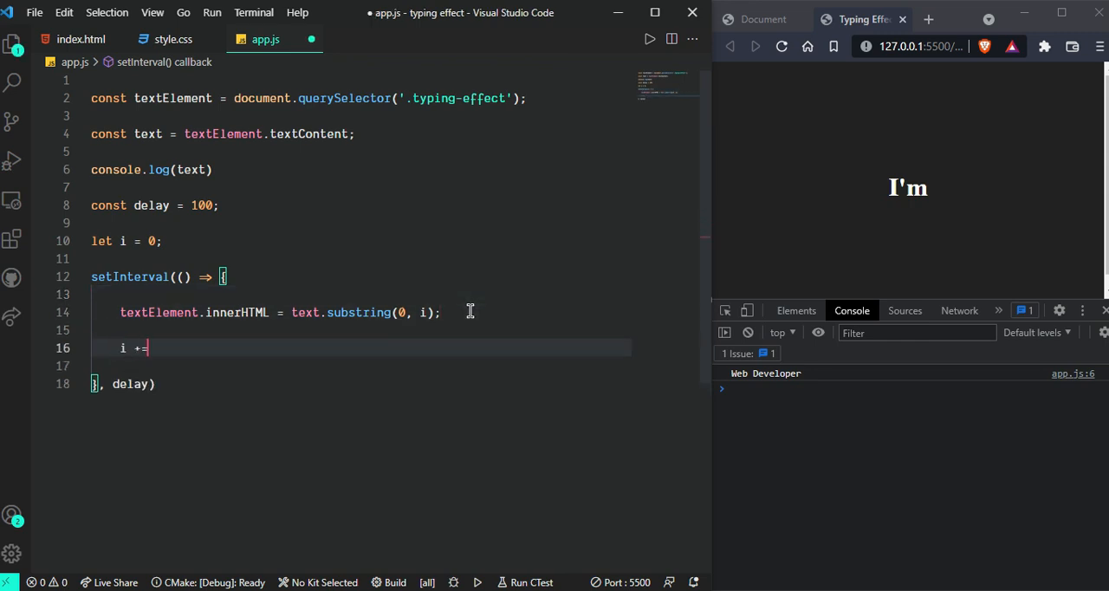
text(1;)
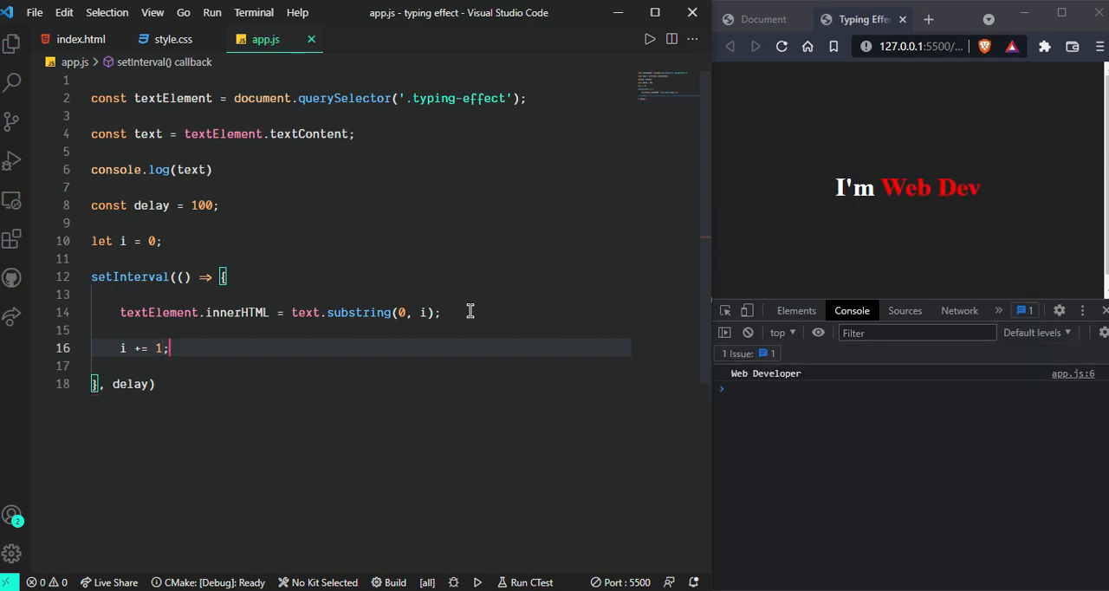
click(781, 47)
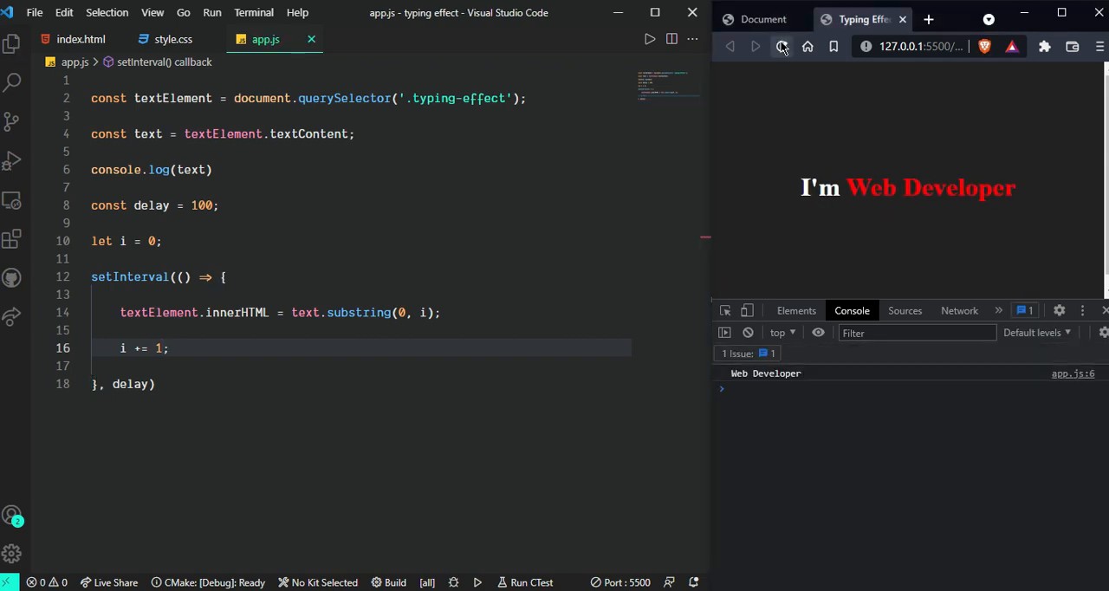
- Write a console.log(i) line below the increment, then select it for removal
key(Enter)
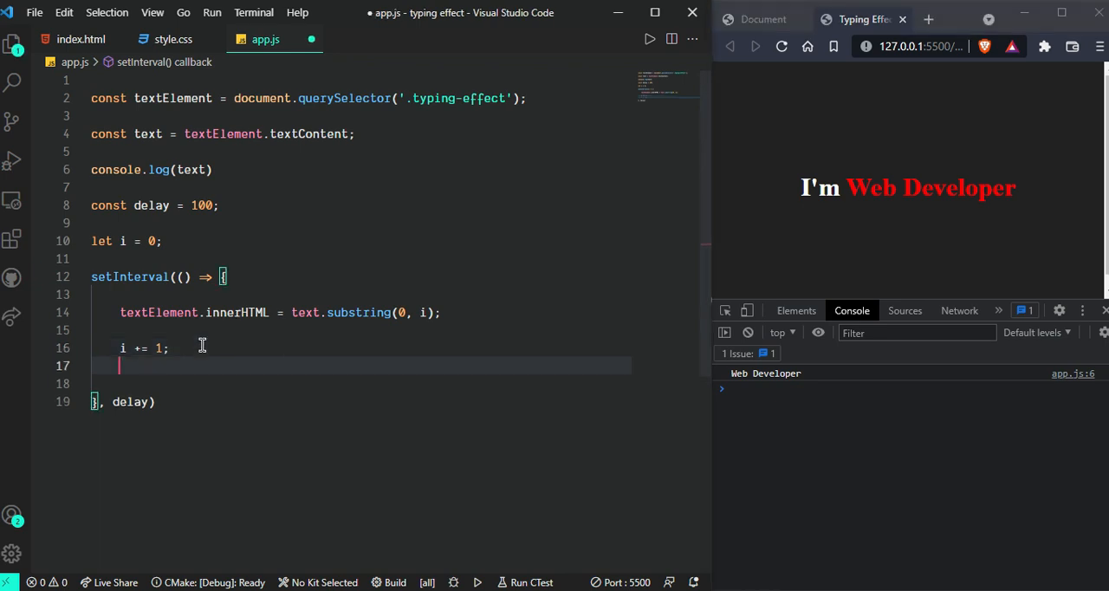
text(console.log()
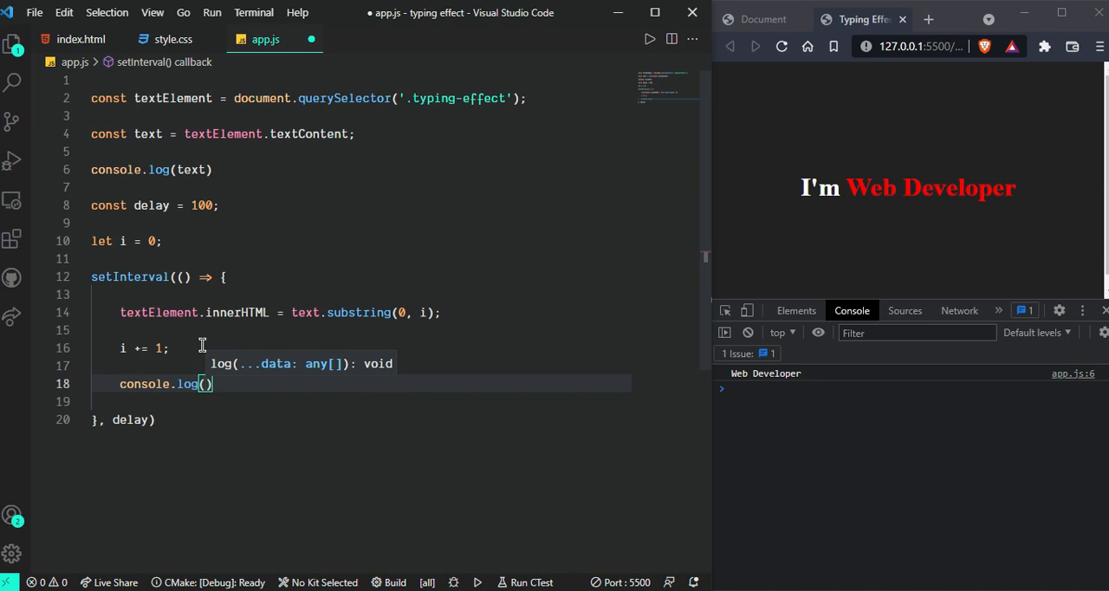
text(i)
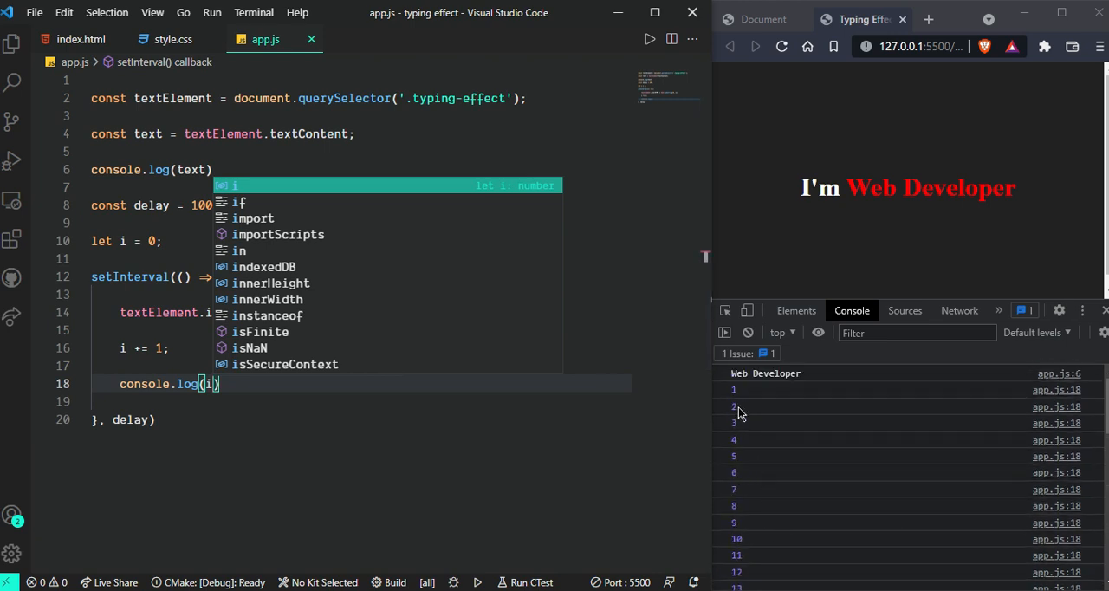
mouse_move(754, 530)
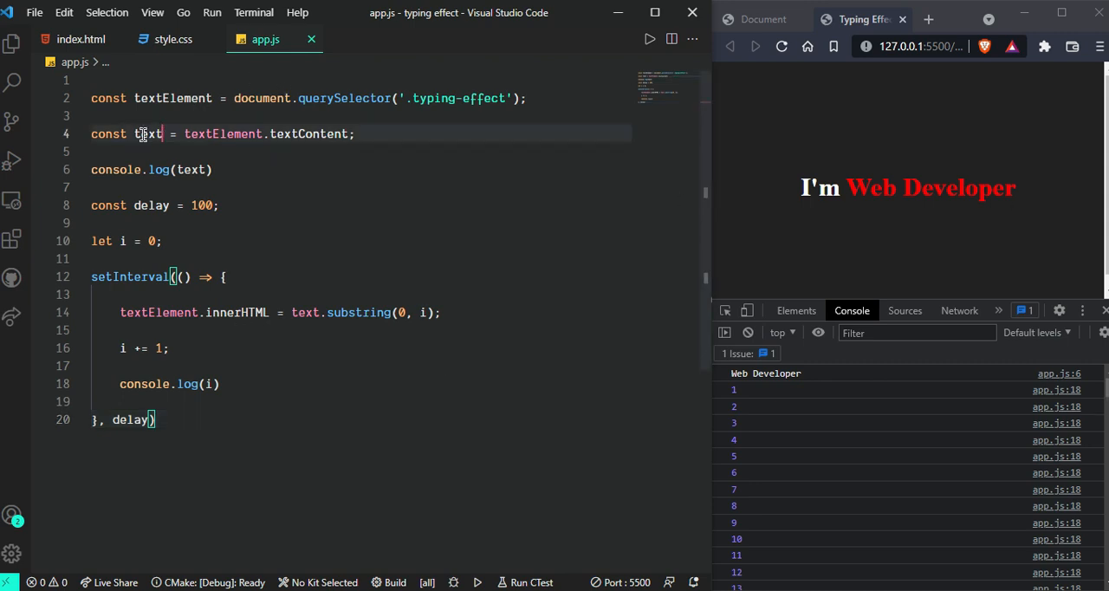
double_click(148, 133)
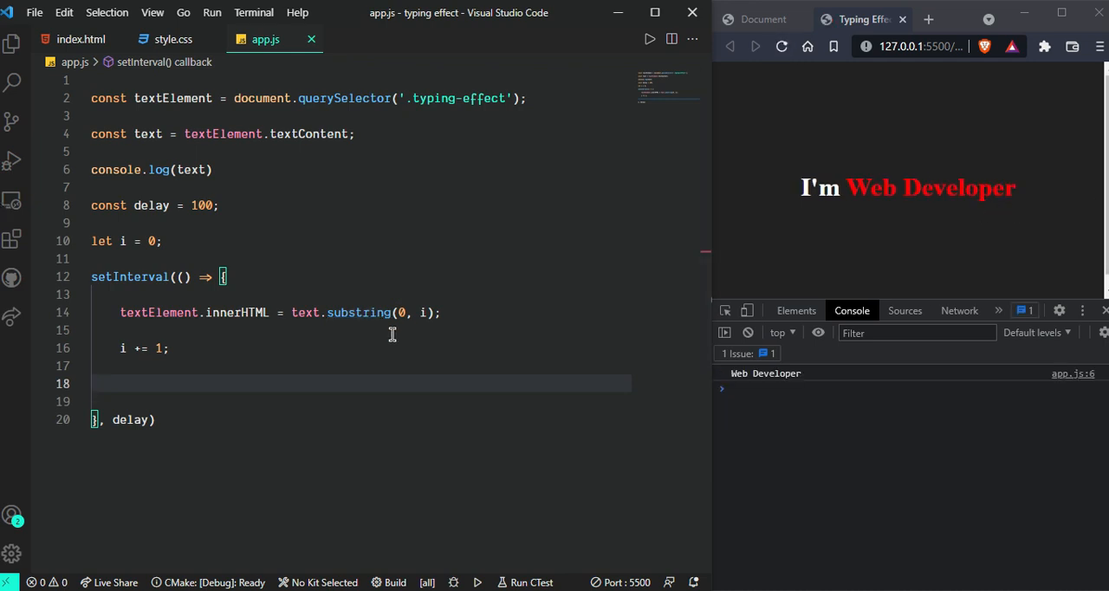
- Add 'if (i >= text.length) { i *= -1; }' so the counter flips negative at the text's end
text(if( i ))
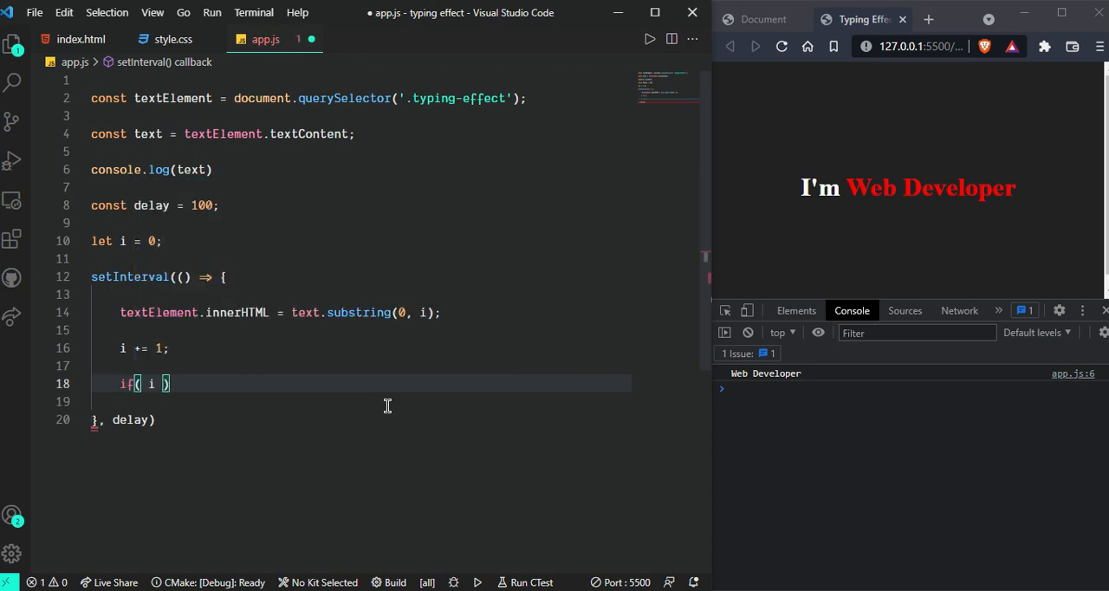
text(>=)
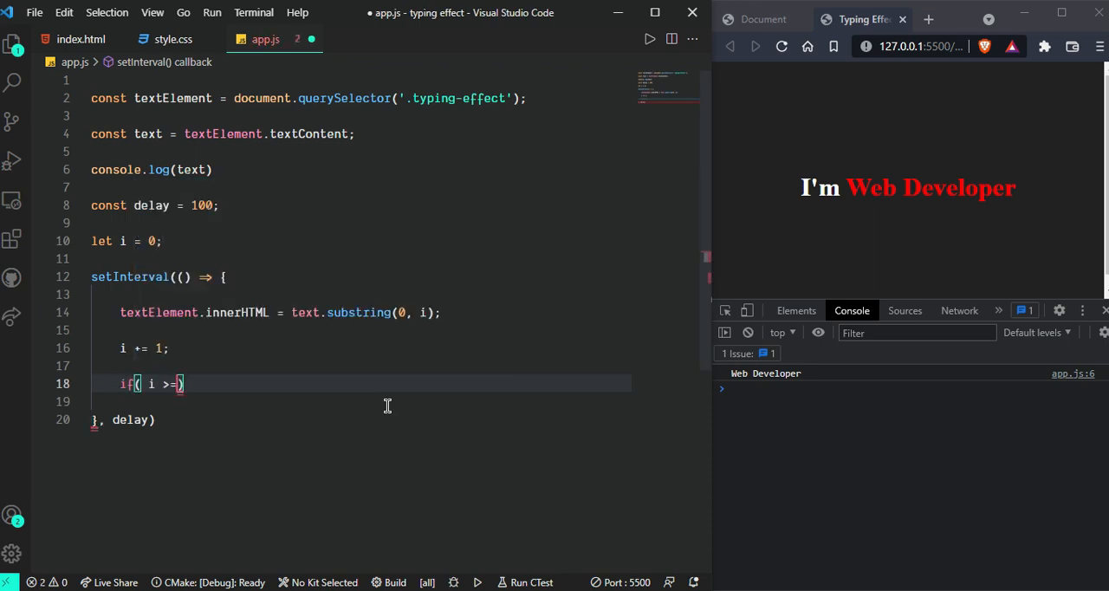
text(text.)
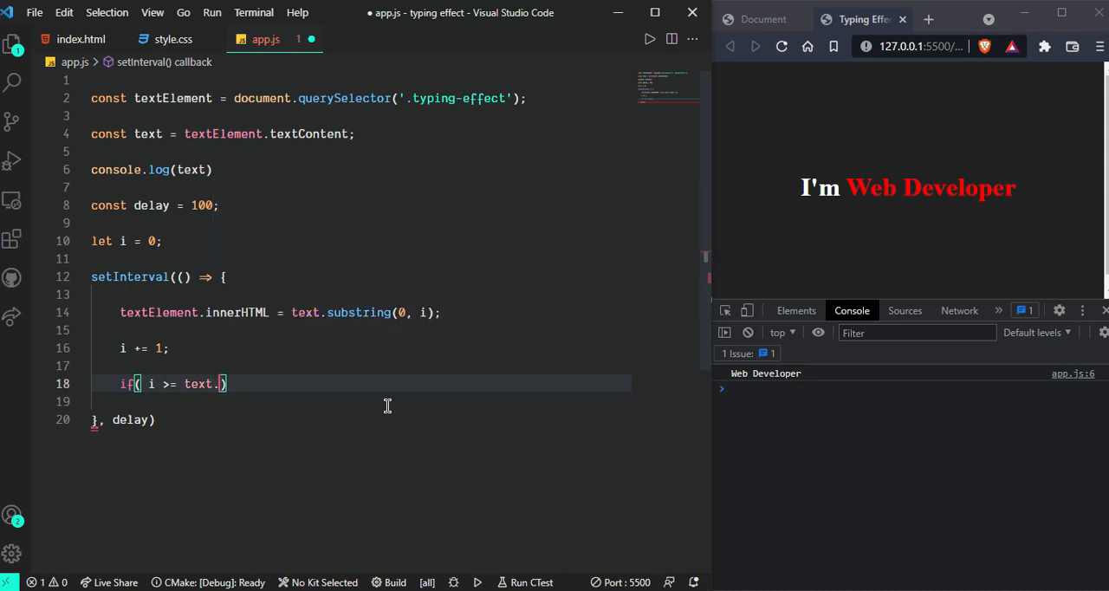
text(length)
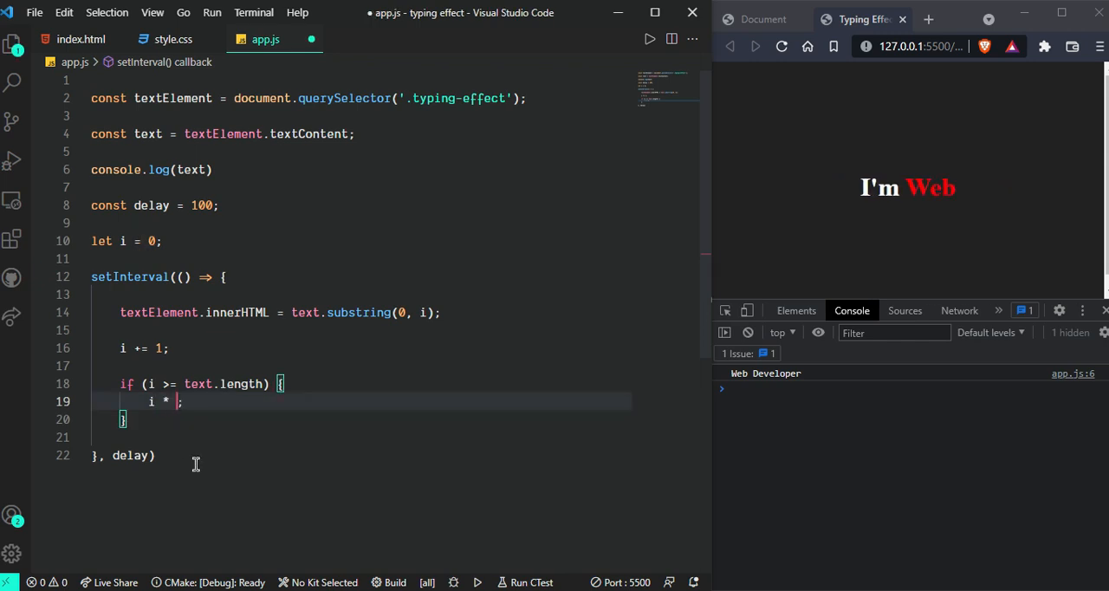
text(=)
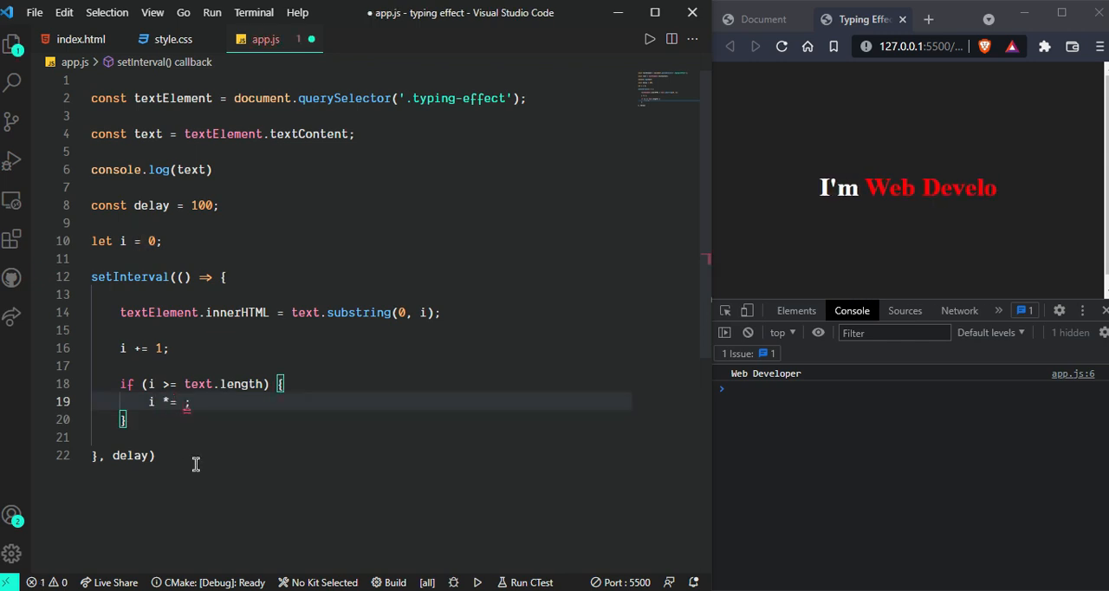
text(-1)
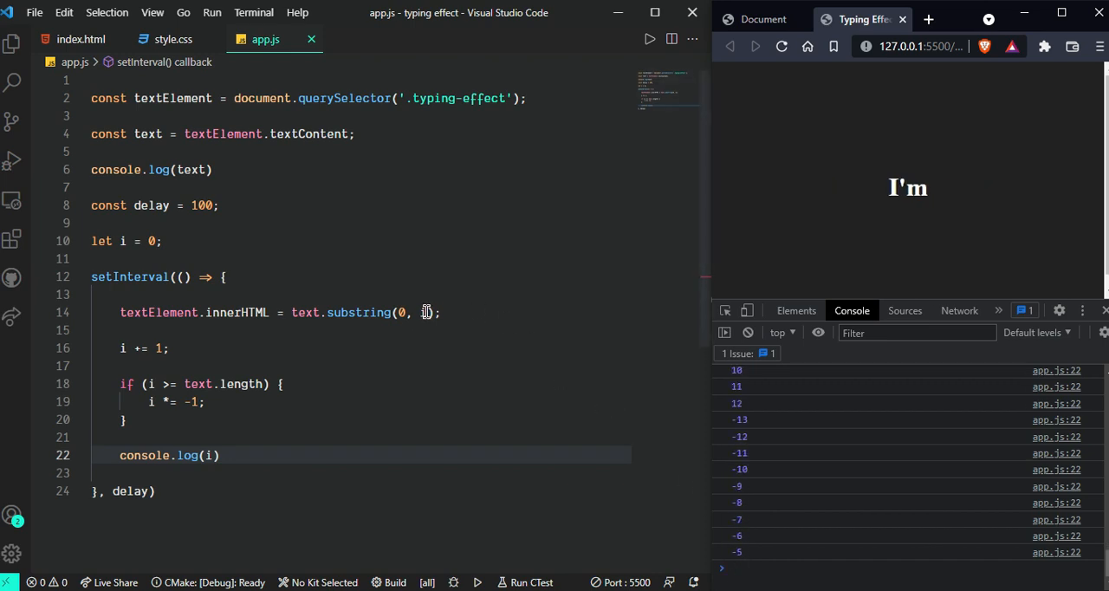
- Wrap the counter in Math.abs() inside the substring call
text(Math)
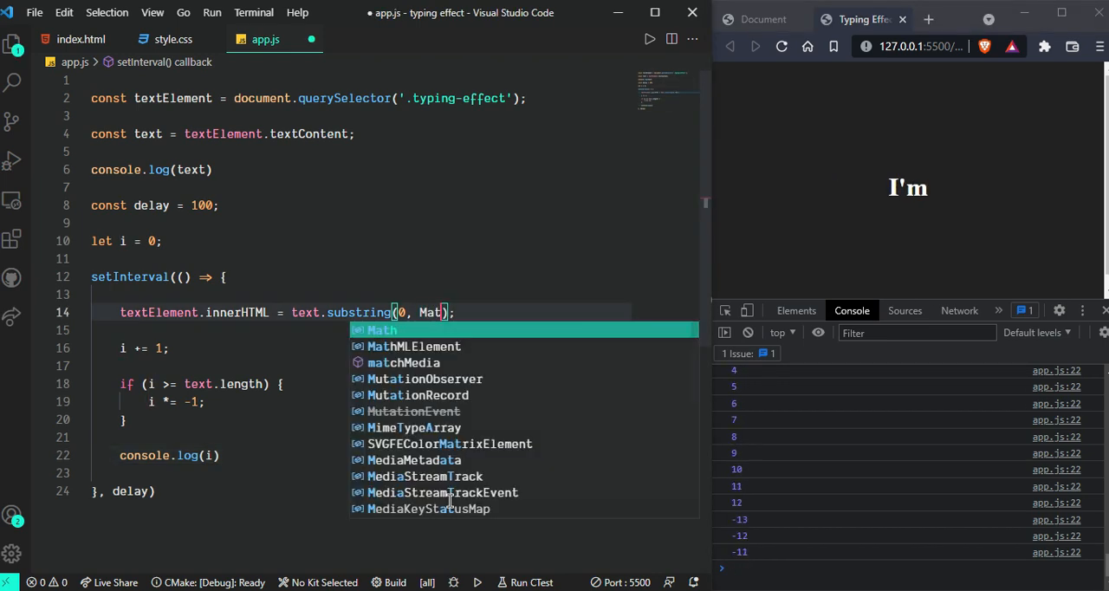
text(.abs)
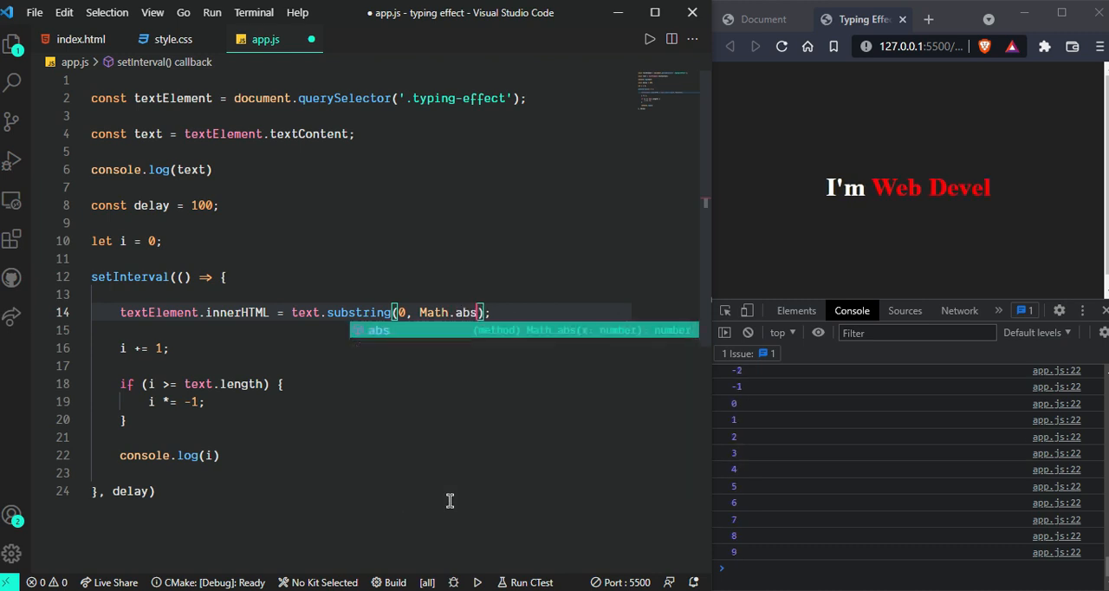
text(())
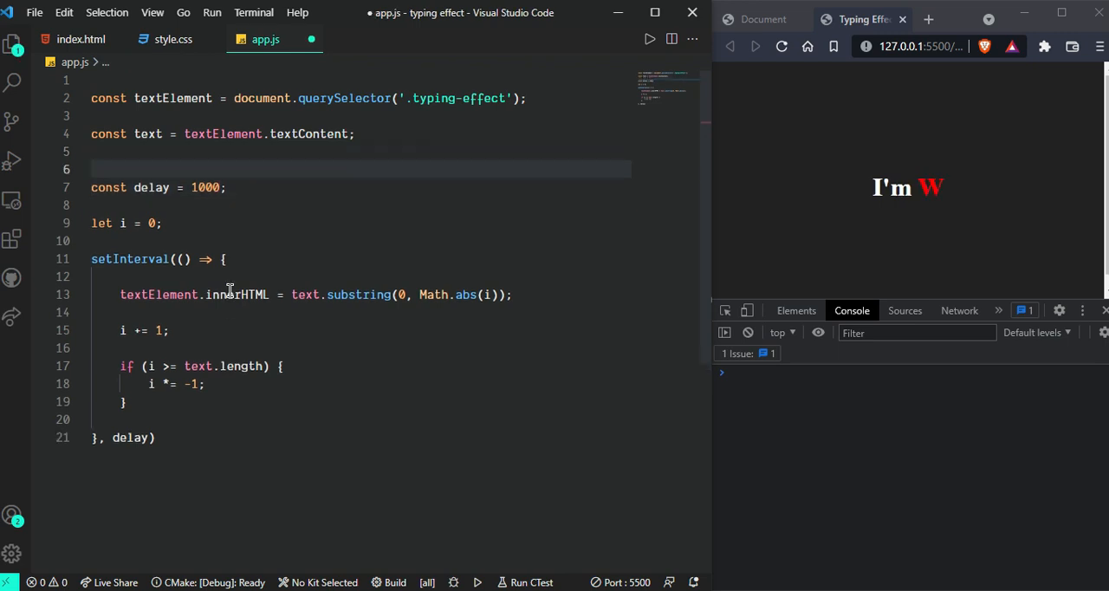
- Comment the delay constant as '// Speed controller' and set its value to 200
text(//)
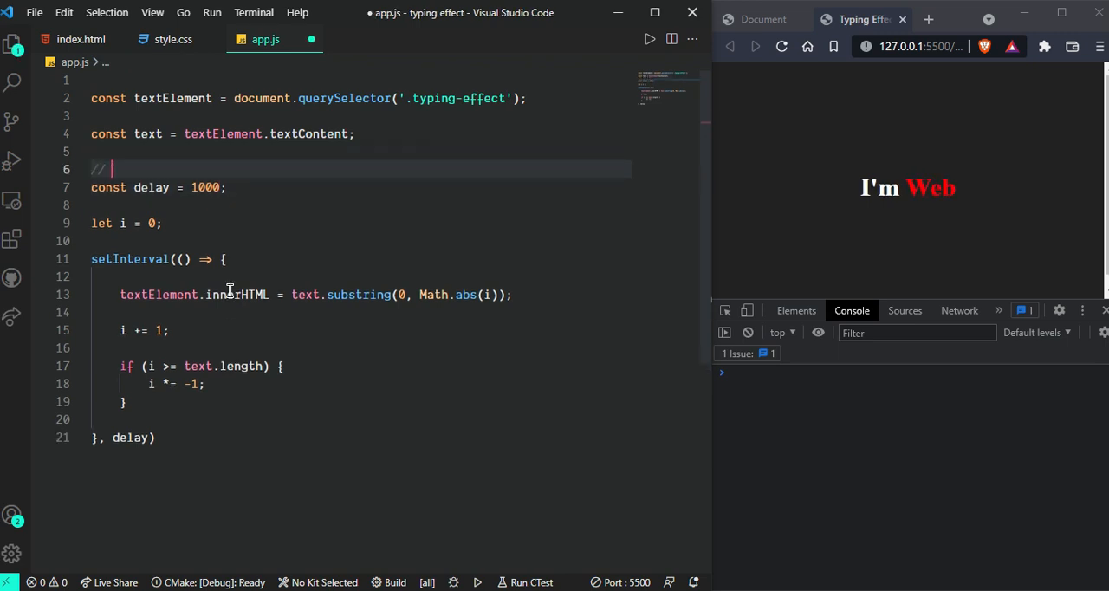
text(Speed)
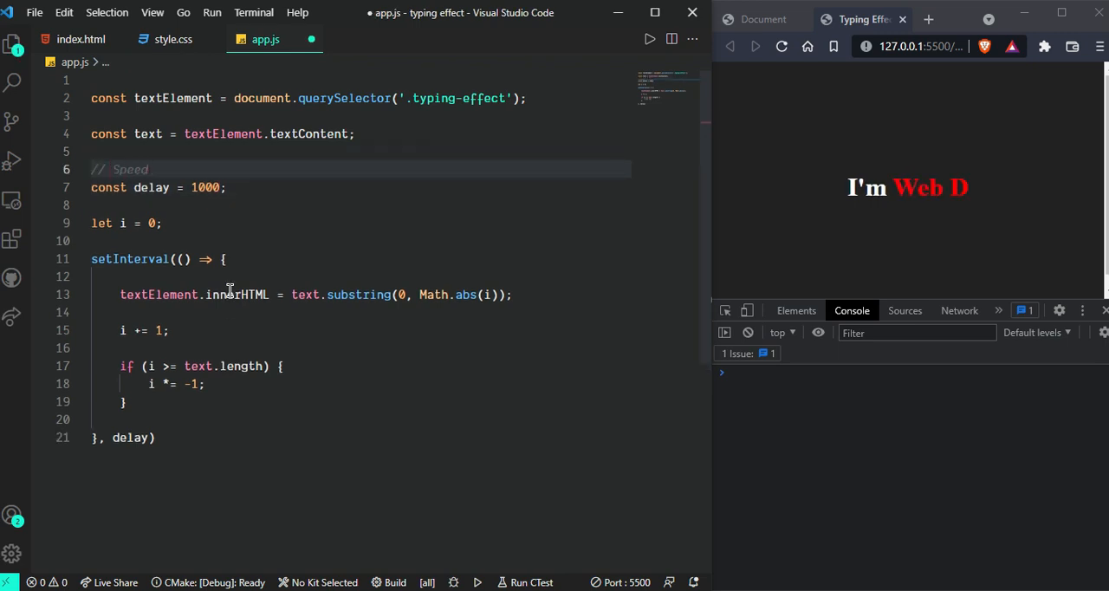
text(co)
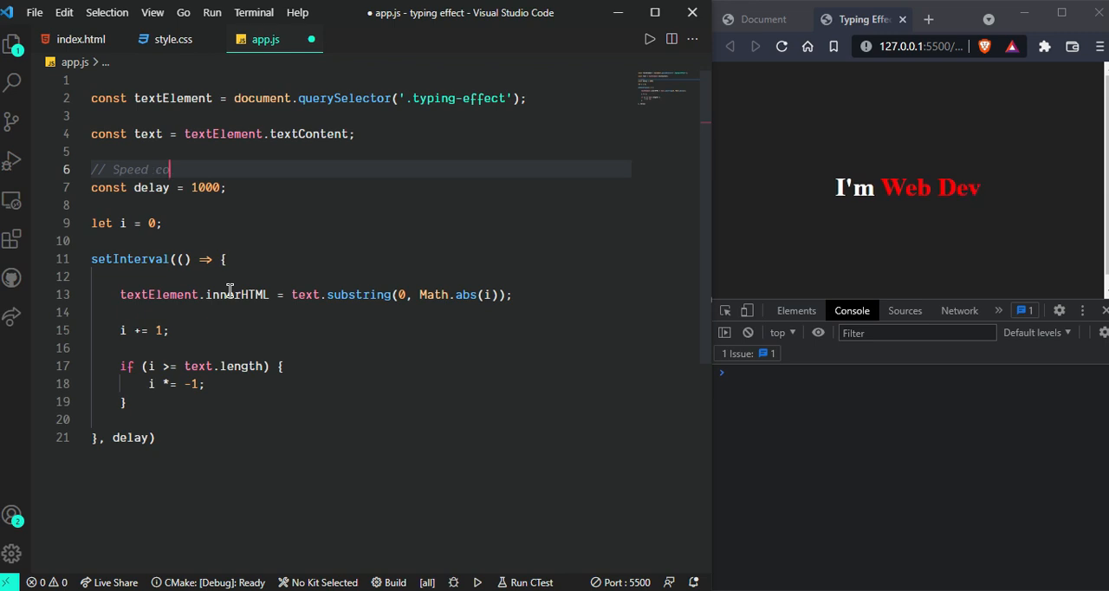
text(ntroller)
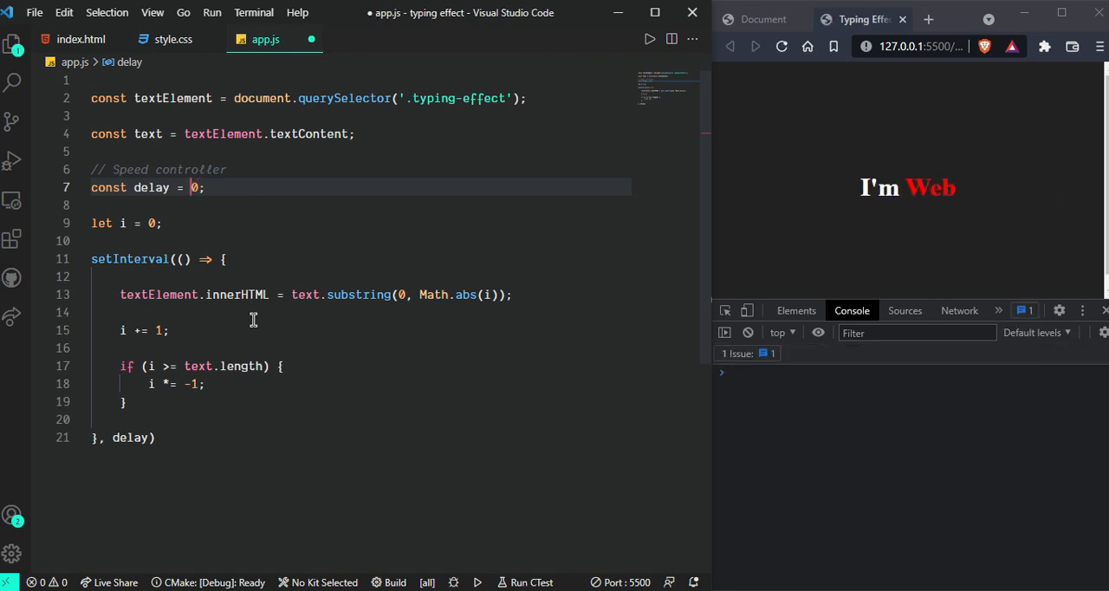
text(200)
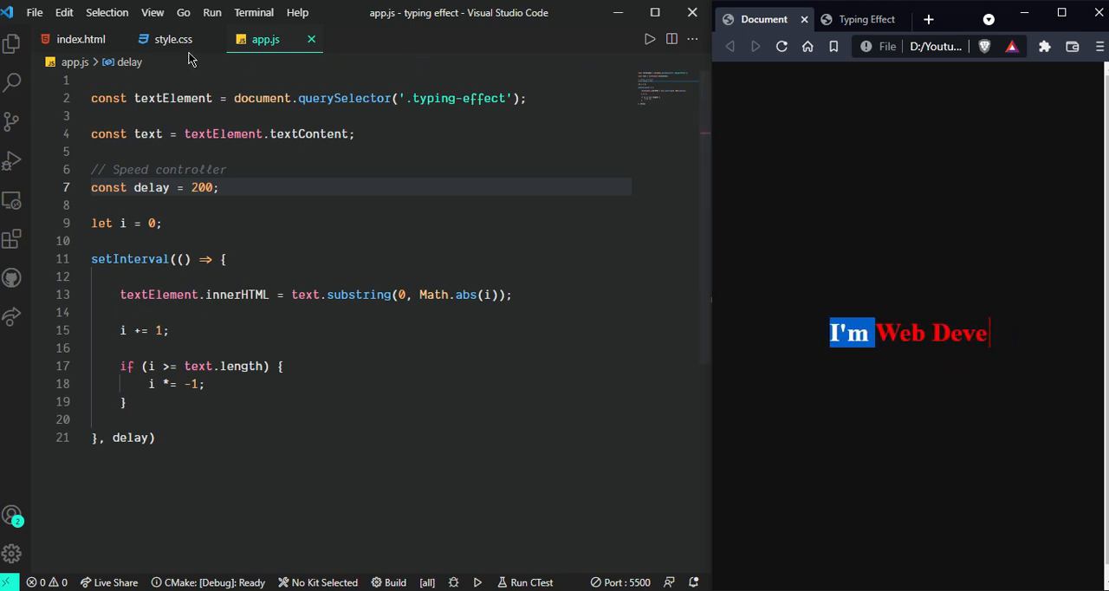
- In style.css, add a .typing-effect::after rule with empty content
click(173, 38)
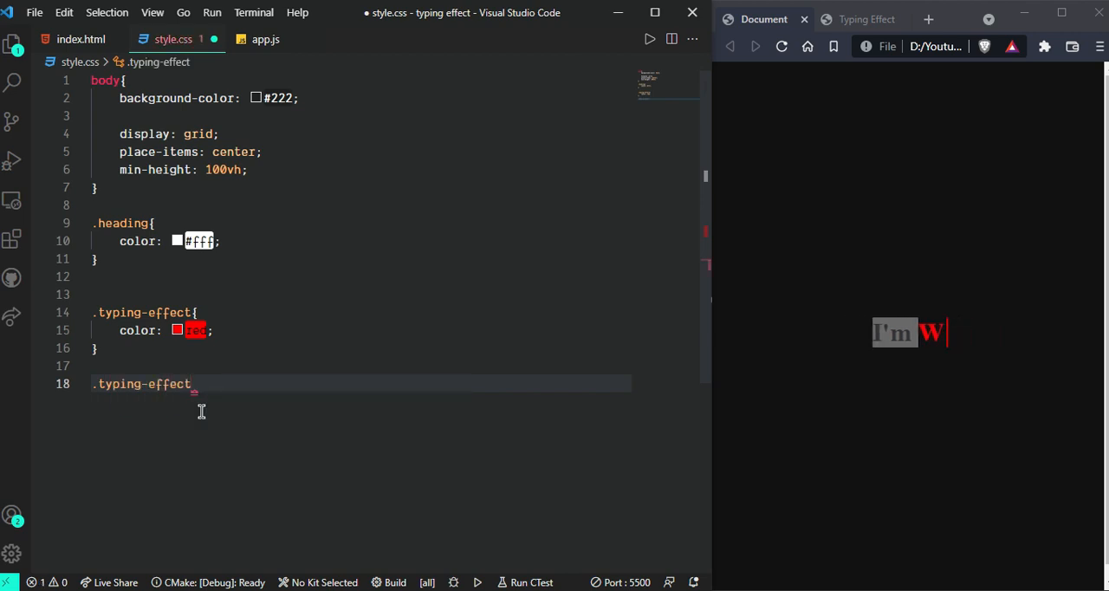
text(::after{)
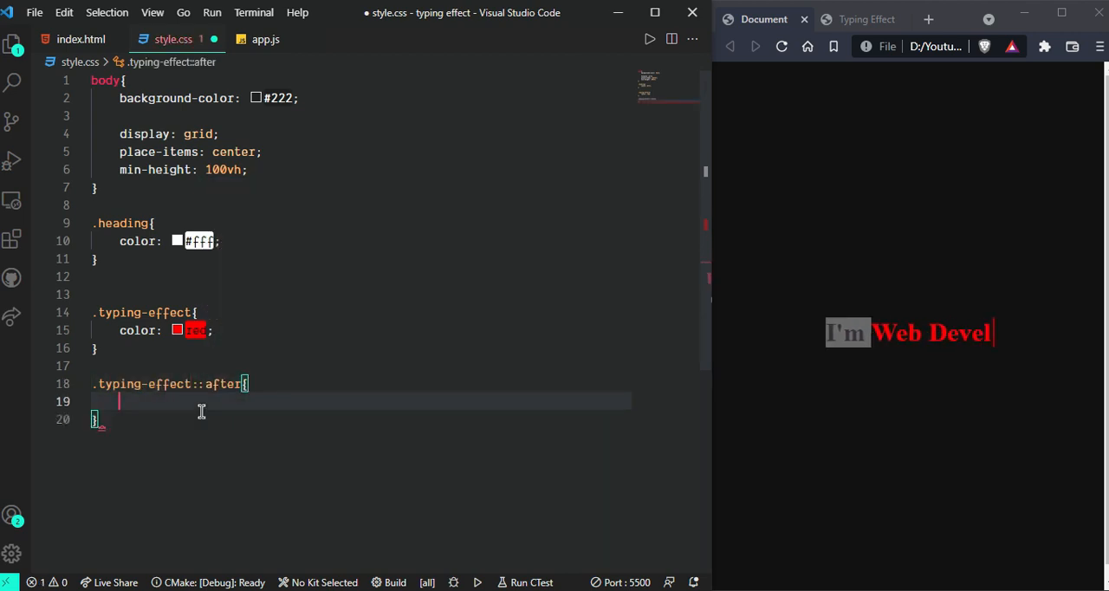
text(content: ;)
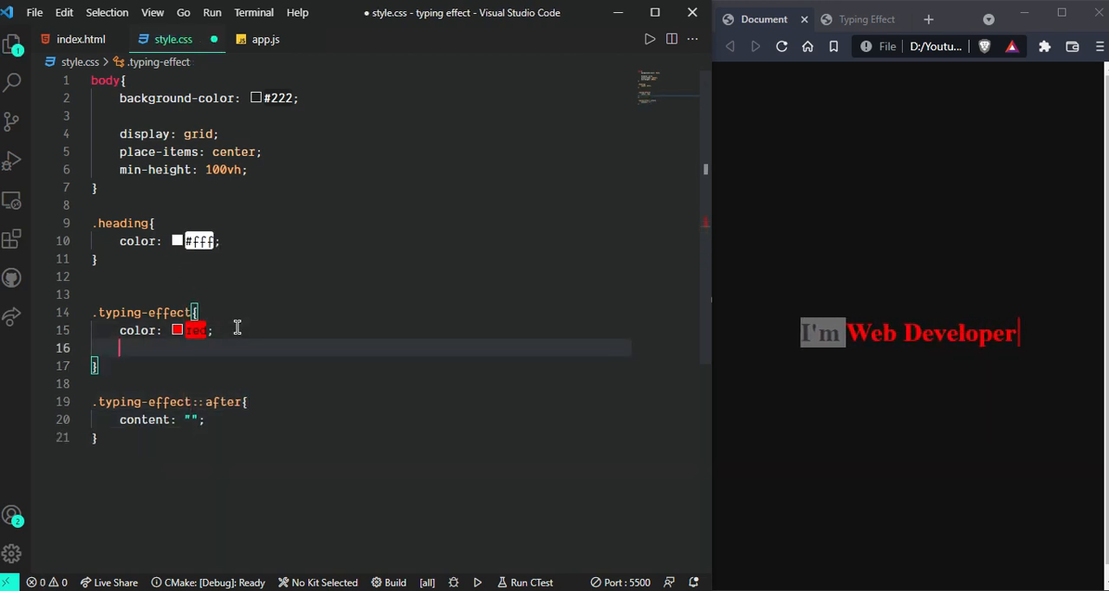
- Give .typing-effect position: relative and background-color: orange
text(position: relative;)
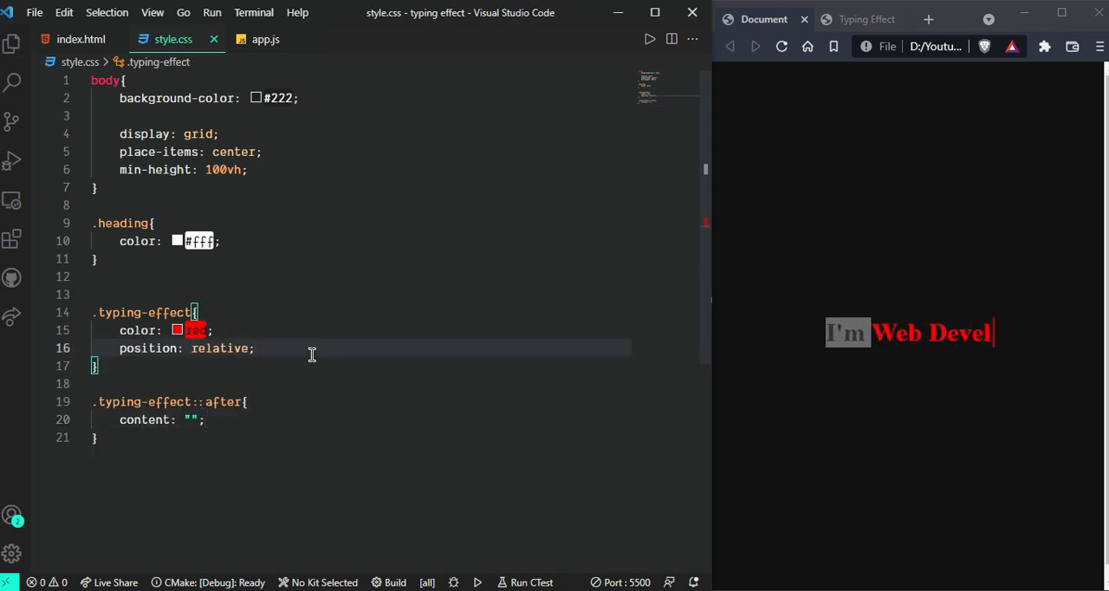
text(background-color: ;)
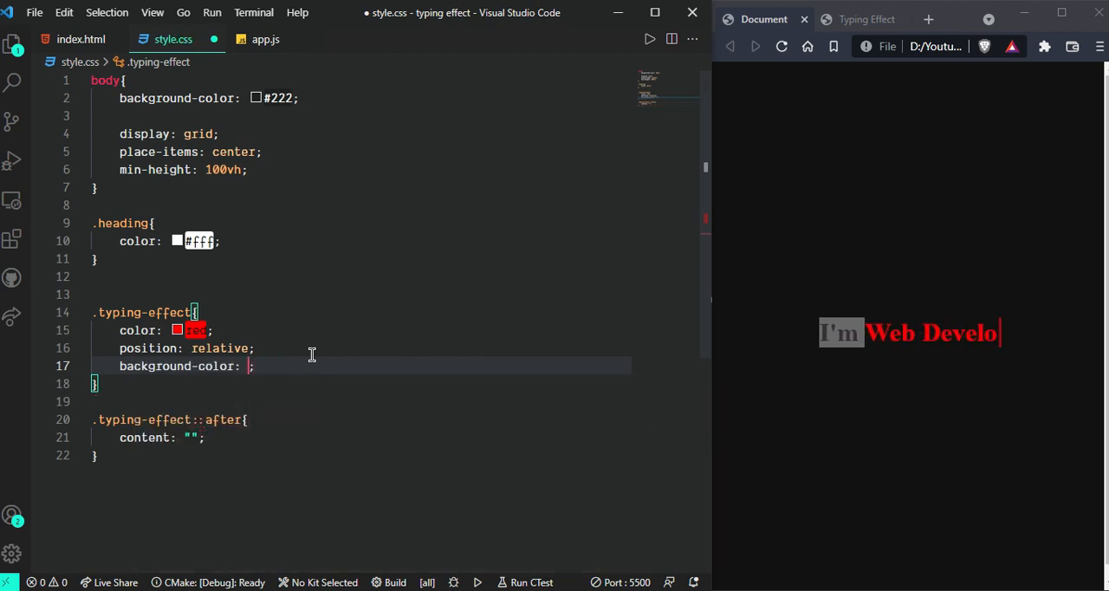
text(orange)
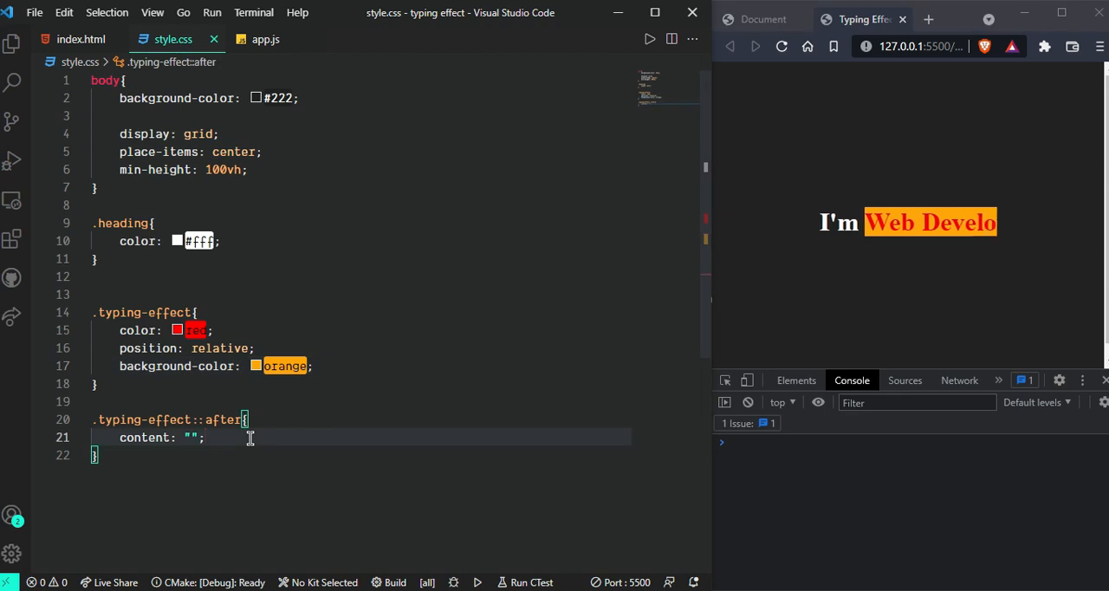
- Position the ::after element absolutely with right and top offsets and a 2px width
text(position: a;)
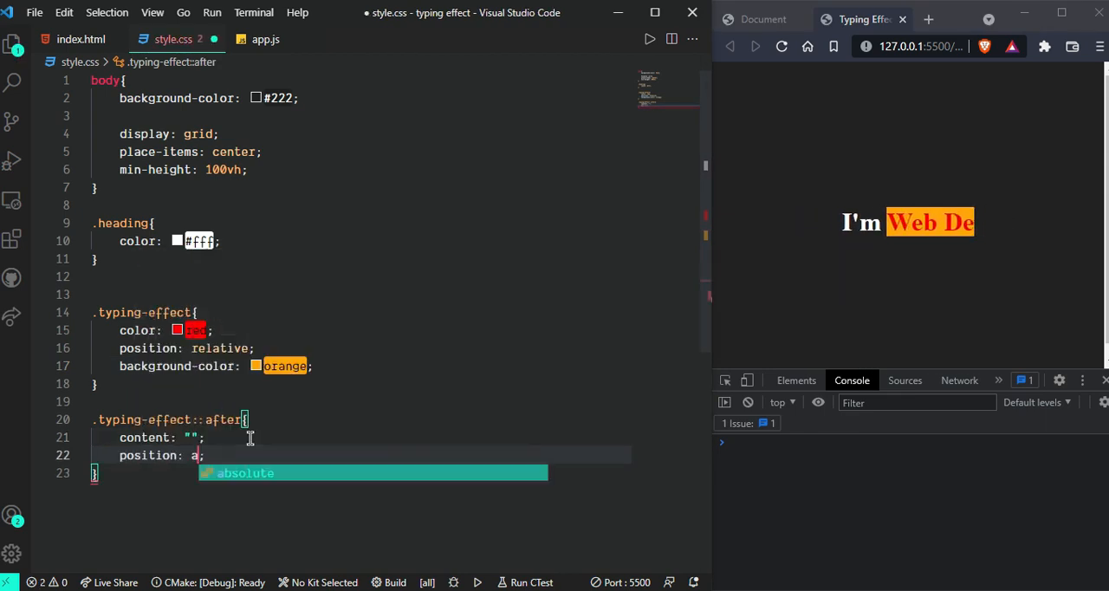
text(le)
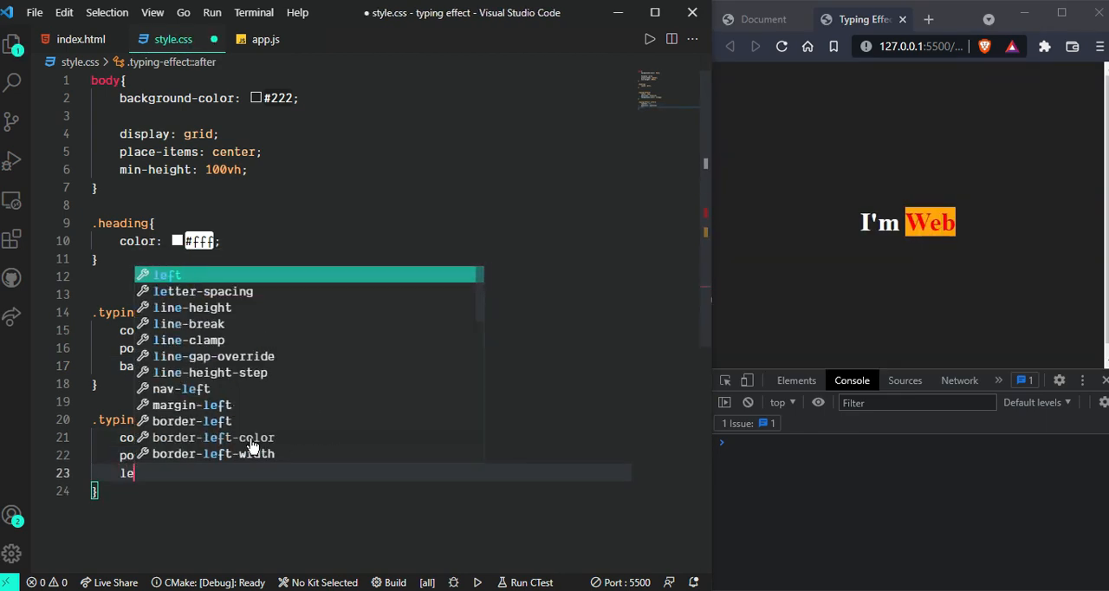
text(right: 0;)
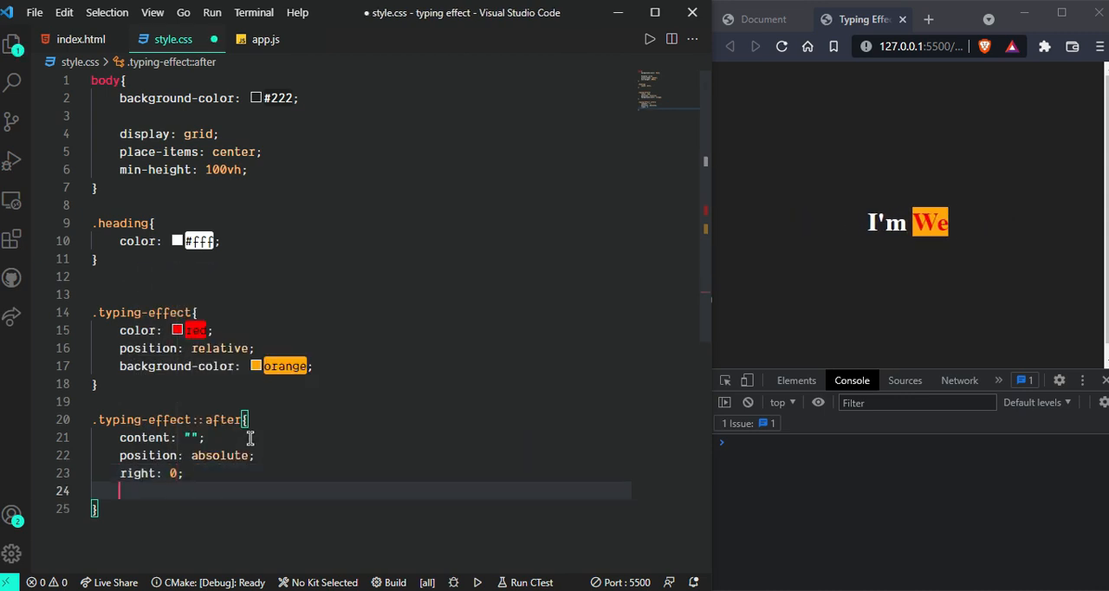
text(top: 0;)
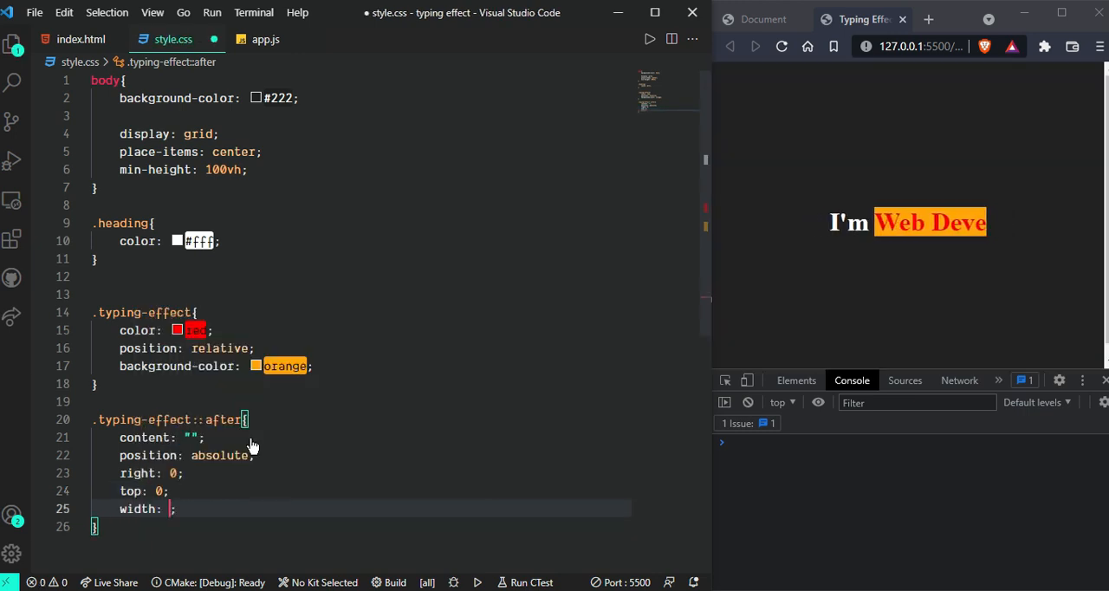
text(2px)
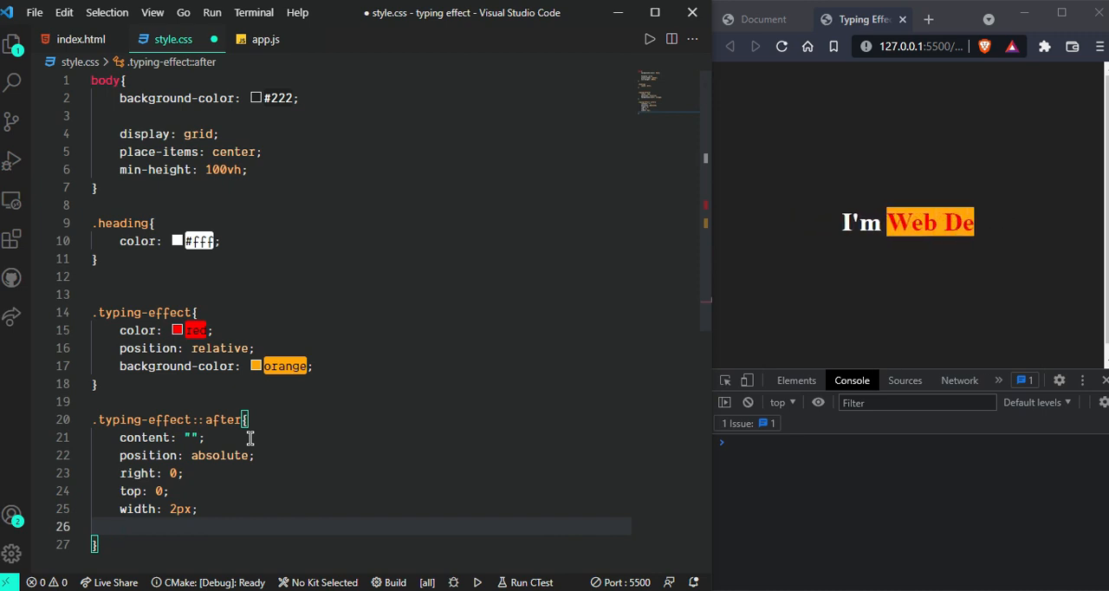
- Make the ::after bar red, 100% tall and offset right -.5rem, dropping the orange background
text(background-color: ;)
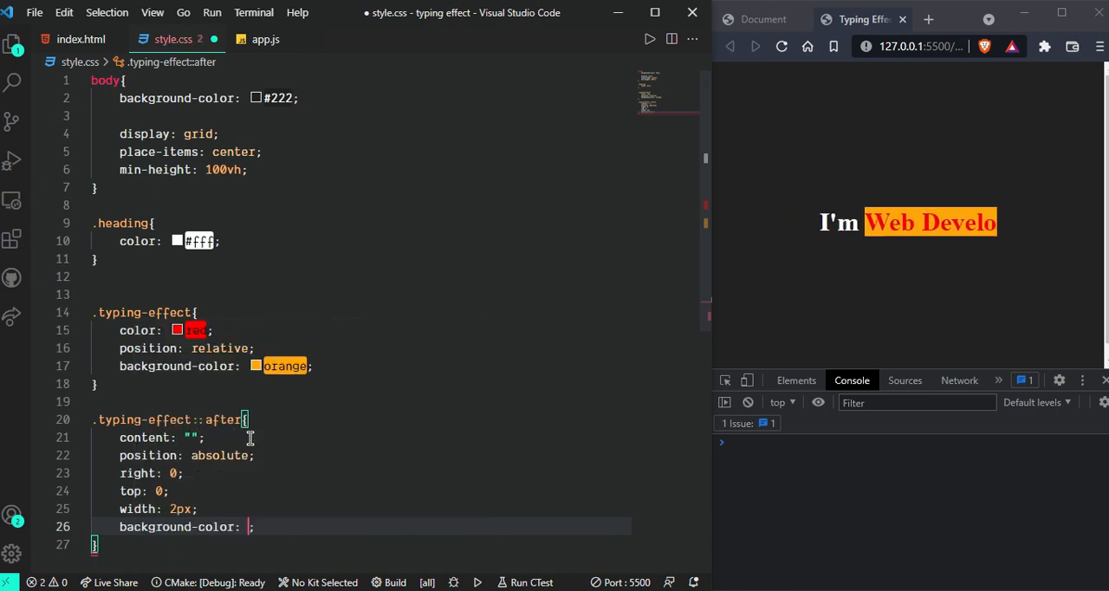
text(red)
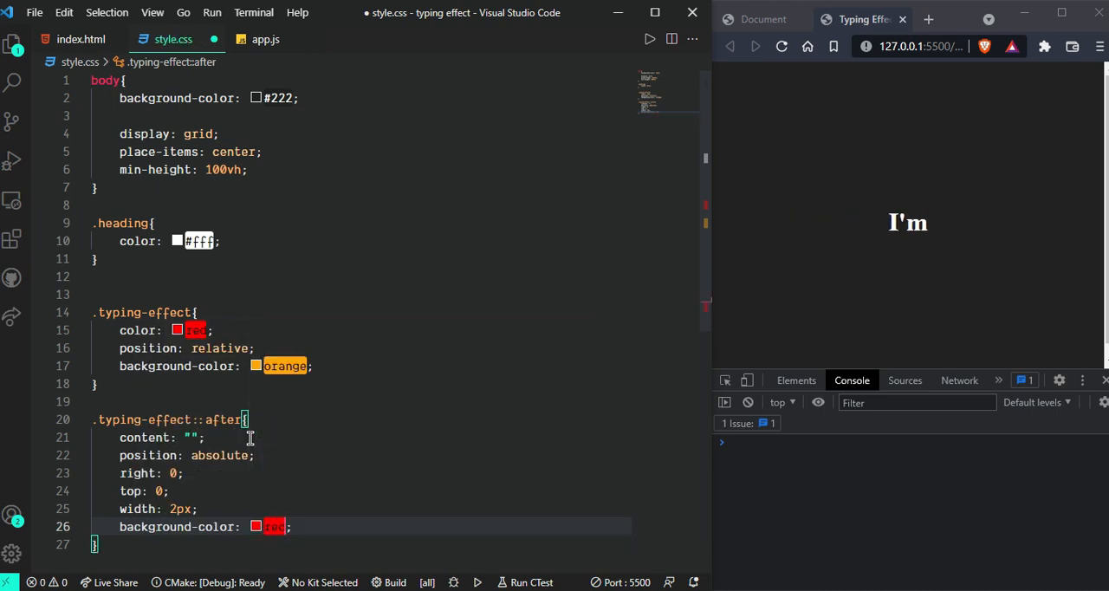
text(height: 100%;)
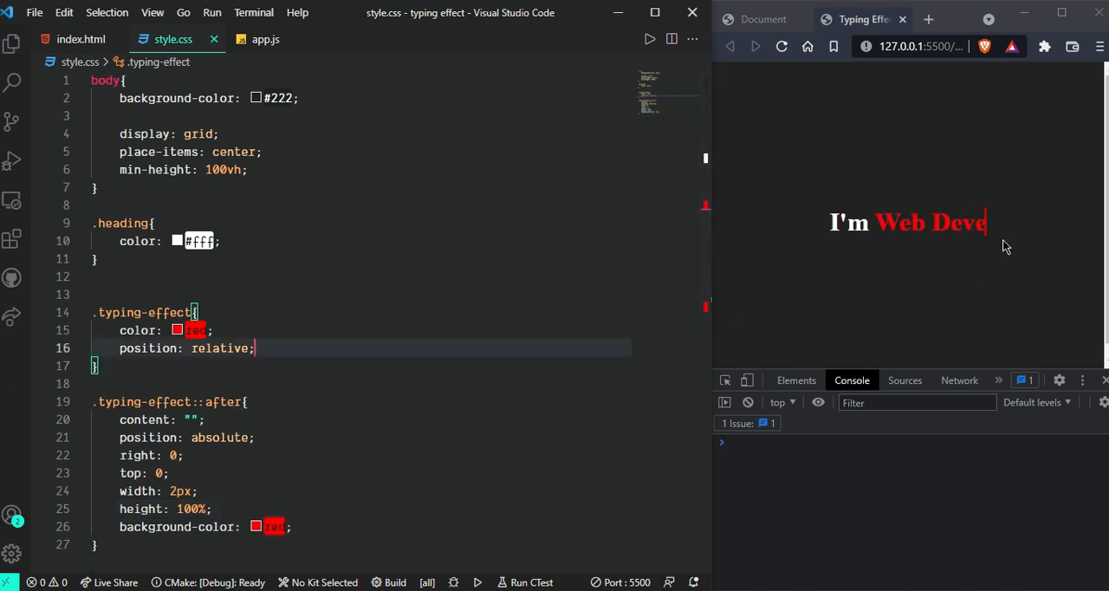
mouse_move(174, 482)
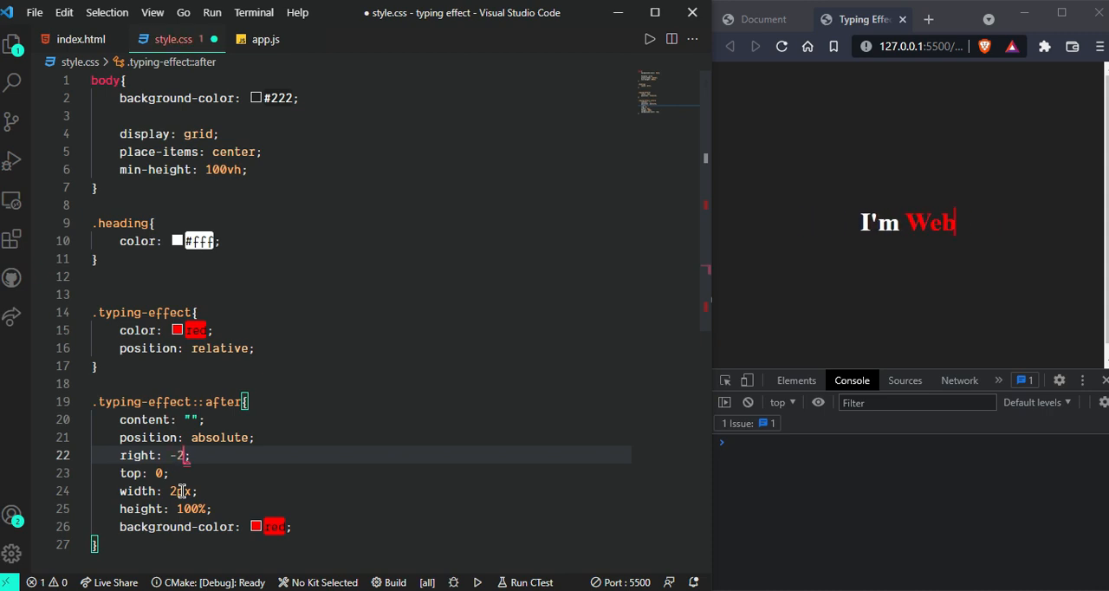
text(.5rem)
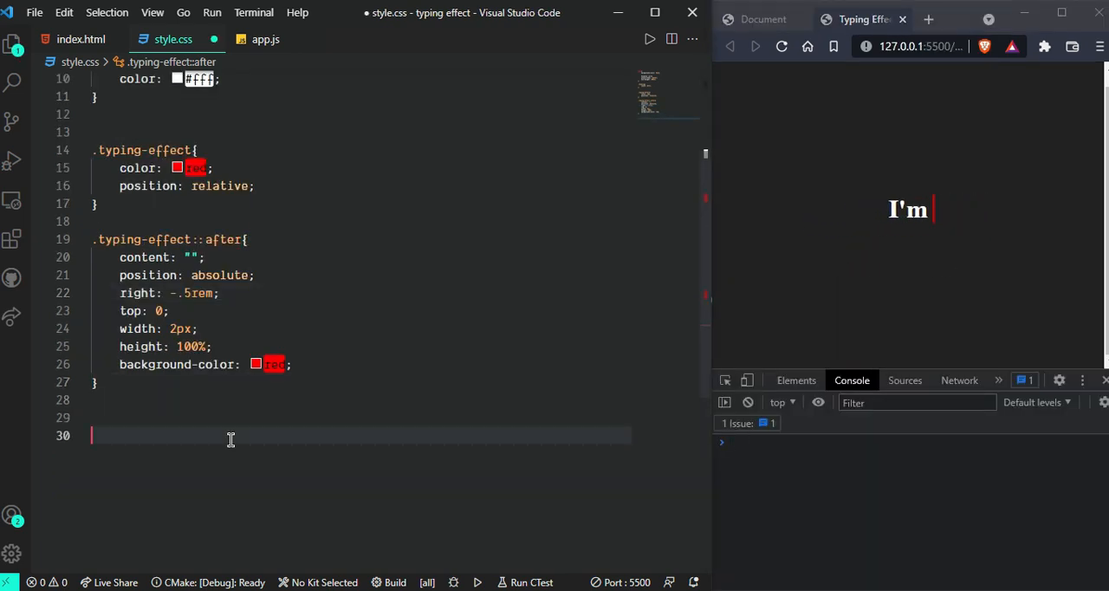
text(@keyframes)
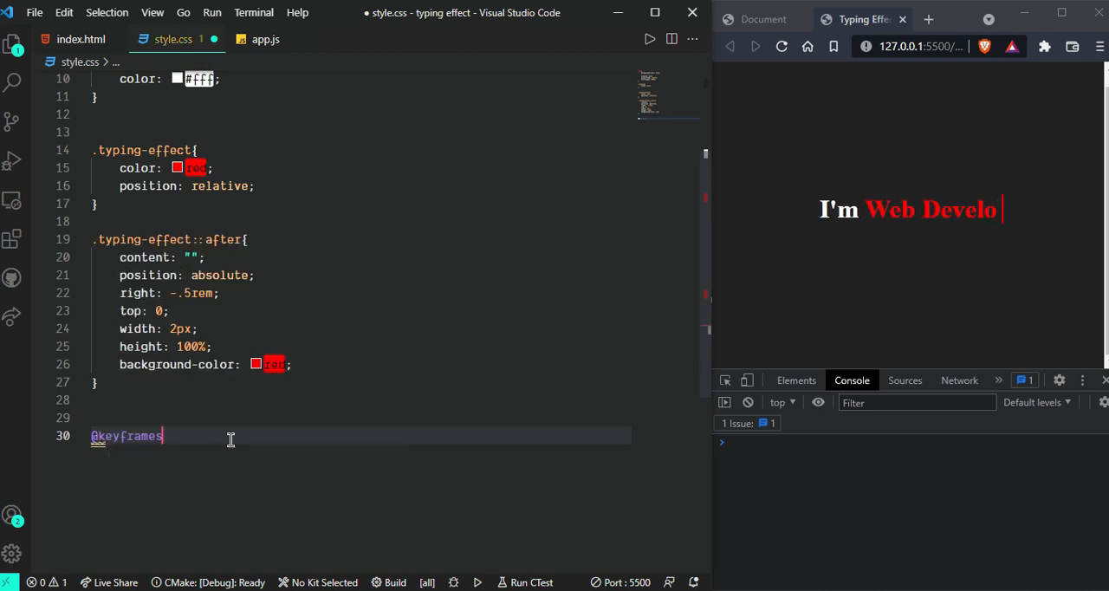
text(bli)
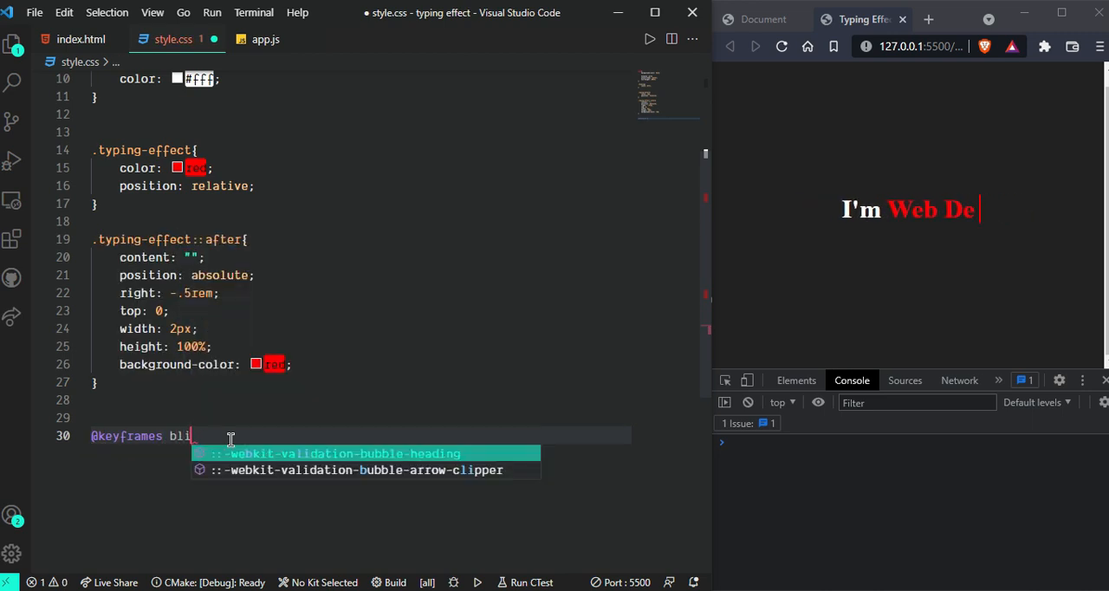
text(nk)
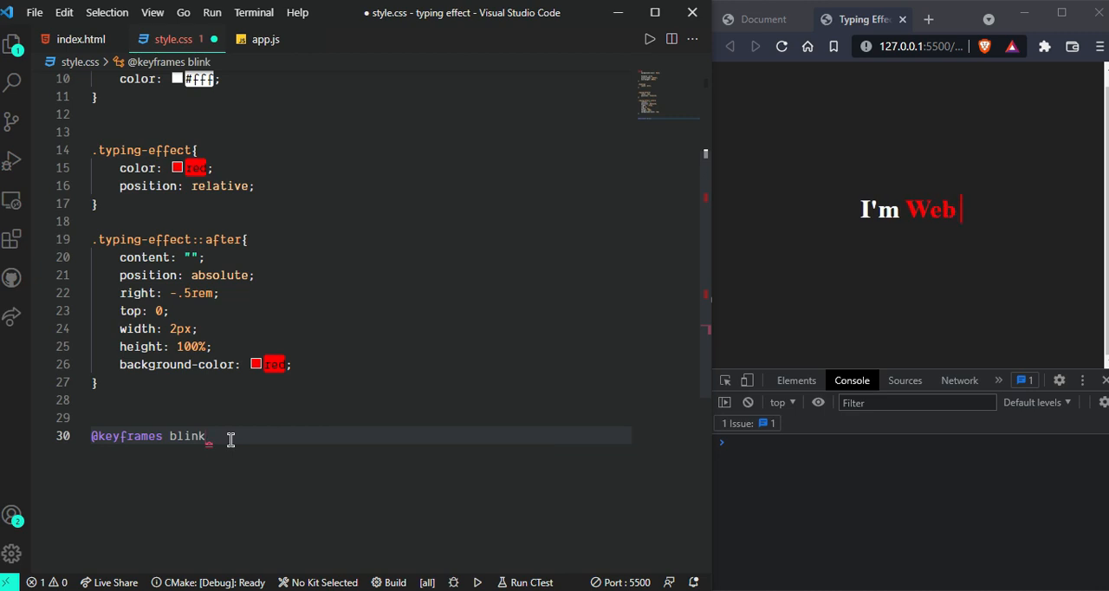
text({)
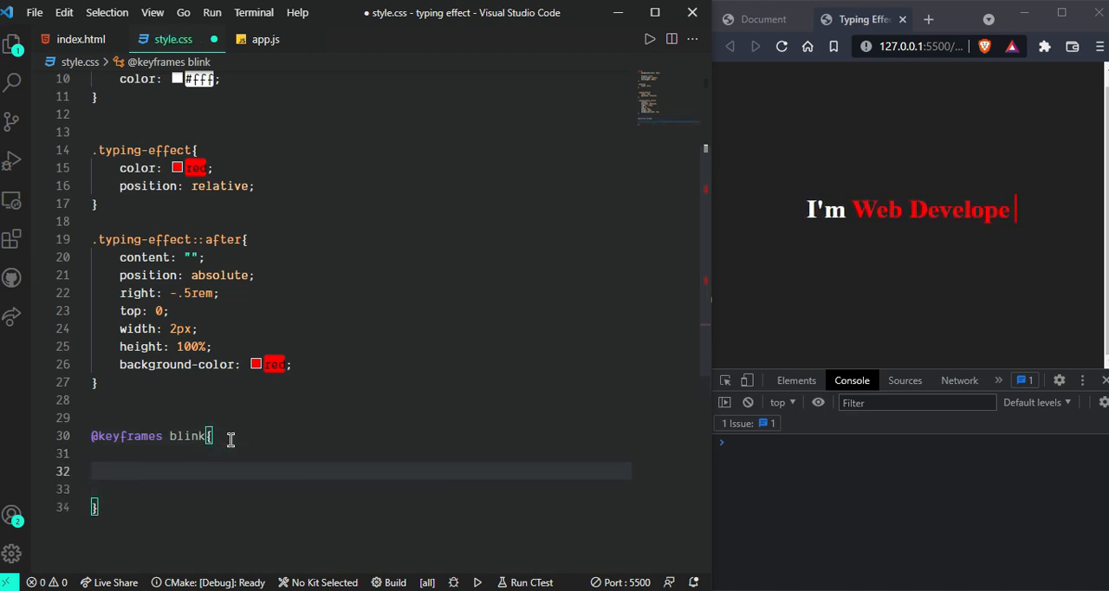
- Set opacity 0 at 0% and 100% and opacity 1 at 50% in the blink keyframes
text(0)
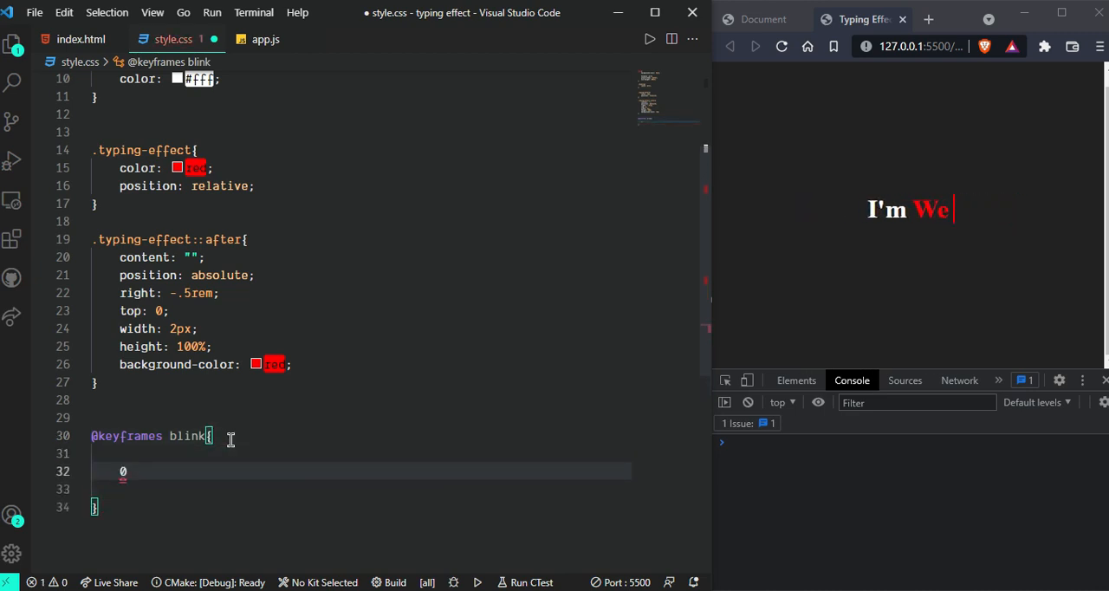
text(,100%)
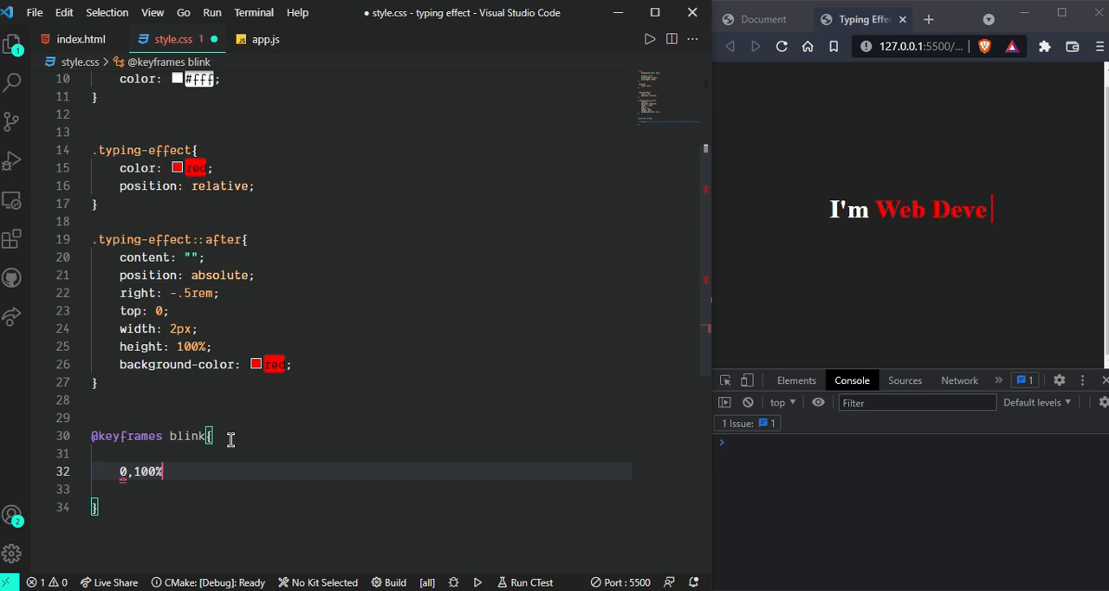
text(t)
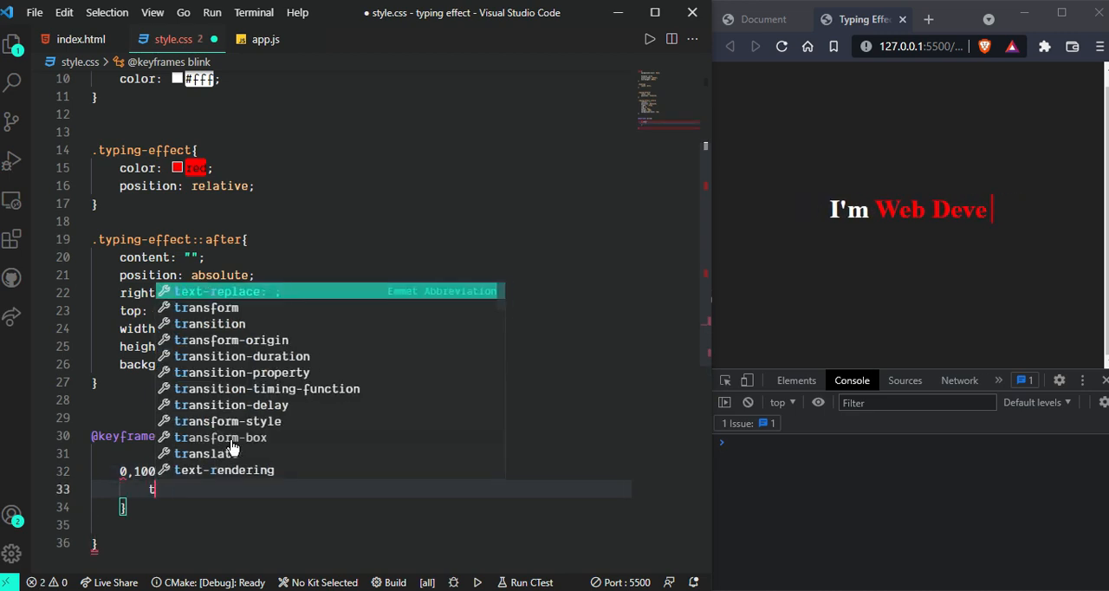
text(opacity: 0;)
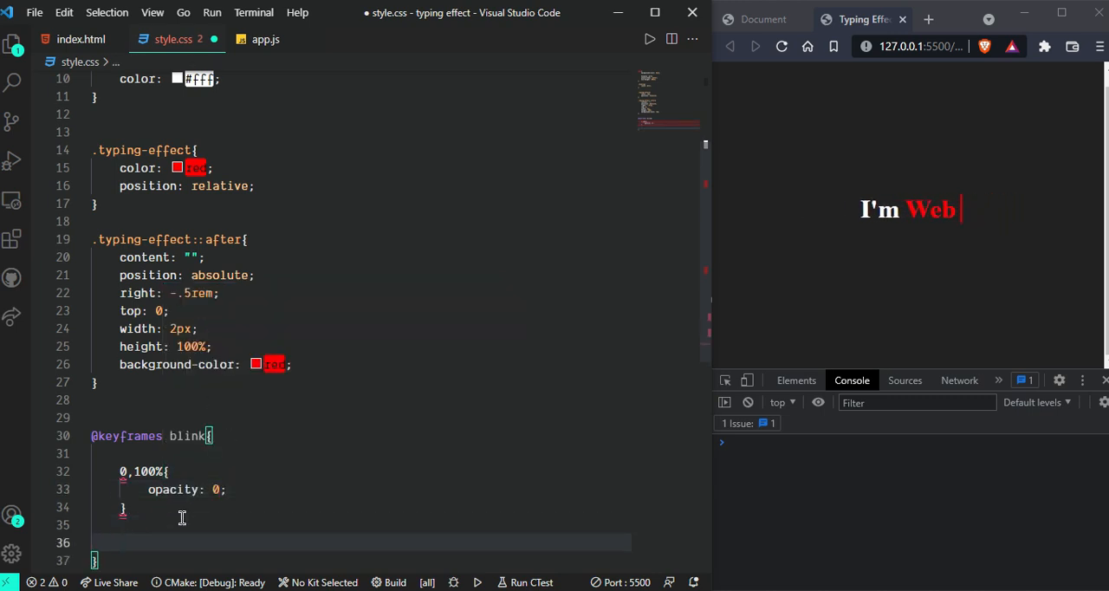
text(50%{})
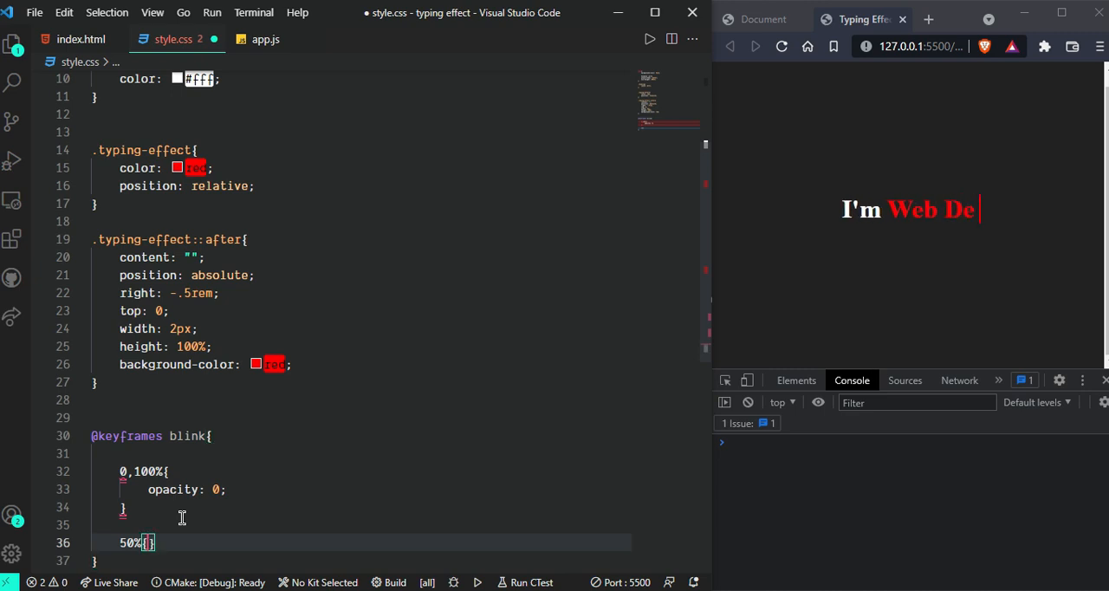
text(opacity: 1;)
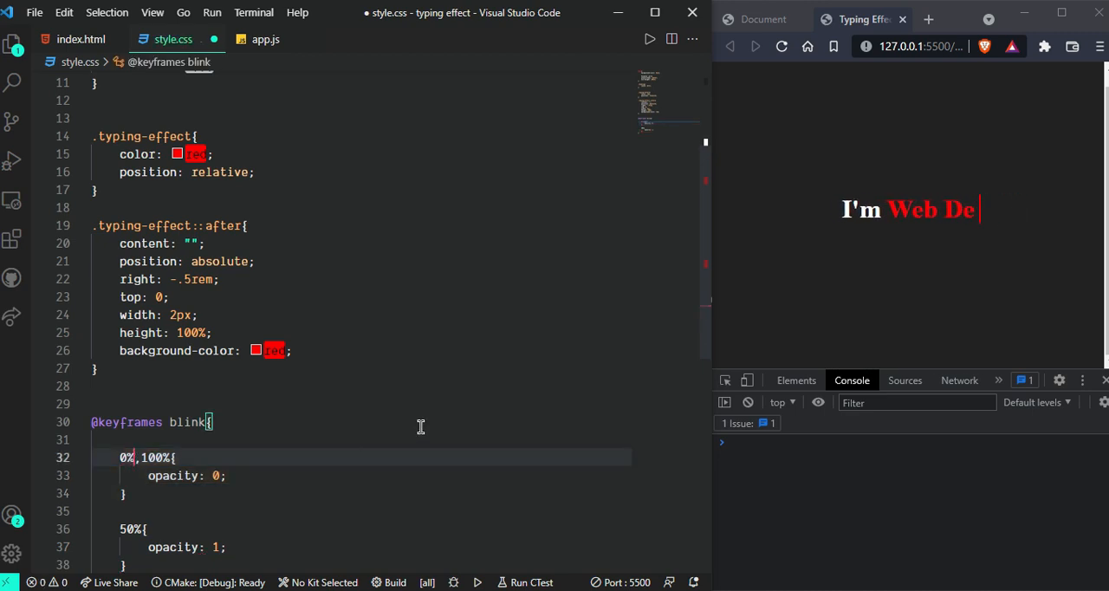
- Apply 'animation: blink .4s infinite' to .typing-effect::after and check the browser page
text(a)
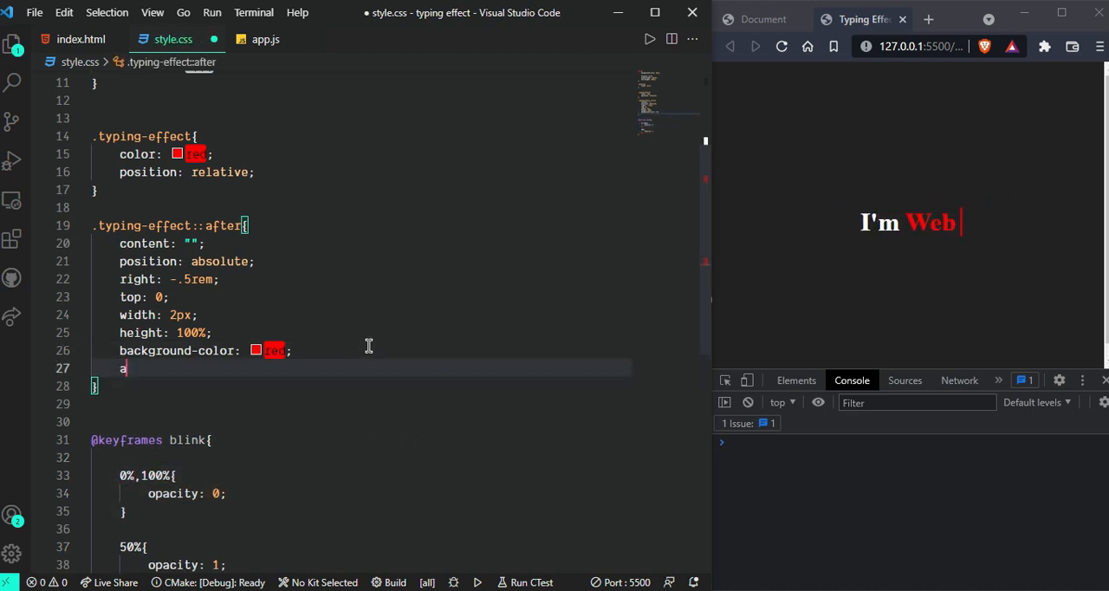
text(nimation: b;)
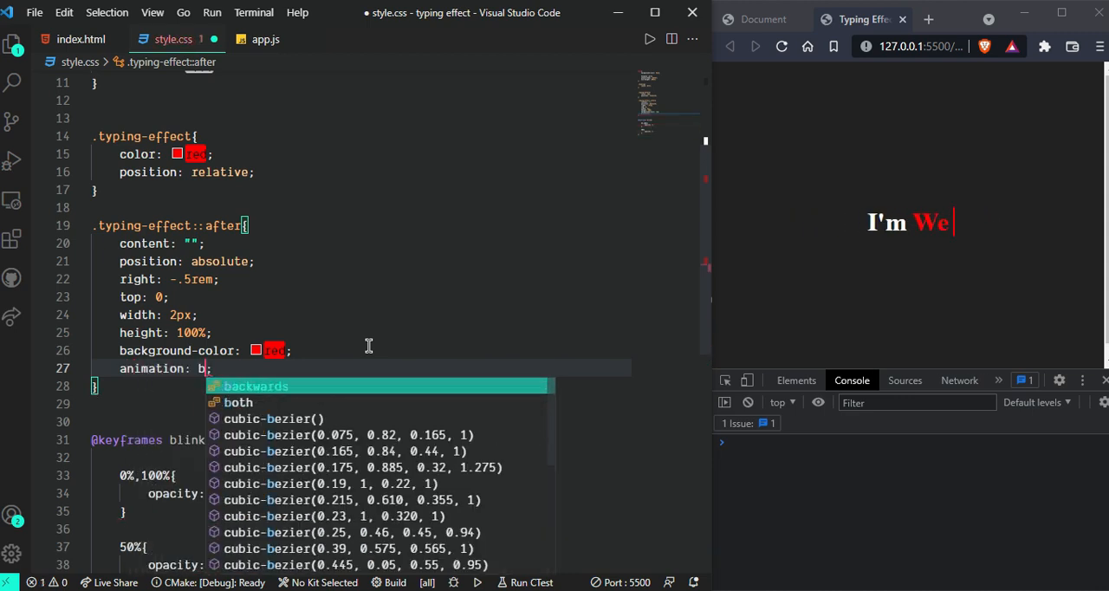
text(linkk)
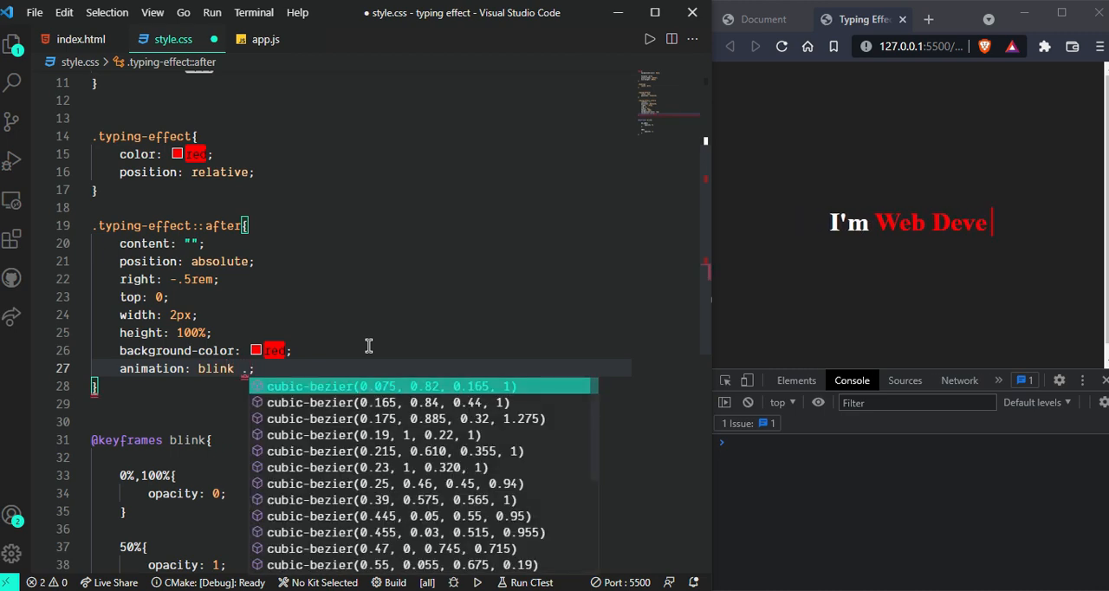
text(.4s)
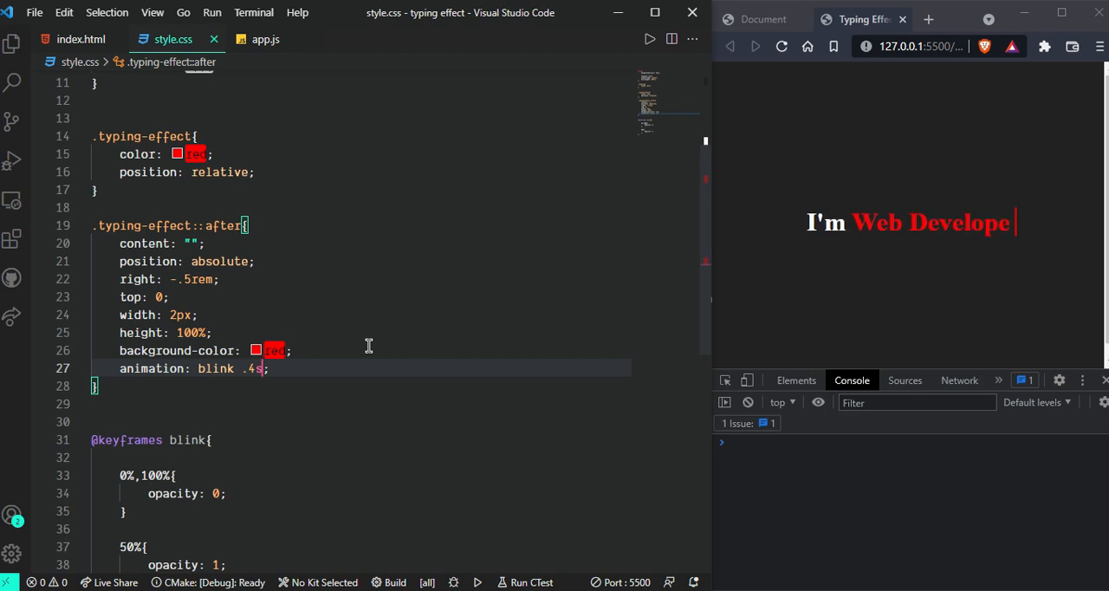
text(infinite)
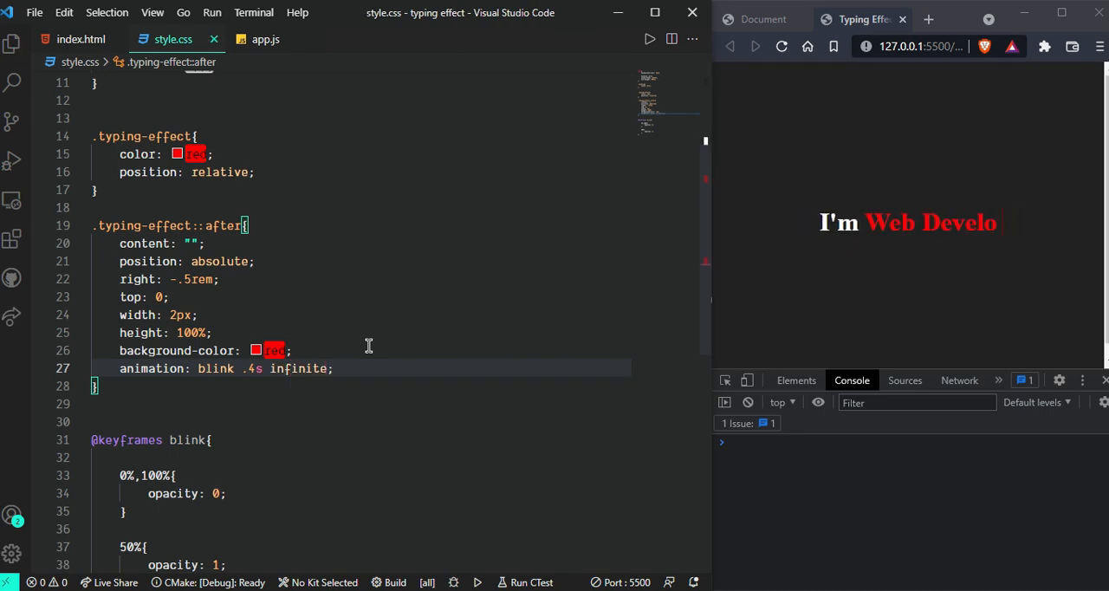
click(762, 19)
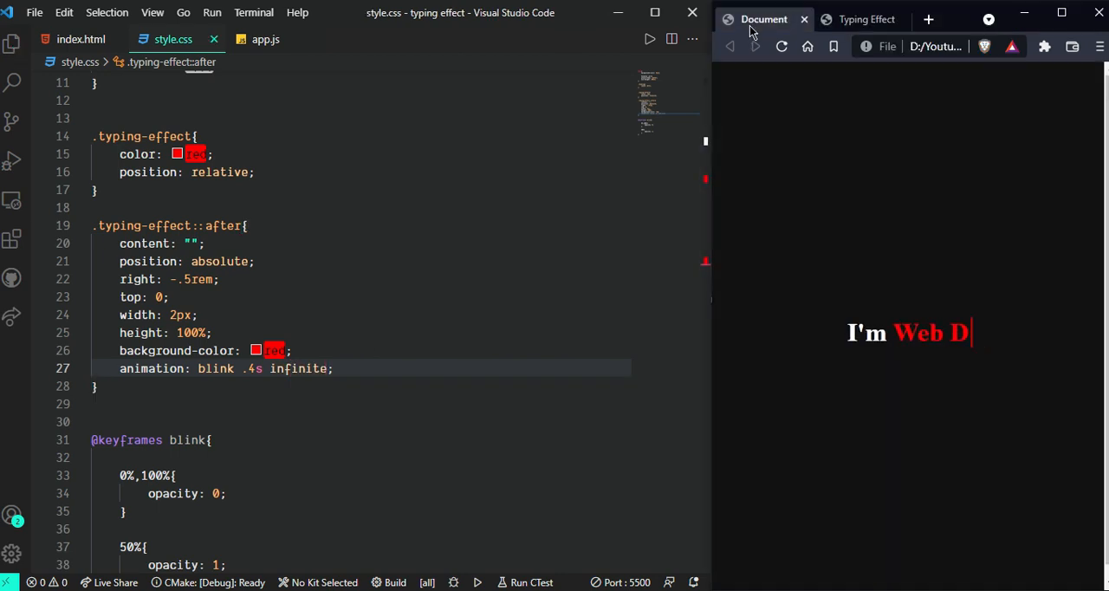
- Return to the Typing Effect page and bring app.js up for review
click(863, 19)
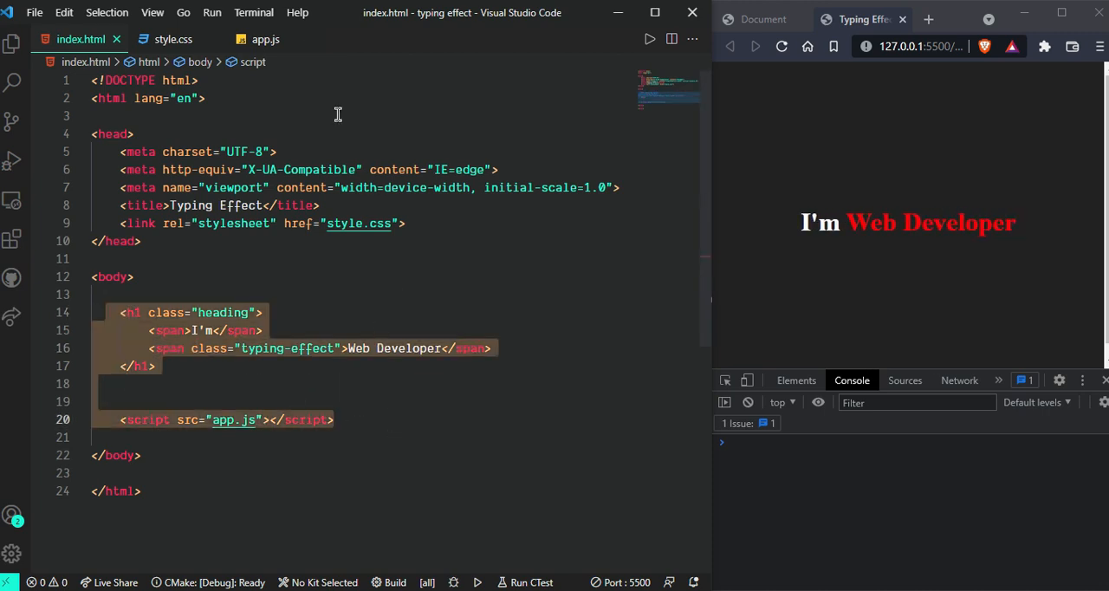
click(267, 39)
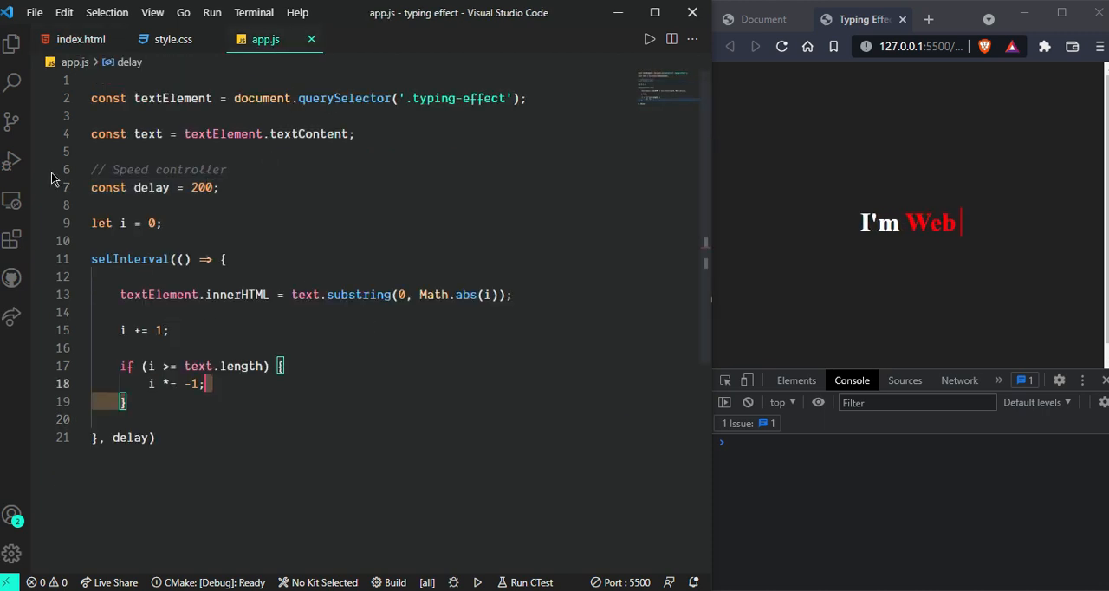